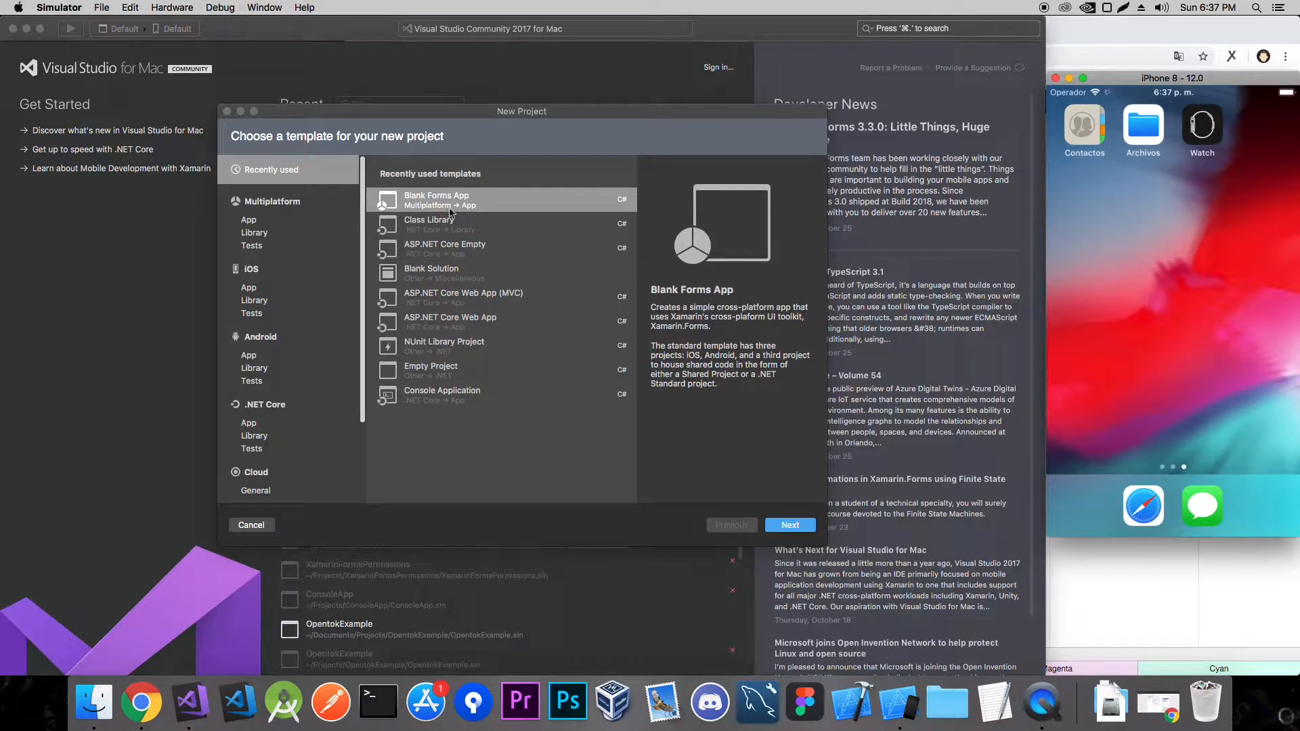
Start a Blank Forms App solution named MVVM.
{"action": "left_click", "coordinate": [788, 526]}
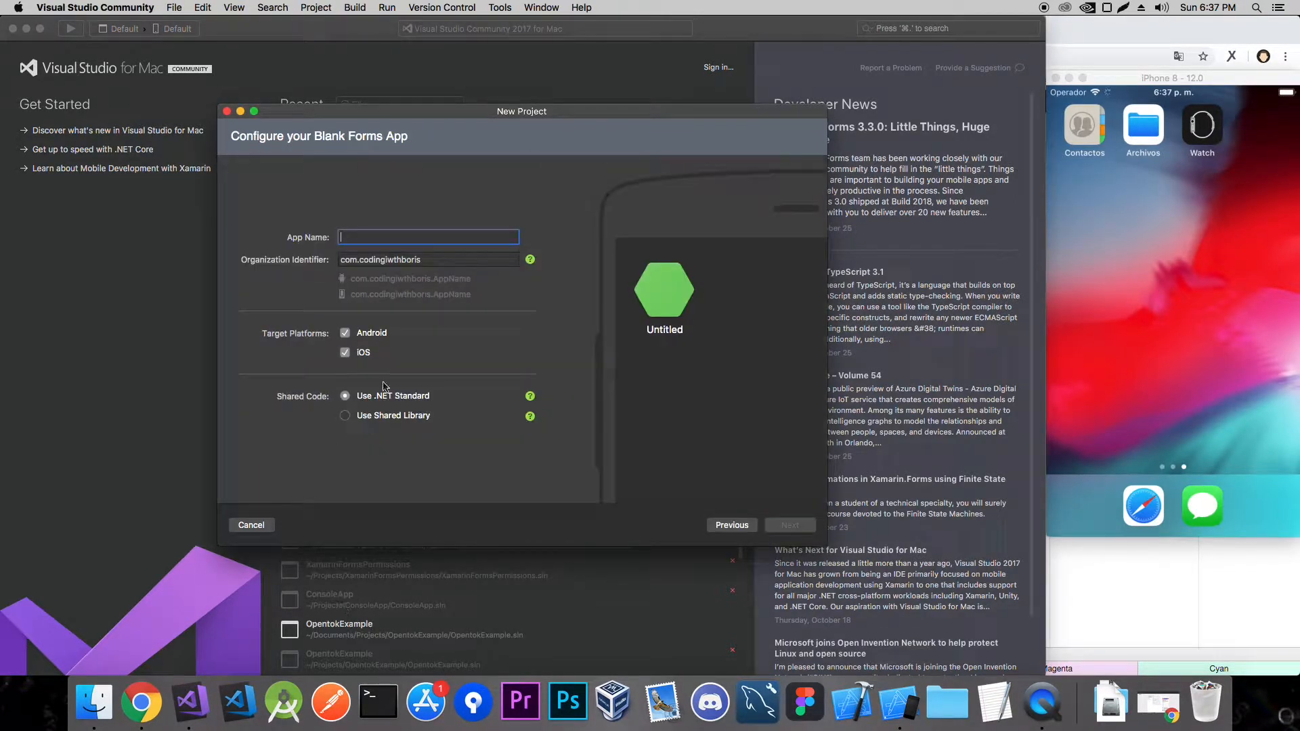
{"action": "type", "text": "MVVM"}
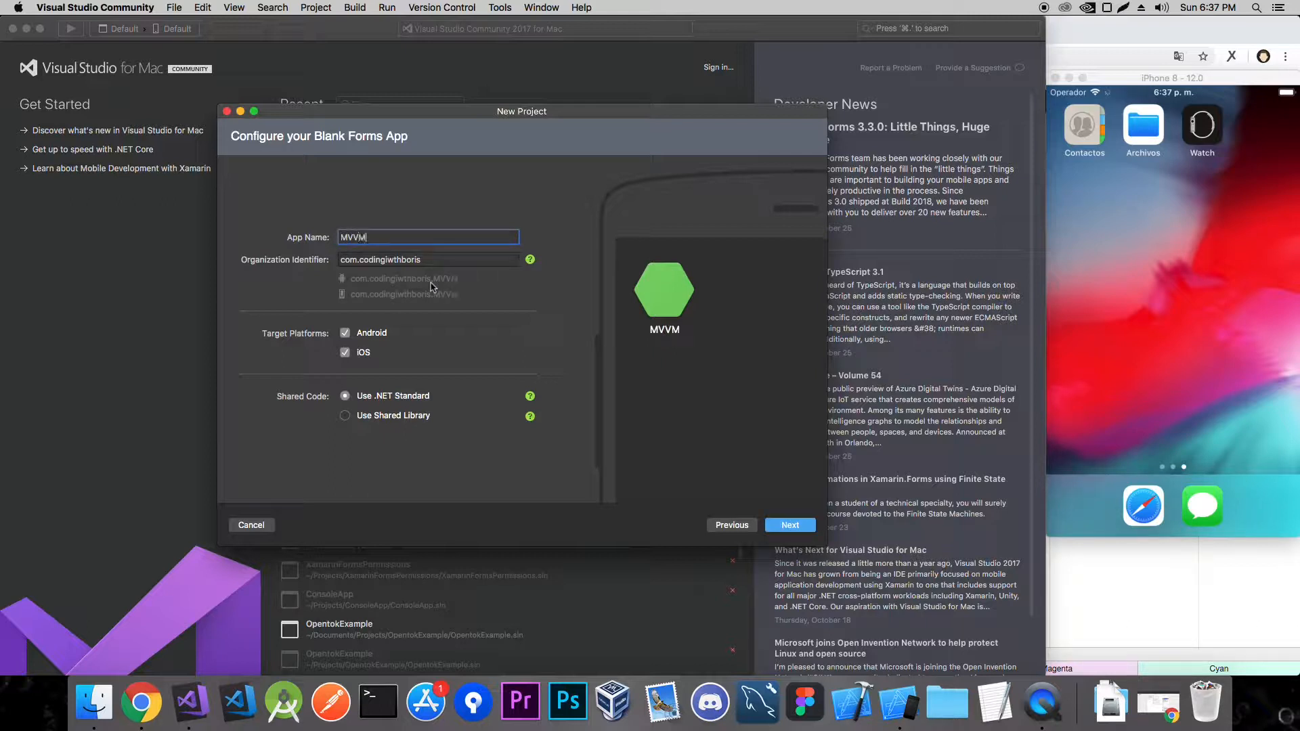
{"action": "left_click", "coordinate": [788, 526]}
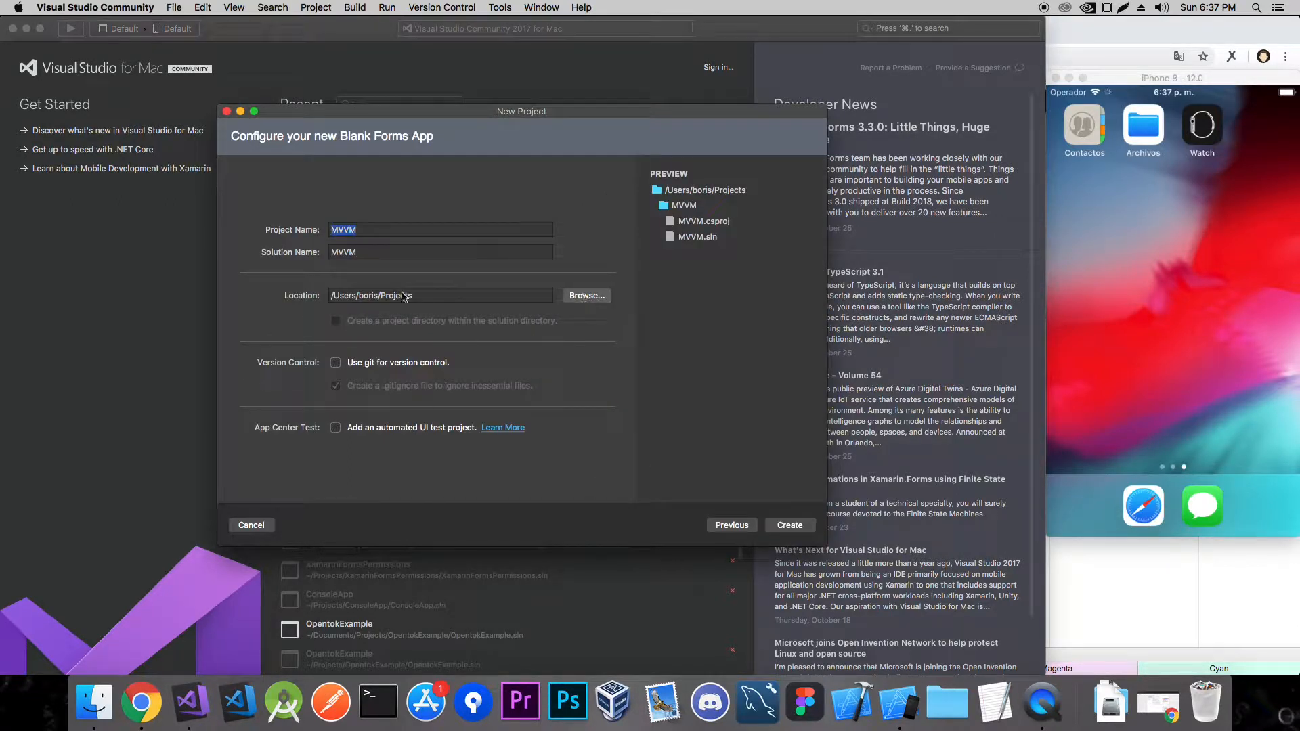
Place the MVVM project on the Desktop and create it.
{"action": "left_click", "coordinate": [586, 296]}
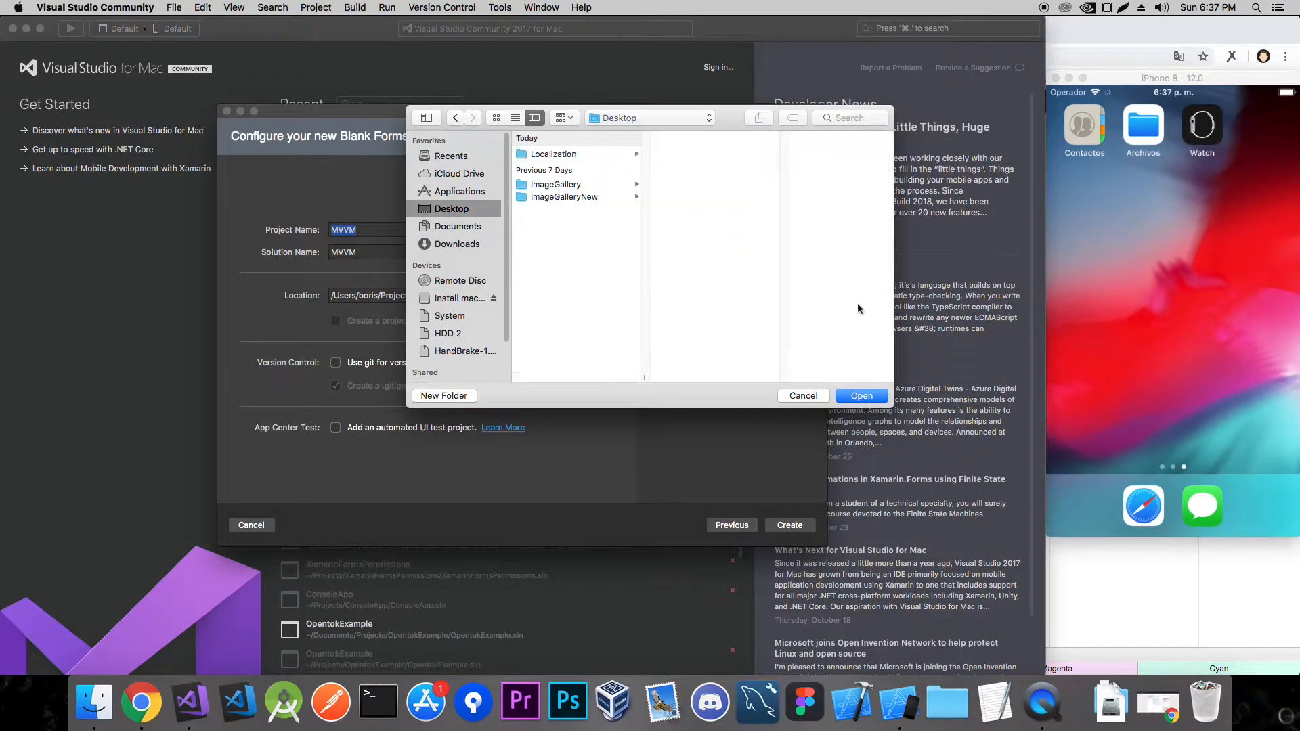
{"action": "left_click", "coordinate": [861, 396]}
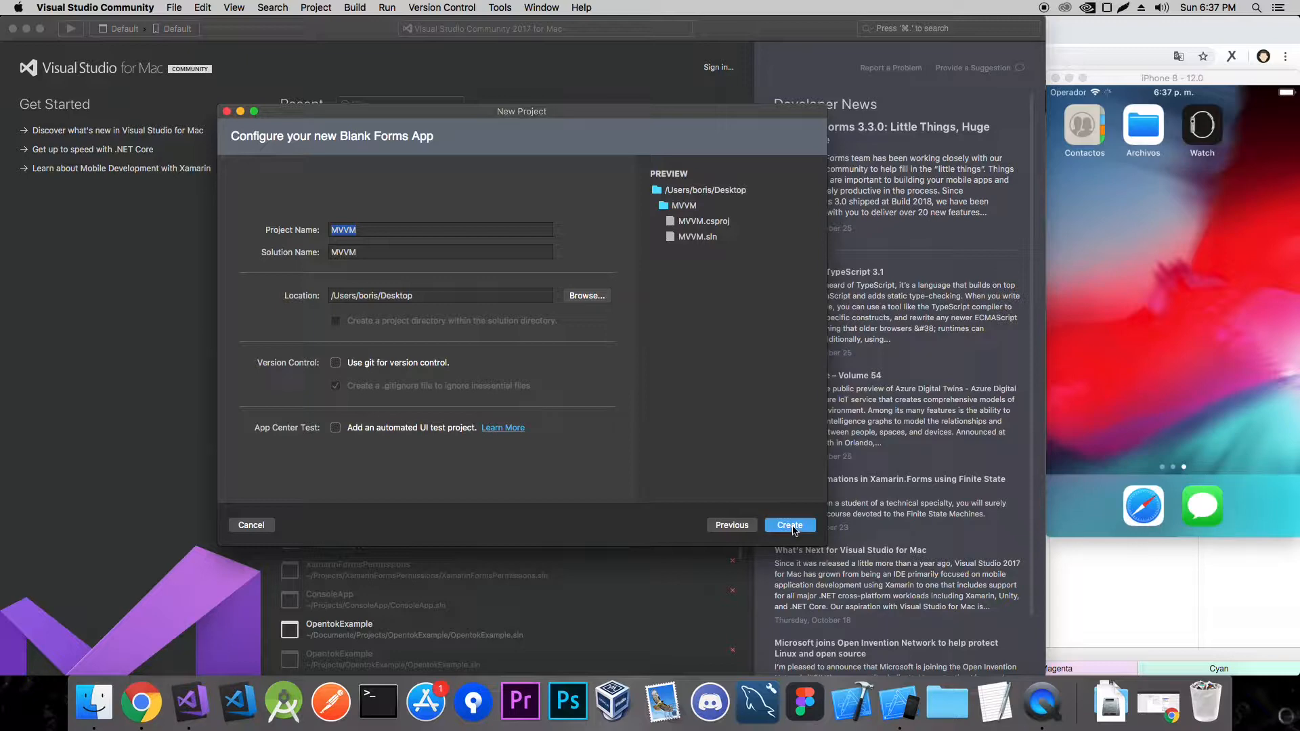
{"action": "left_click", "coordinate": [790, 525]}
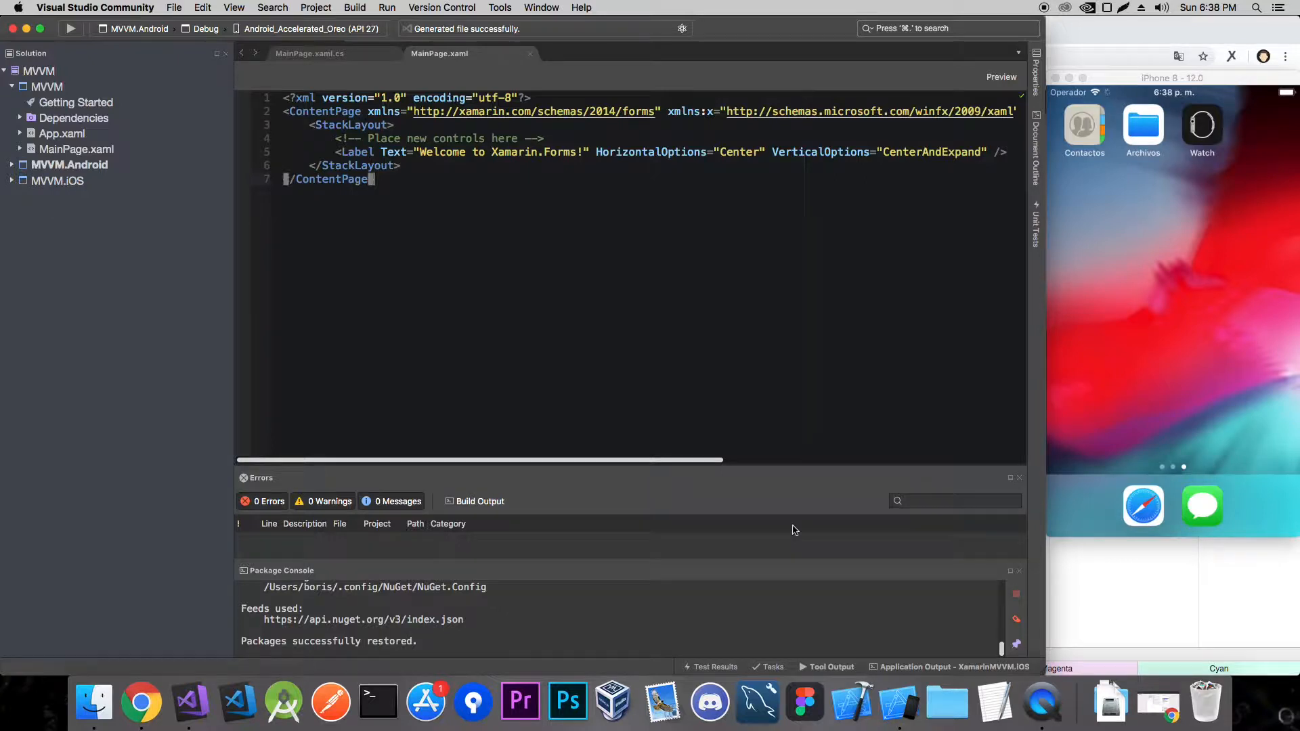
{"action": "mouse_move", "coordinate": [591, 140]}
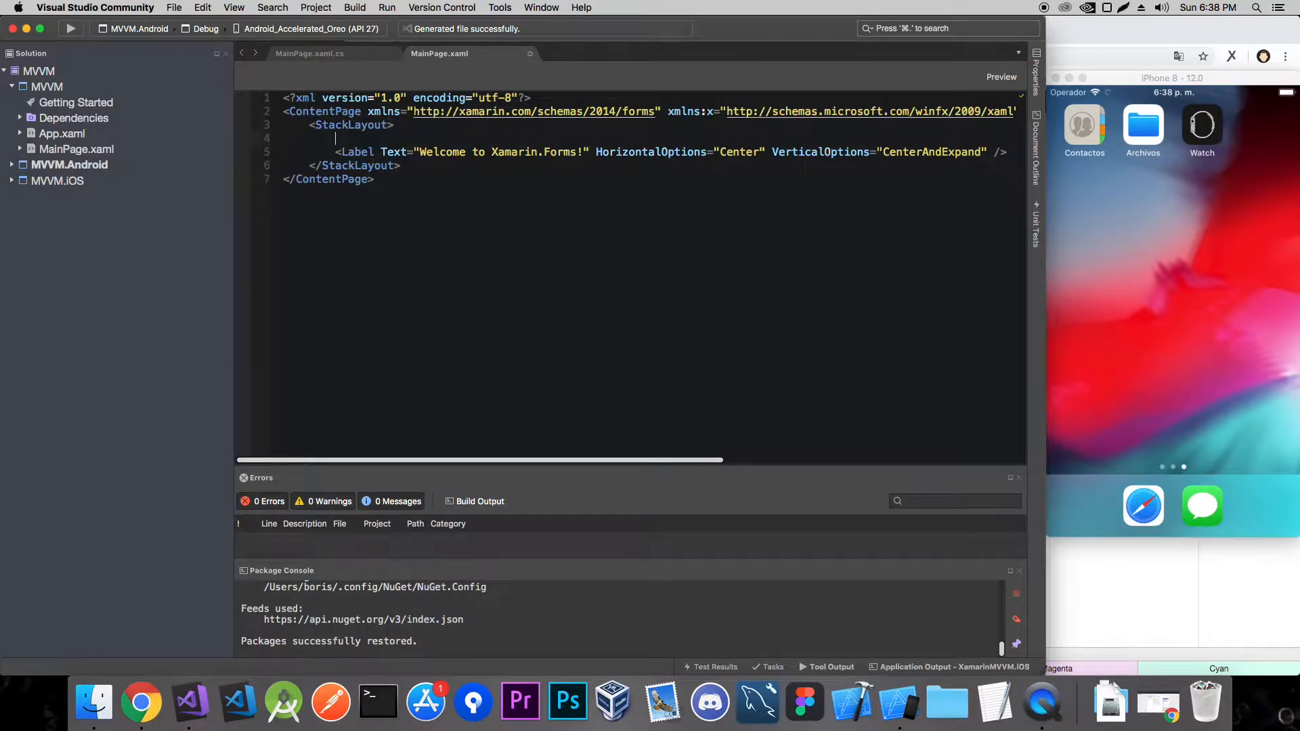
Add <Button Text="Click me" /> inside the StackLayout of MainPage.xaml.
{"action": "type", "text": "<Button"}
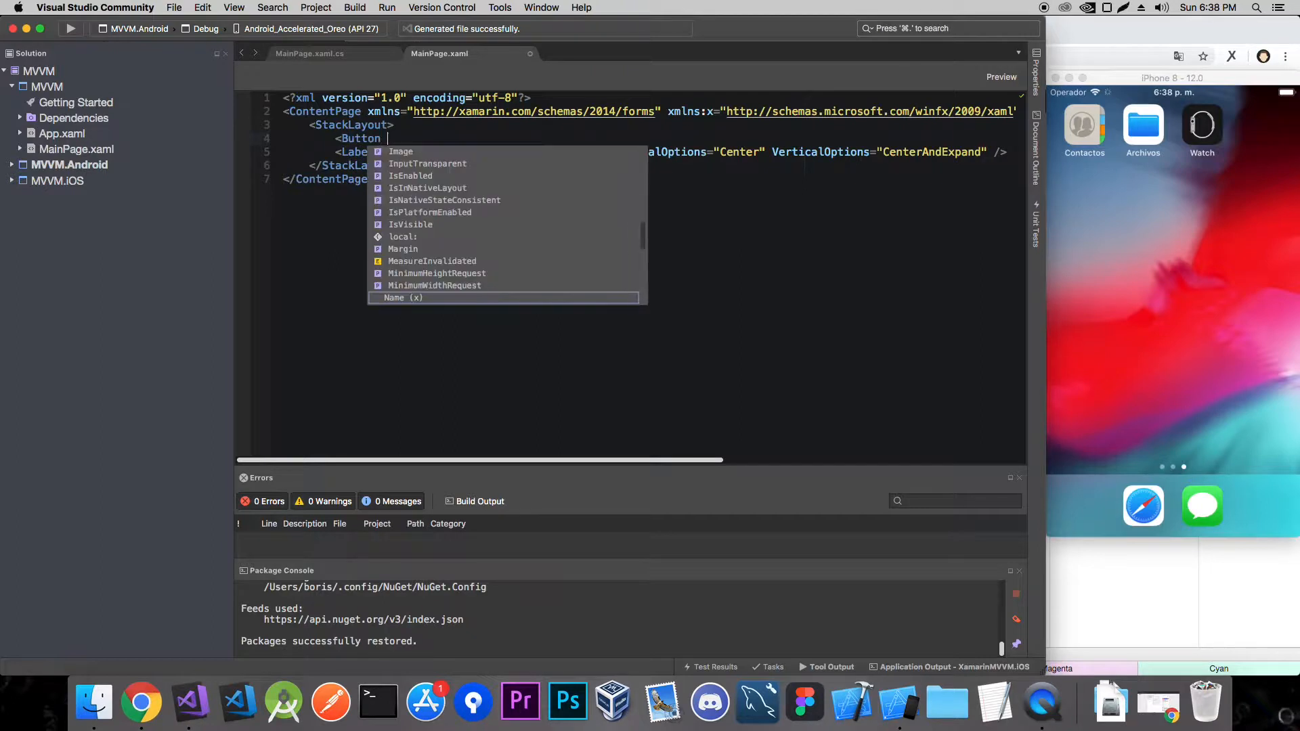
{"action": "type", "text": "Te"}
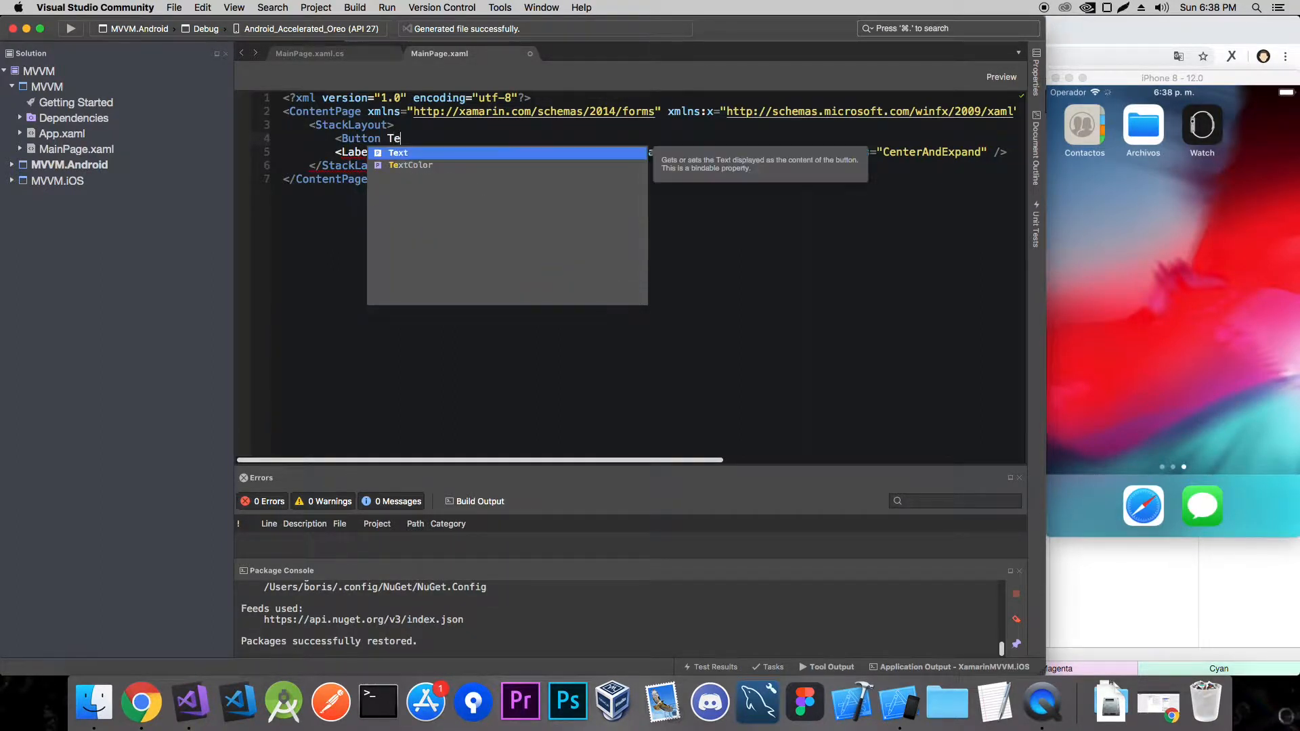
{"action": "type", "text": "Text=\"Clic\""}
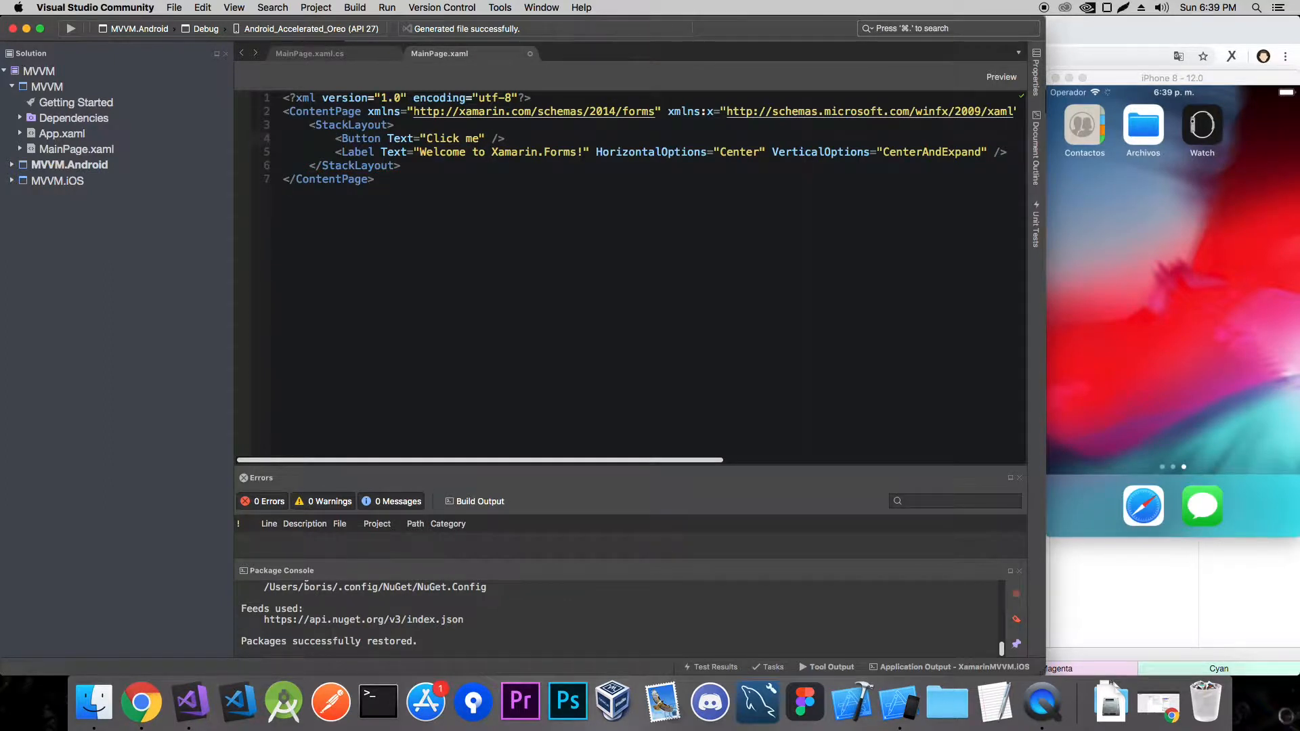
{"action": "left_click", "coordinate": [471, 152]}
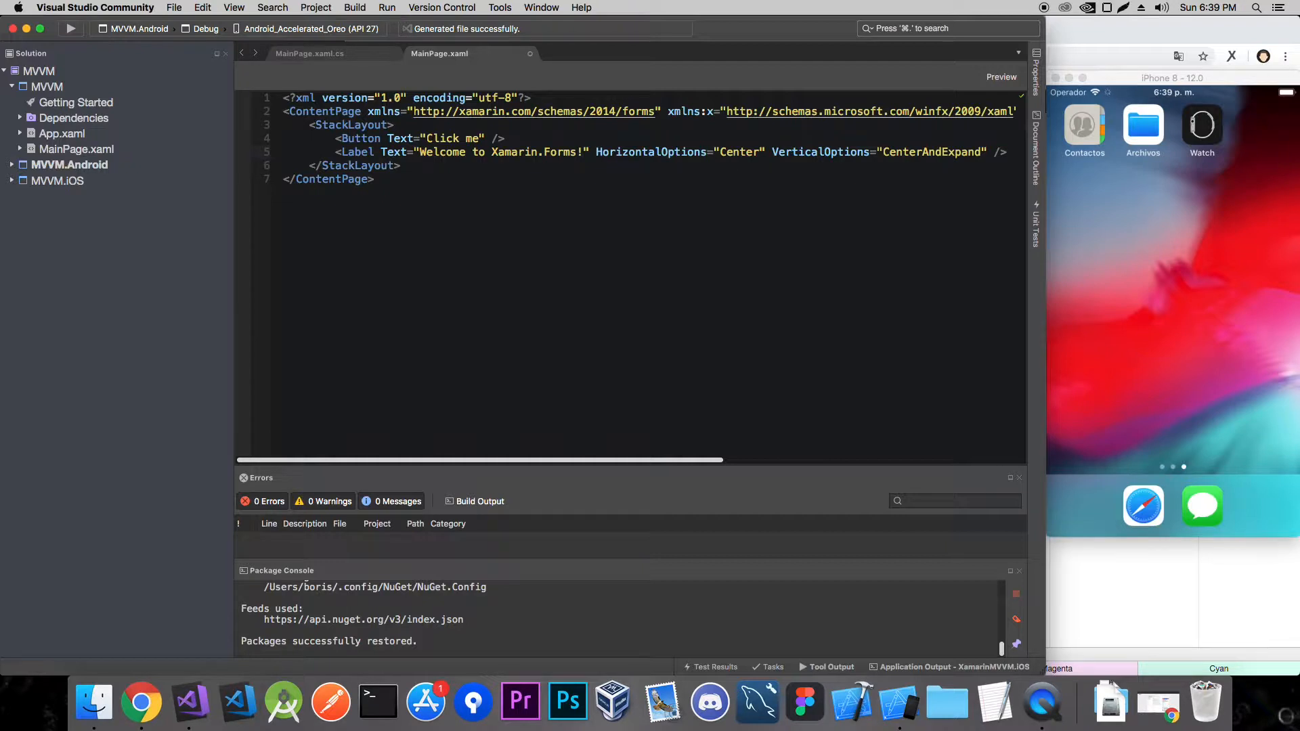
Add a PageModels folder to the MVVM project.
{"action": "left_click", "coordinate": [19, 149]}
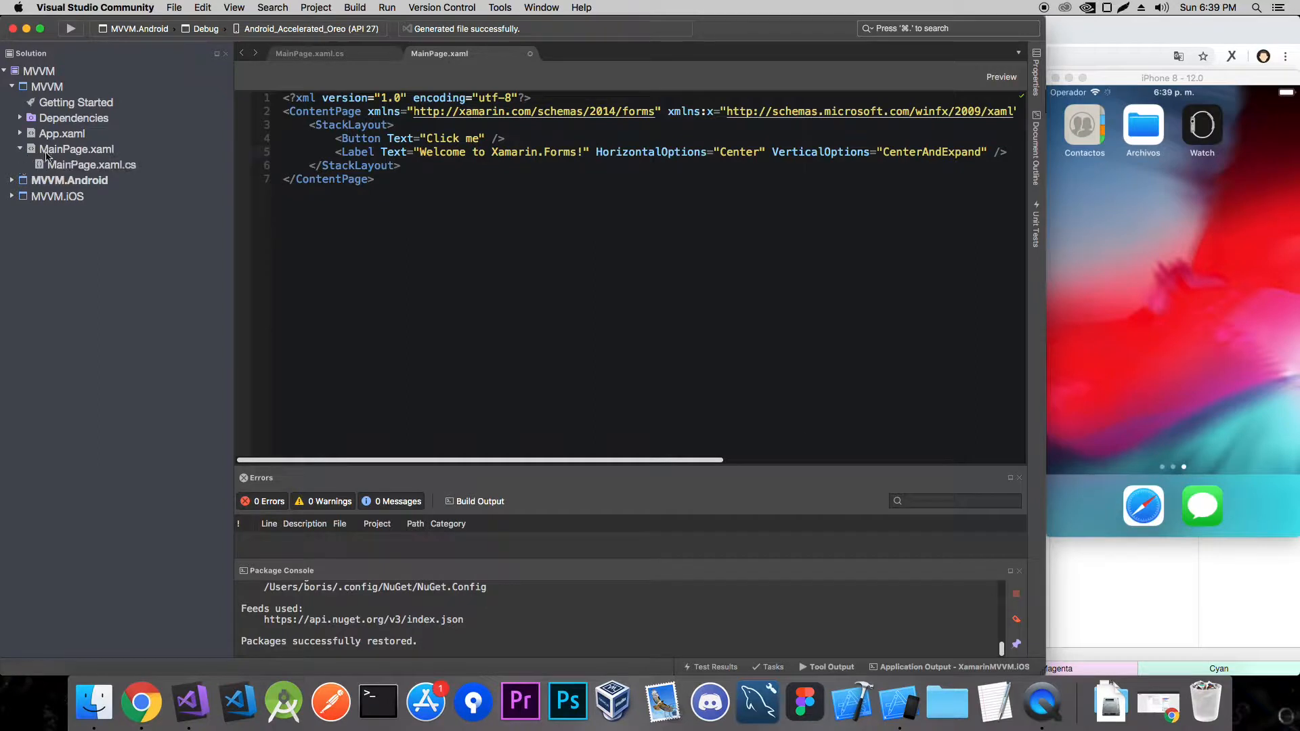
{"action": "left_click", "coordinate": [75, 149]}
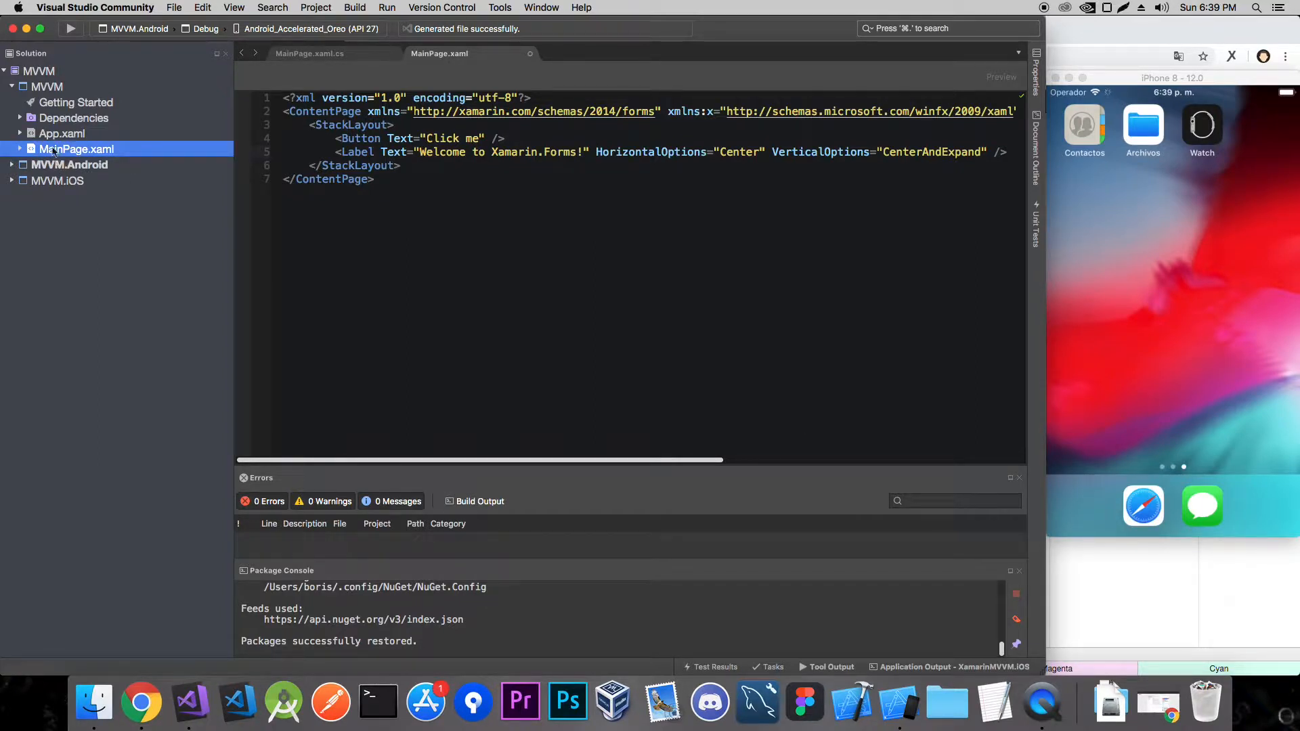
{"action": "right_click", "coordinate": [37, 70]}
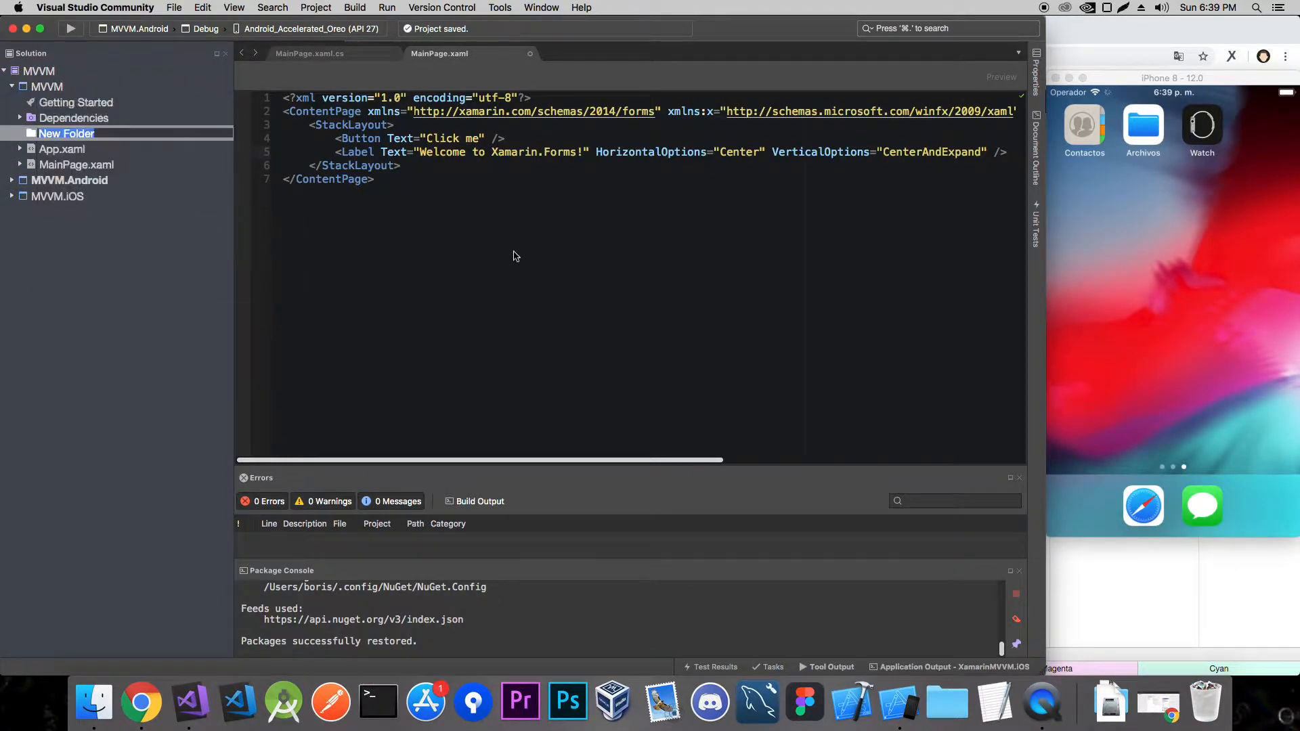
{"action": "type", "text": "PageModels"}
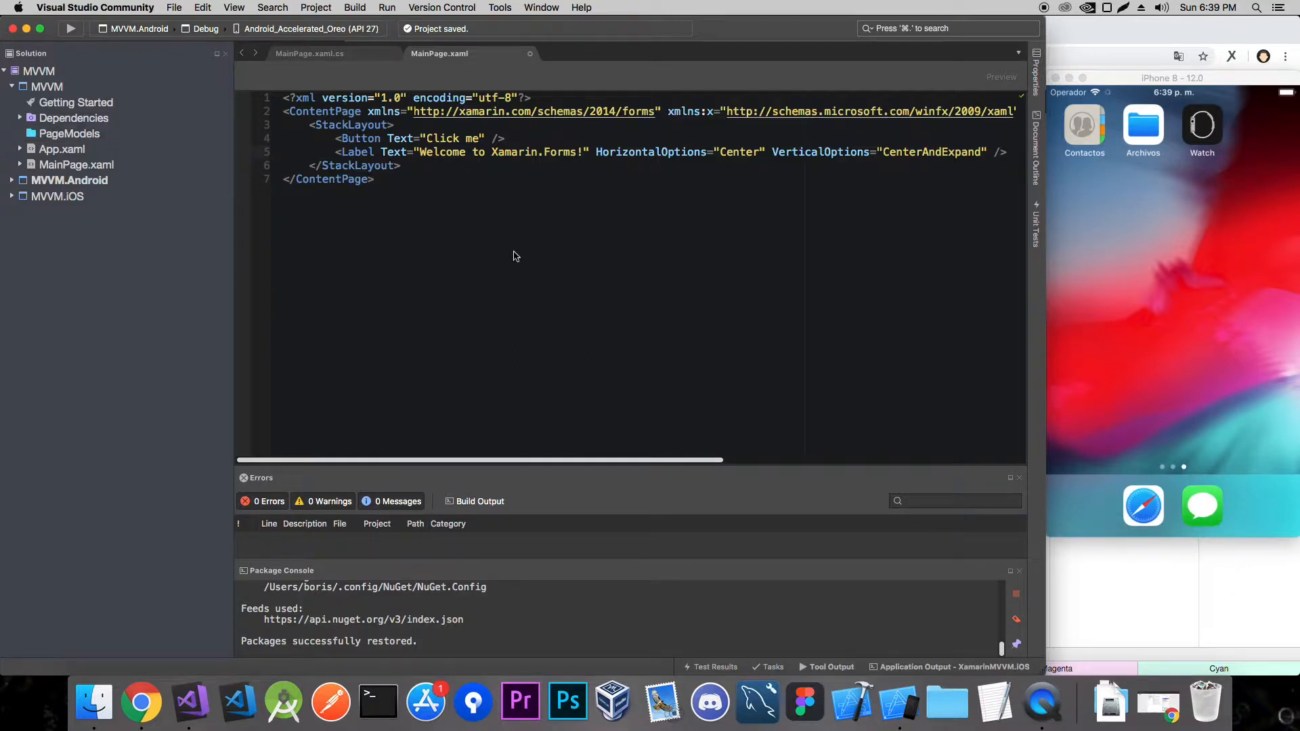
Create an empty MainPageModel class inside the PageModels folder.
{"action": "right_click", "coordinate": [69, 134]}
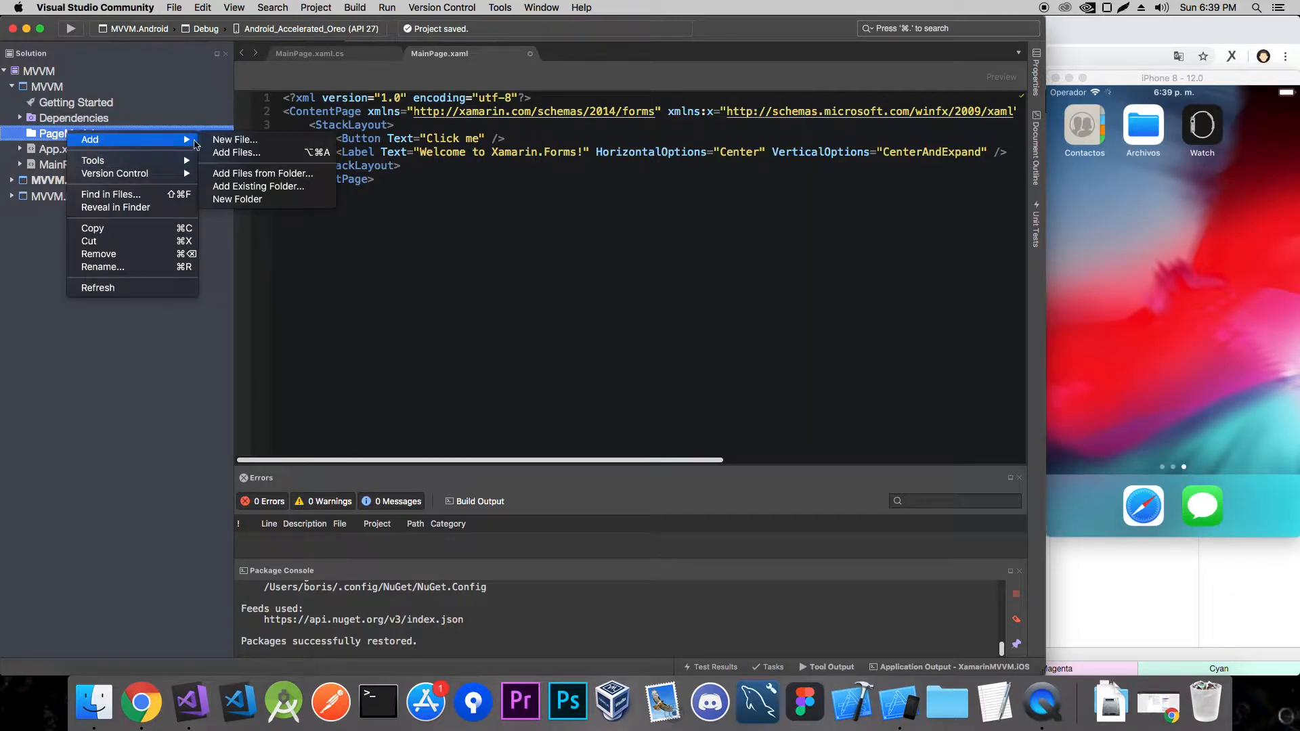
{"action": "left_click", "coordinate": [235, 139]}
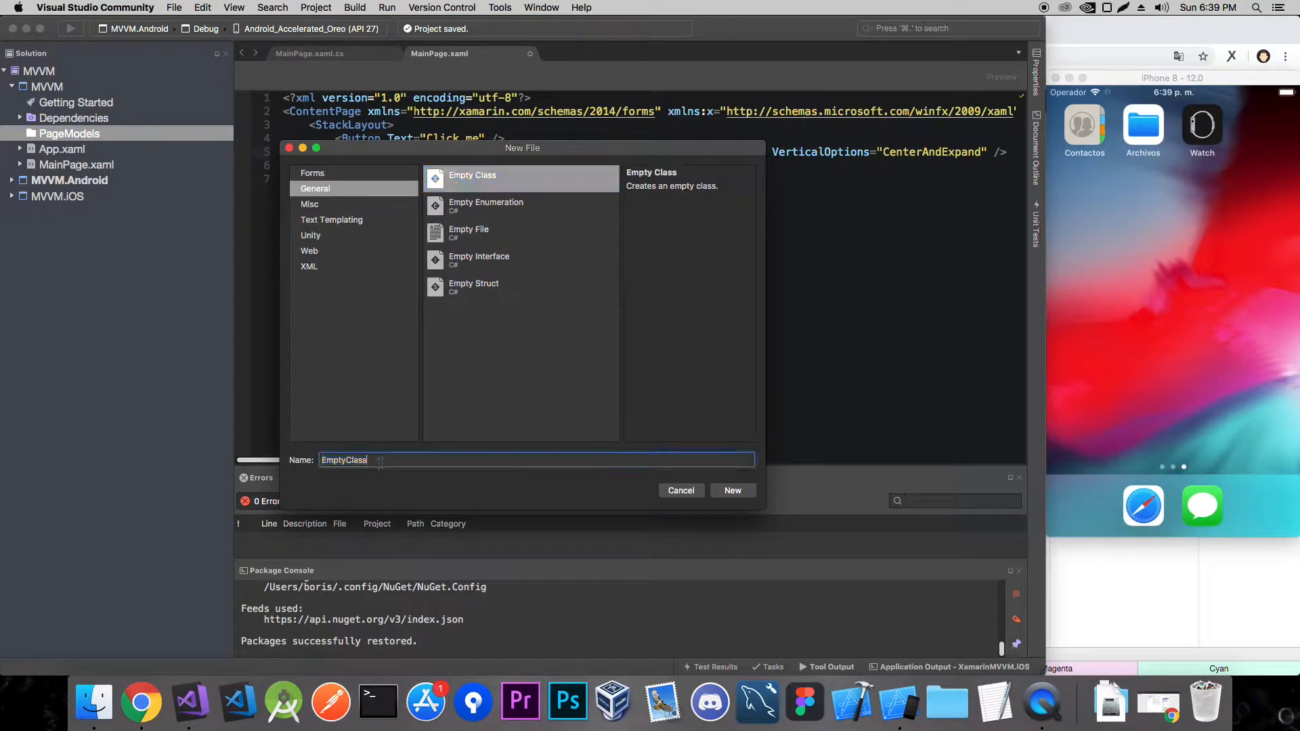
{"action": "type", "text": "Main"}
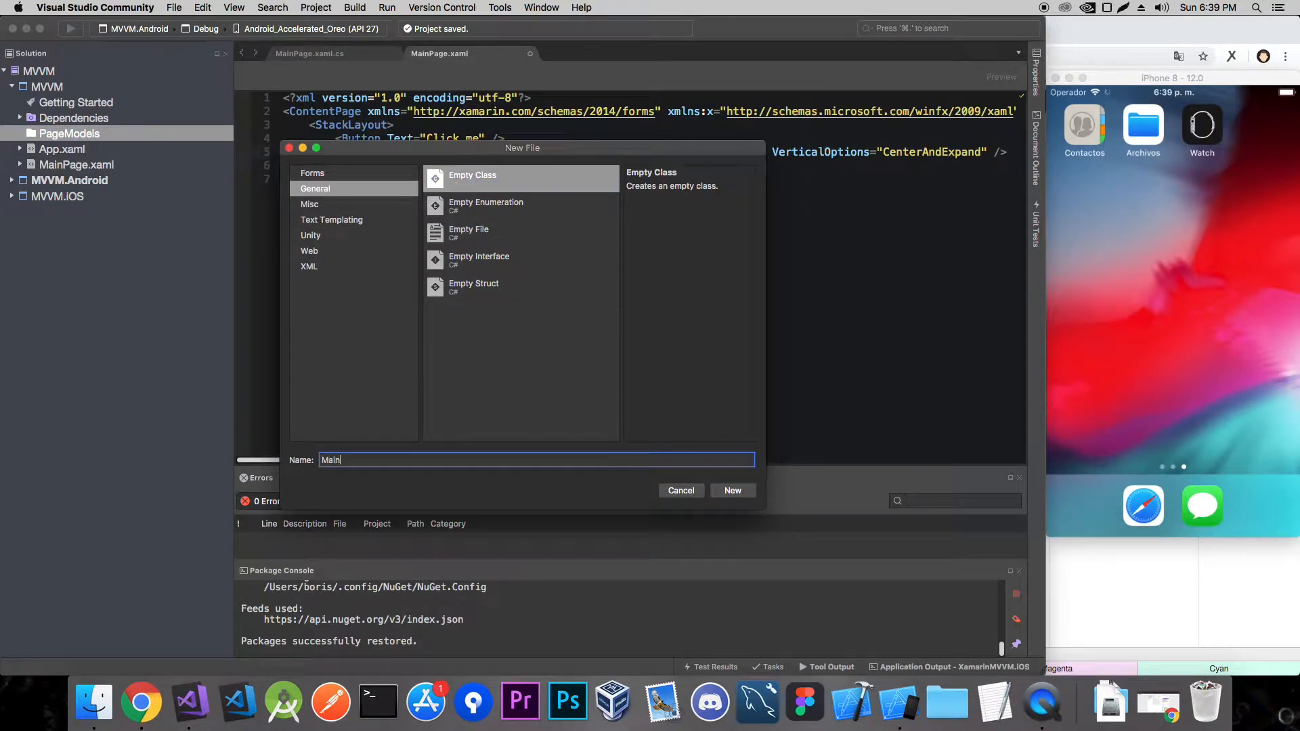
{"action": "type", "text": "PageModel"}
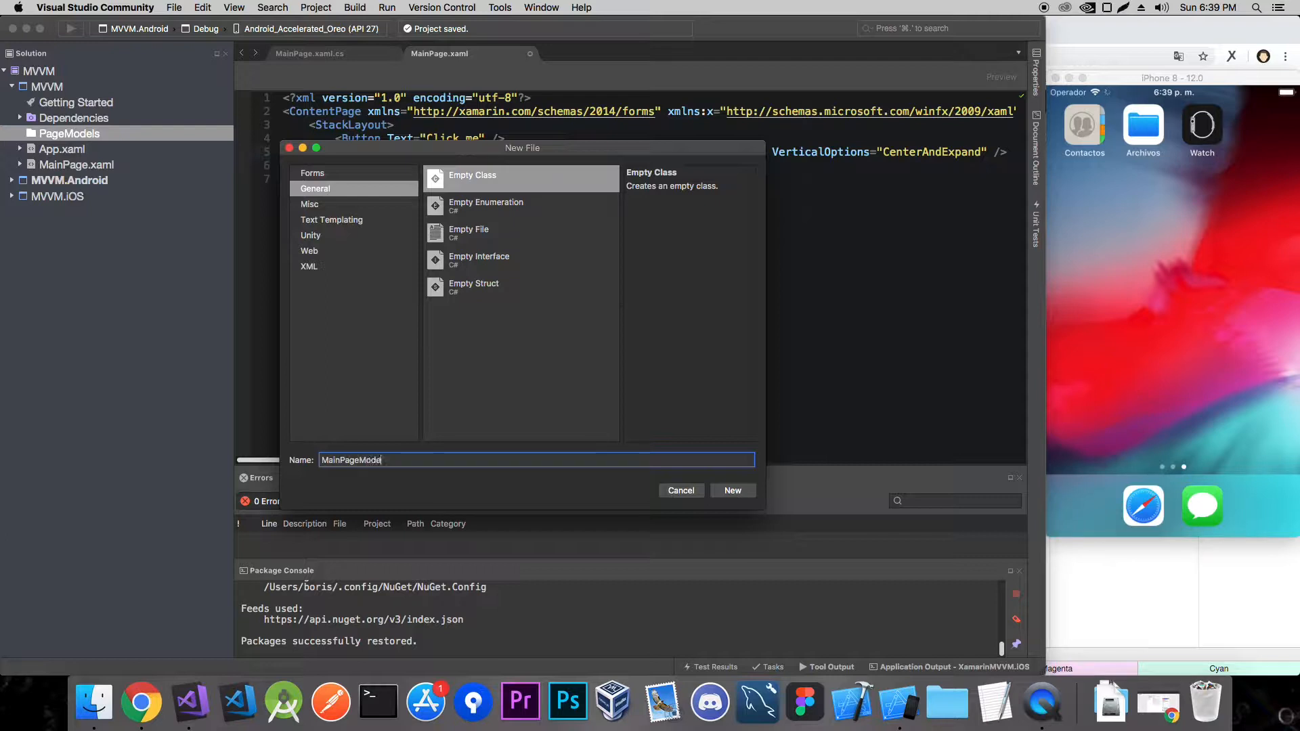
{"action": "left_click", "coordinate": [732, 491]}
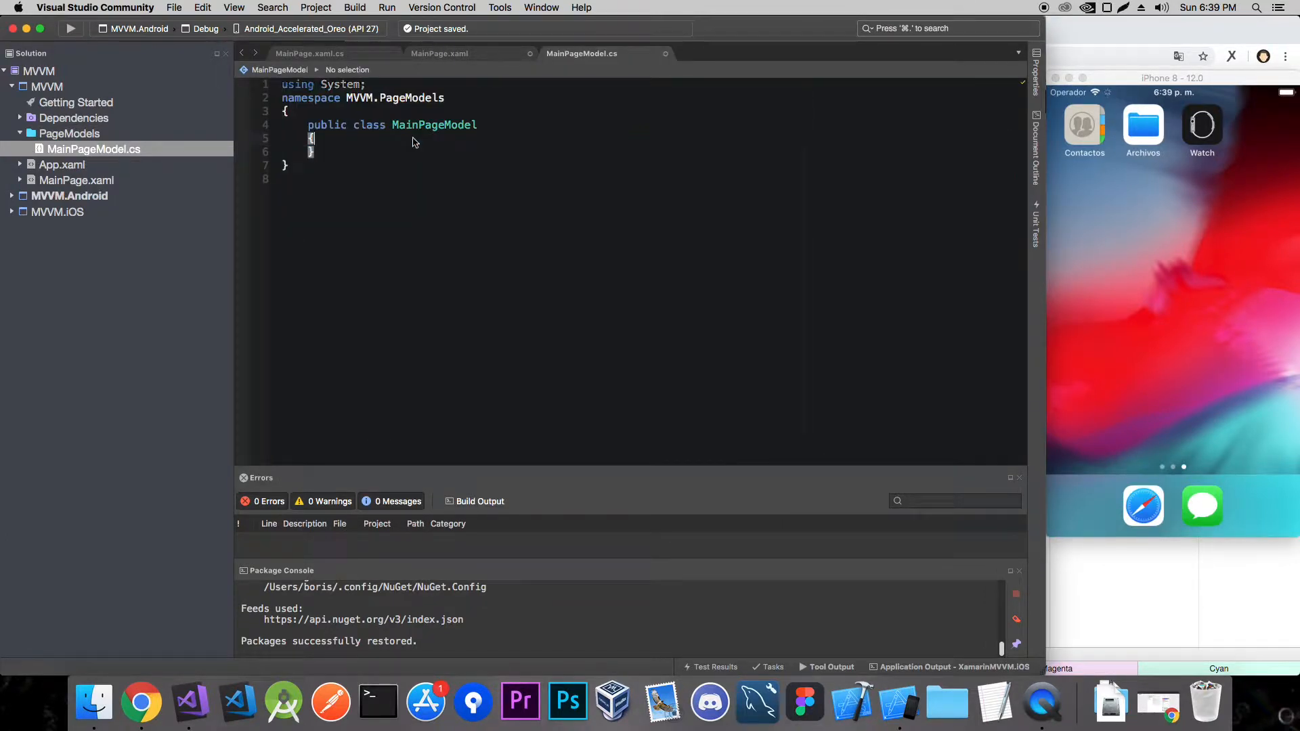
In MainPage.xaml.cs set BindingContext = new MainPageModel(); with MVVM.PageModels imported.
{"action": "left_click", "coordinate": [76, 180]}
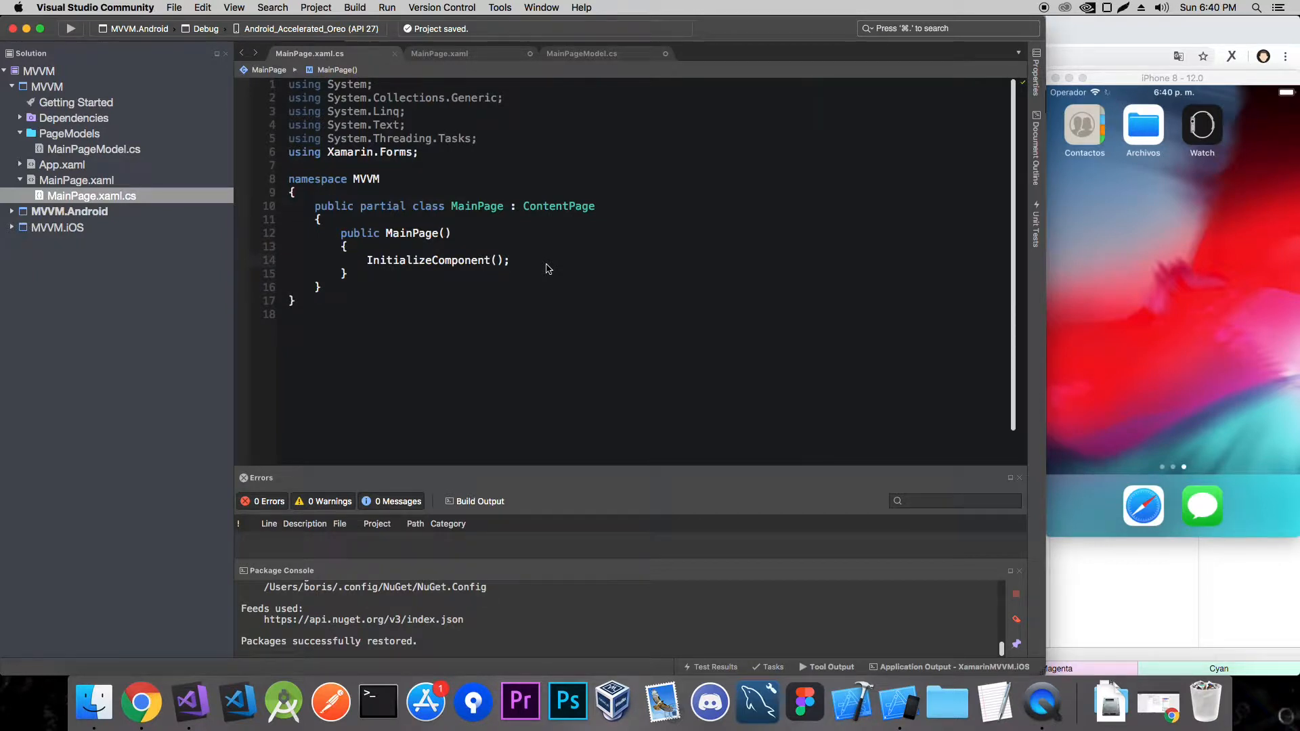
{"action": "type", "text": "Bindin"}
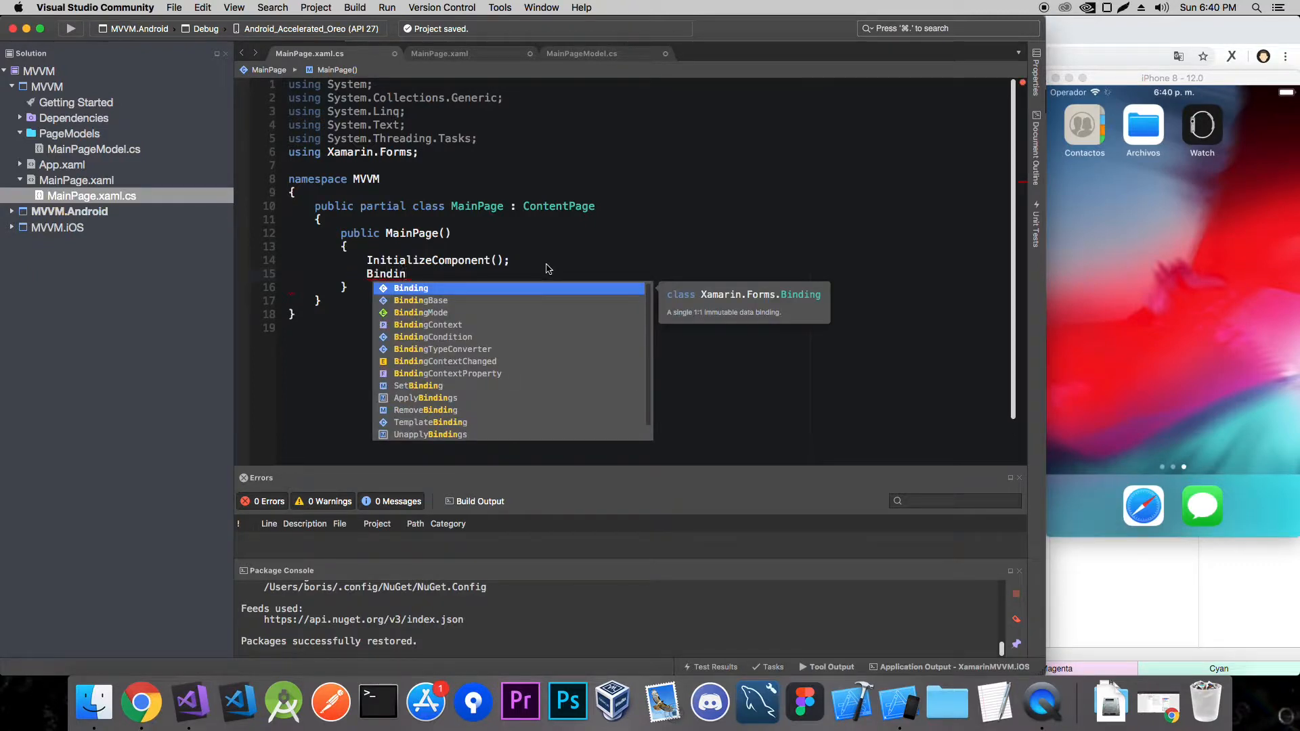
{"action": "type", "text": "gContext ="}
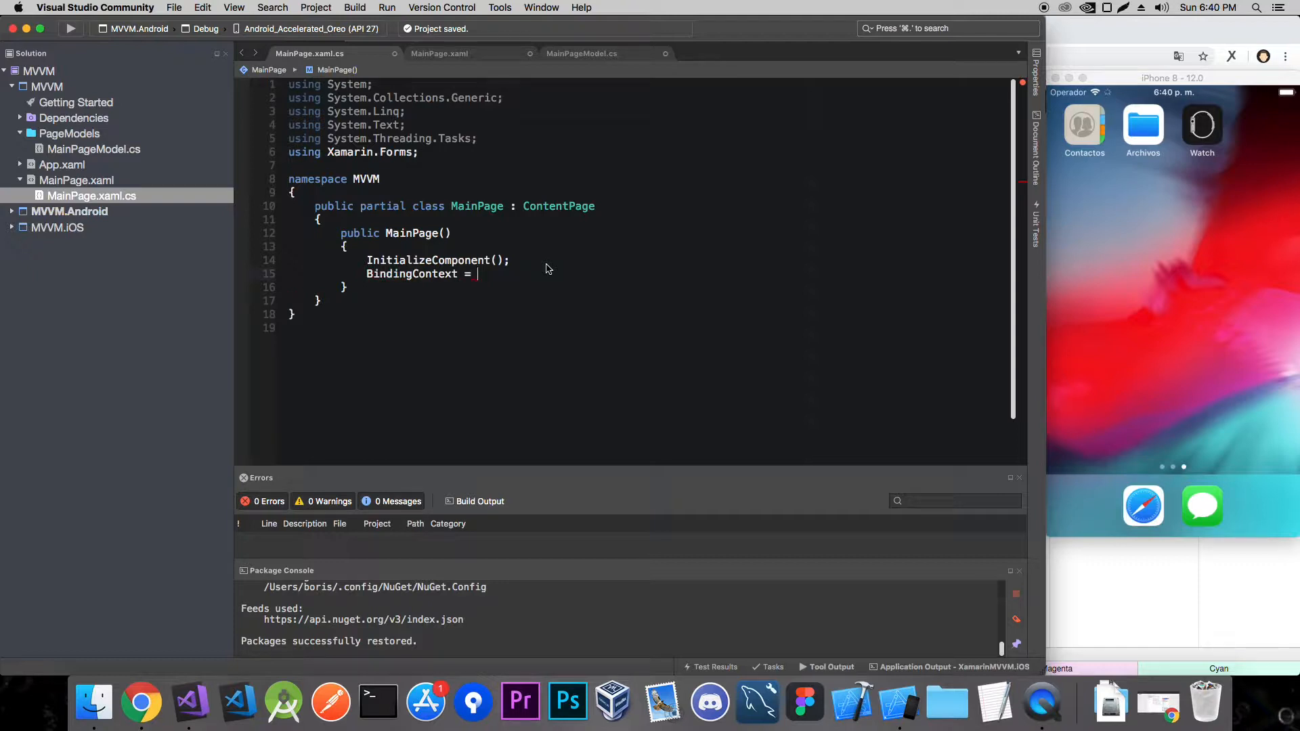
{"action": "type", "text": "new"}
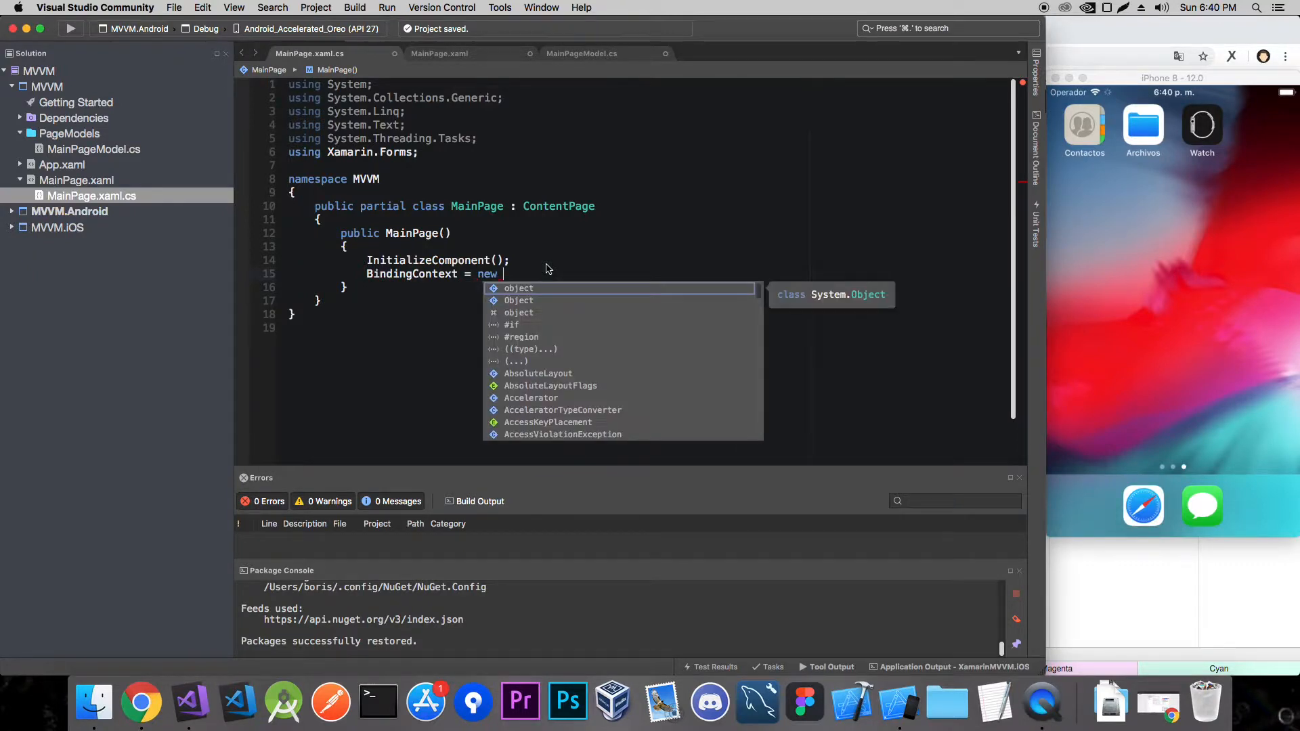
{"action": "type", "text": "MainPageMode"}
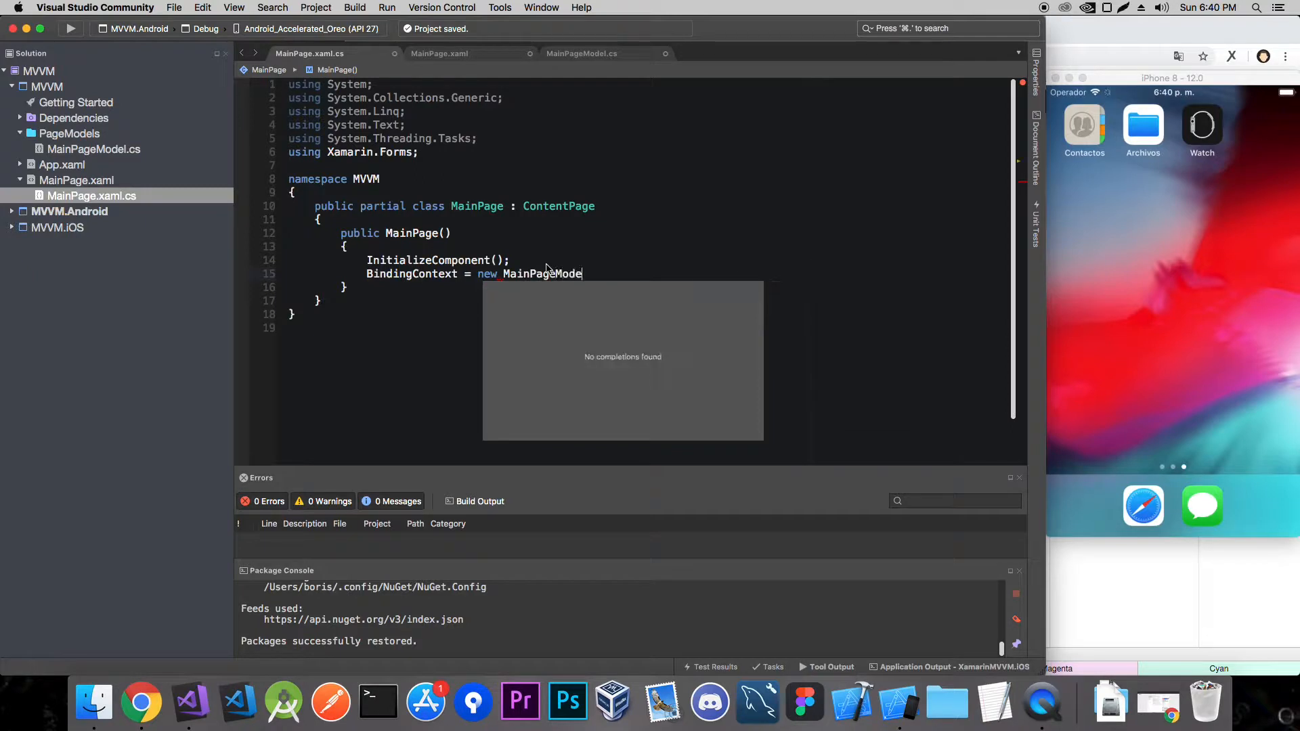
{"action": "type", "text": "l"}
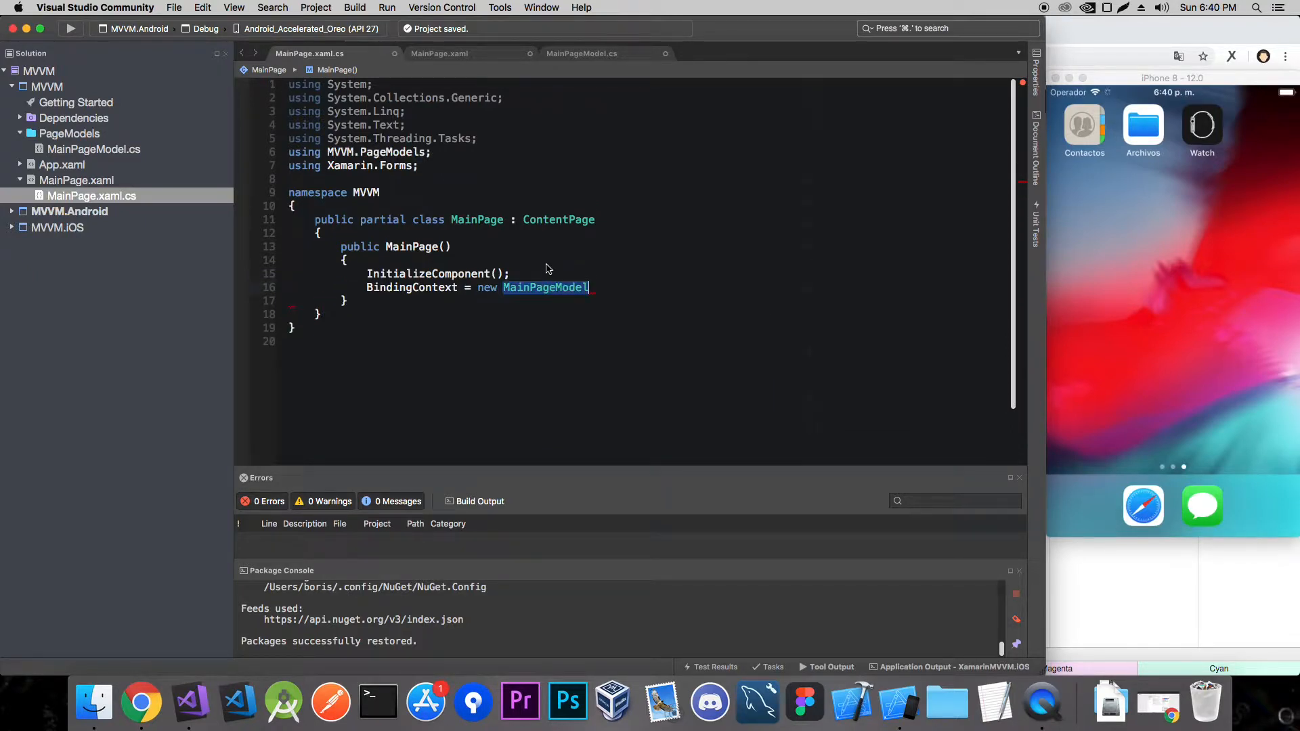
{"action": "type", "text": "();"}
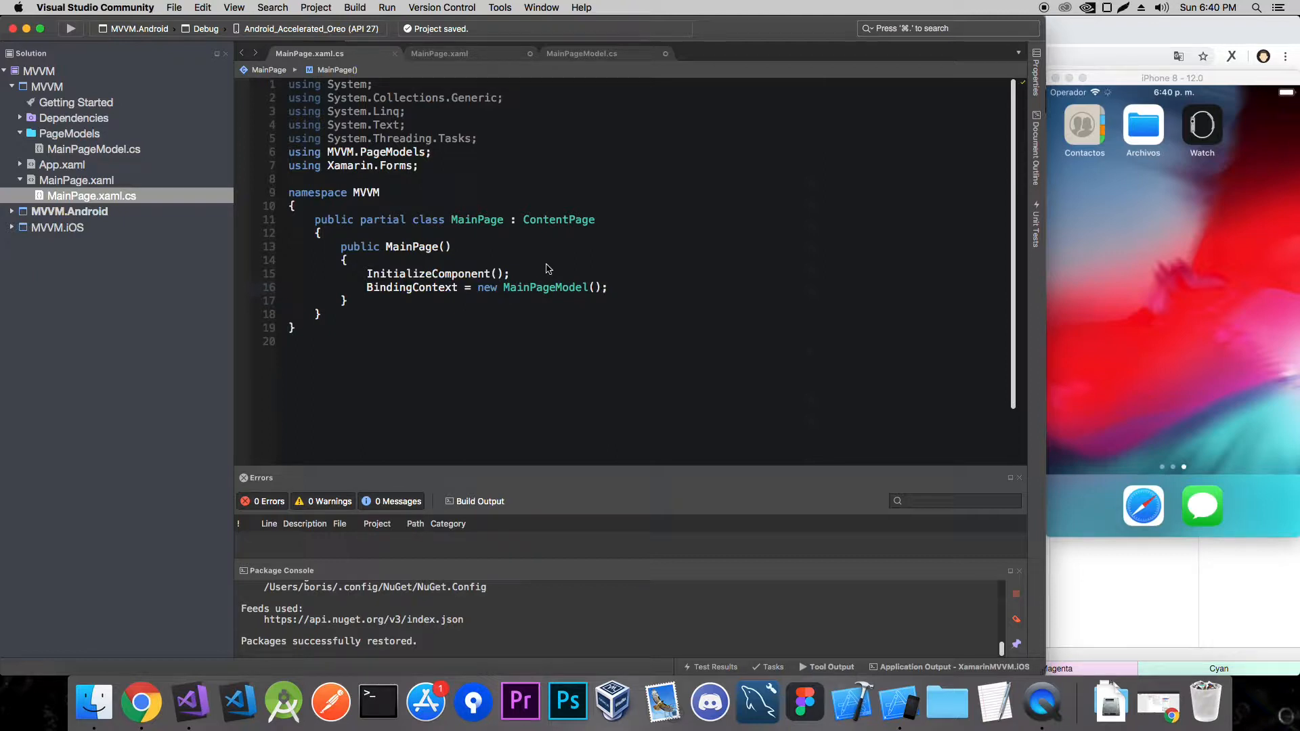
{"action": "left_click", "coordinate": [608, 287]}
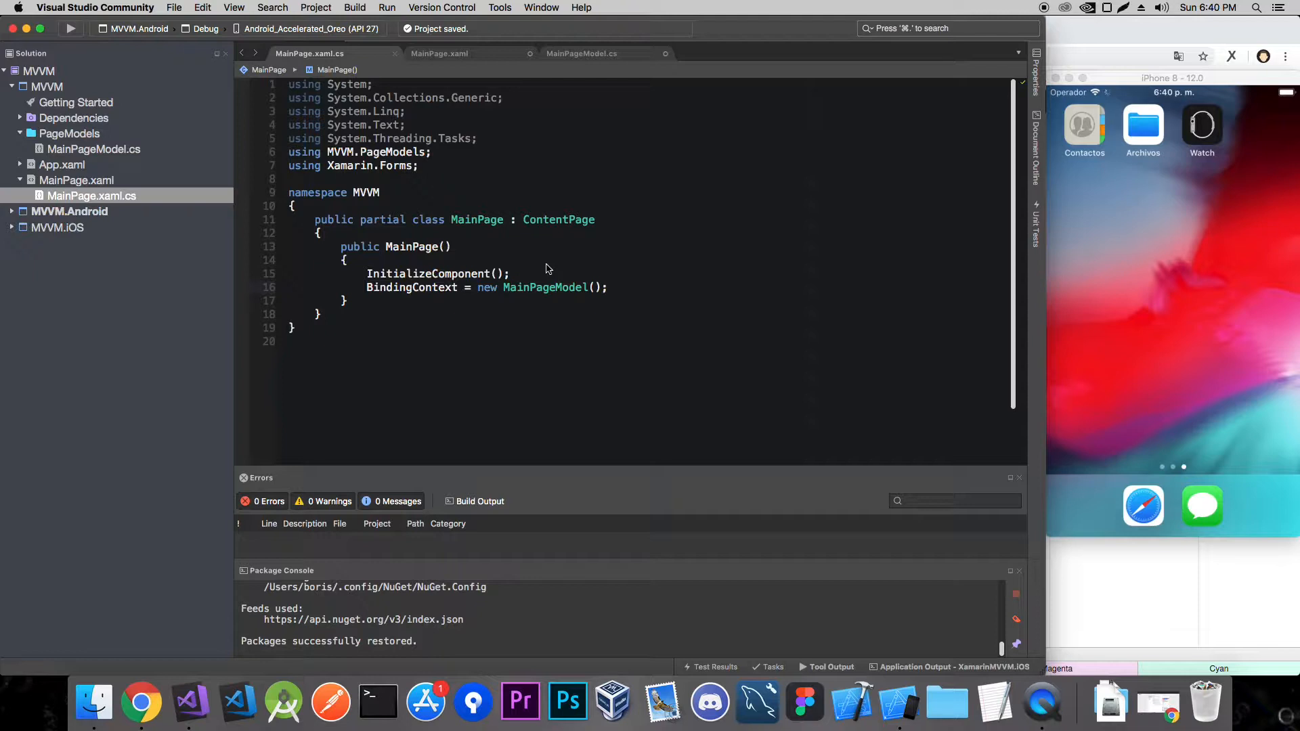
Add a public string LabelText auto-property to MainPageModel.
{"action": "double_click", "coordinate": [544, 287]}
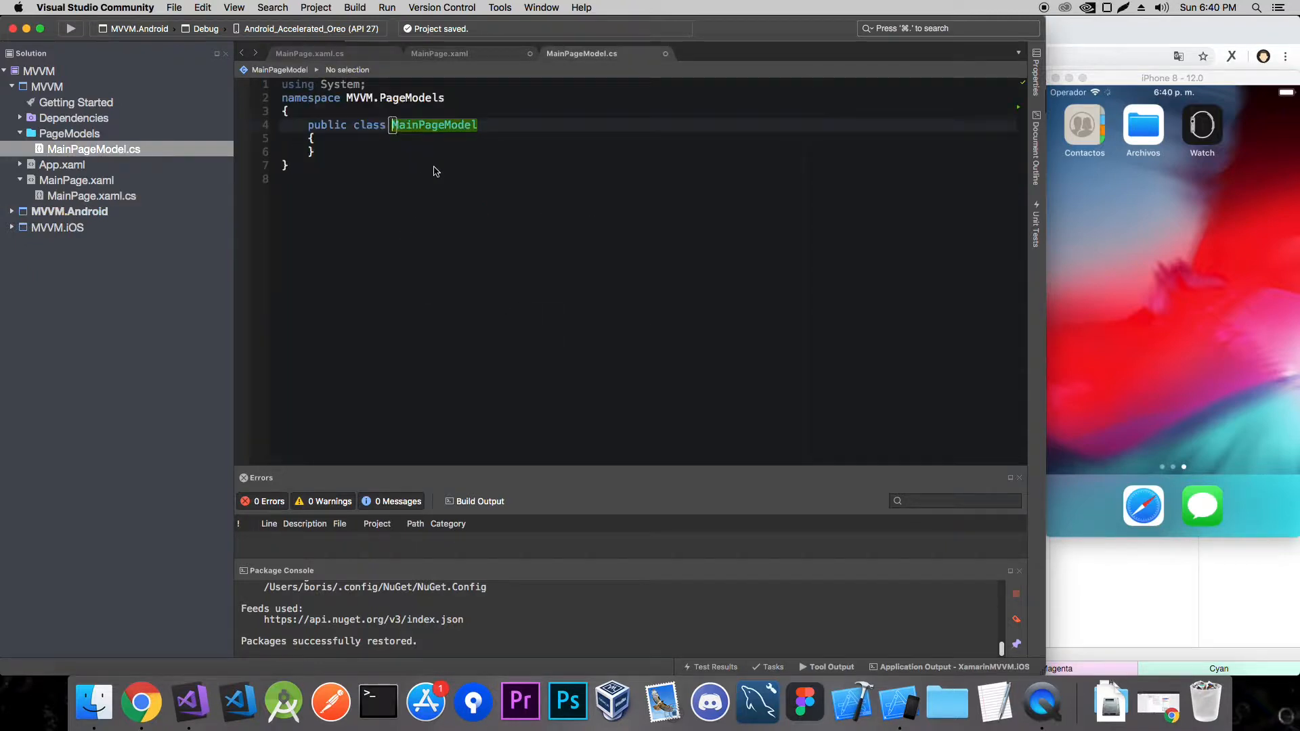
{"action": "key", "text": "enter"}
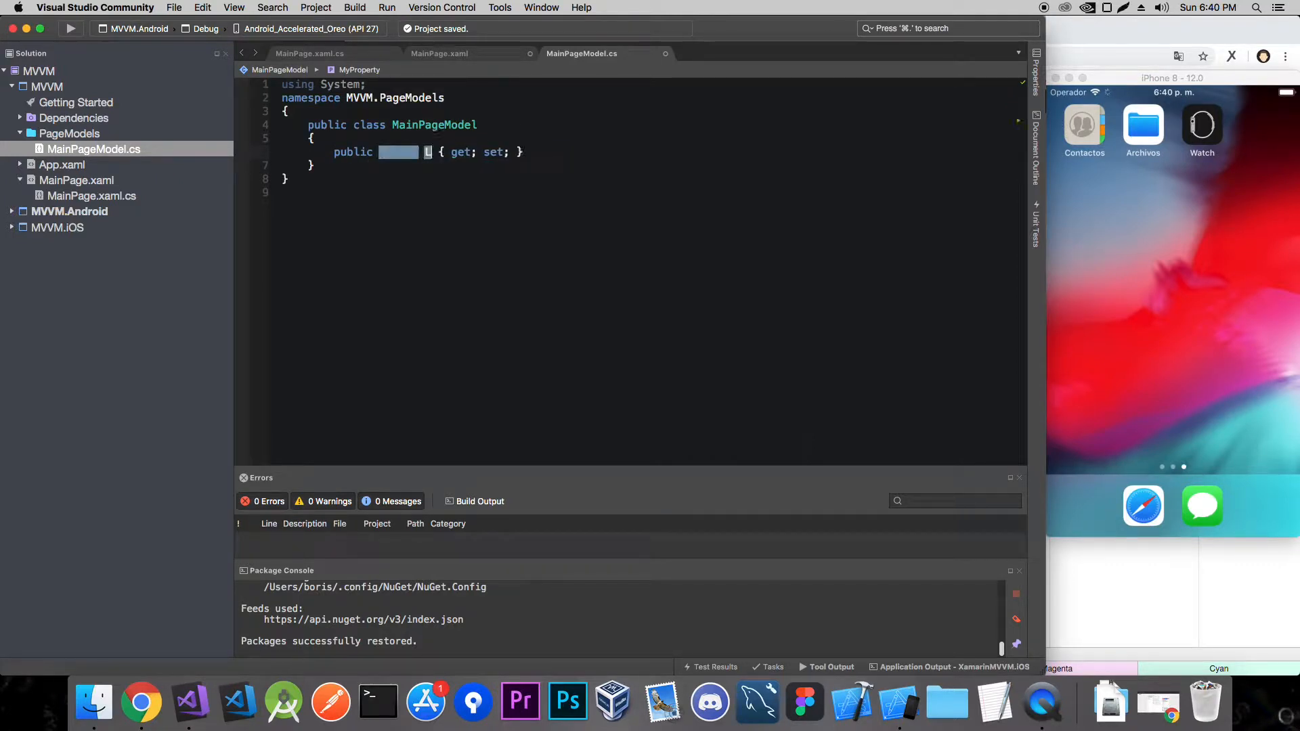
{"action": "type", "text": "string LabelText"}
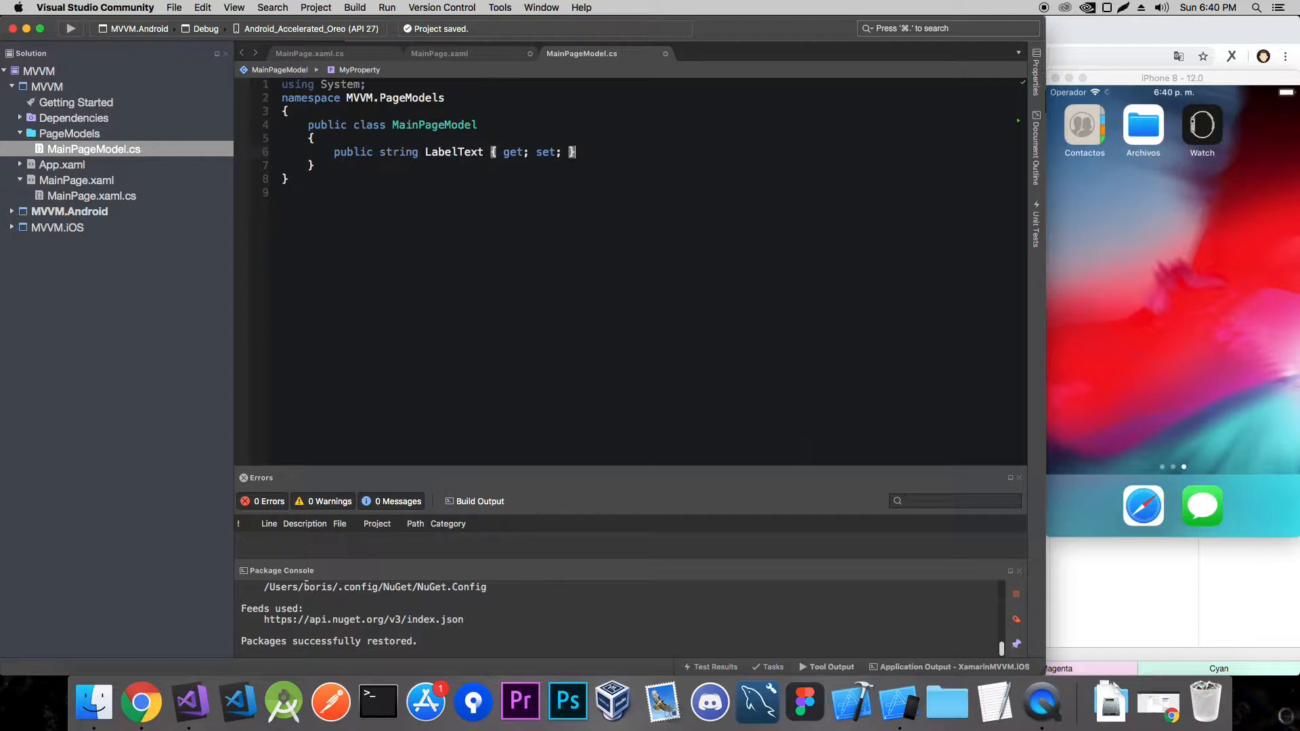
{"action": "double_click", "coordinate": [454, 152]}
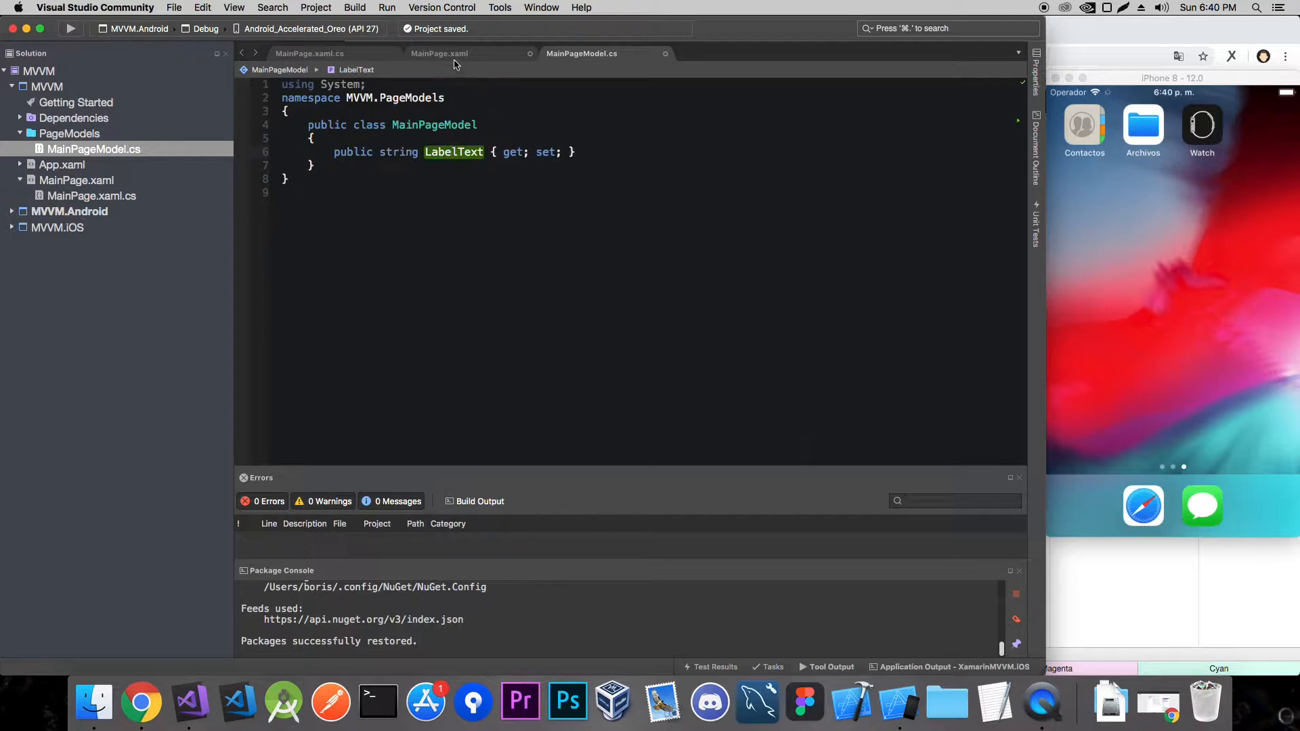
Bind the label's Text to LabelText in MainPage.xaml and keep the button text Click me.
{"action": "left_click", "coordinate": [439, 53]}
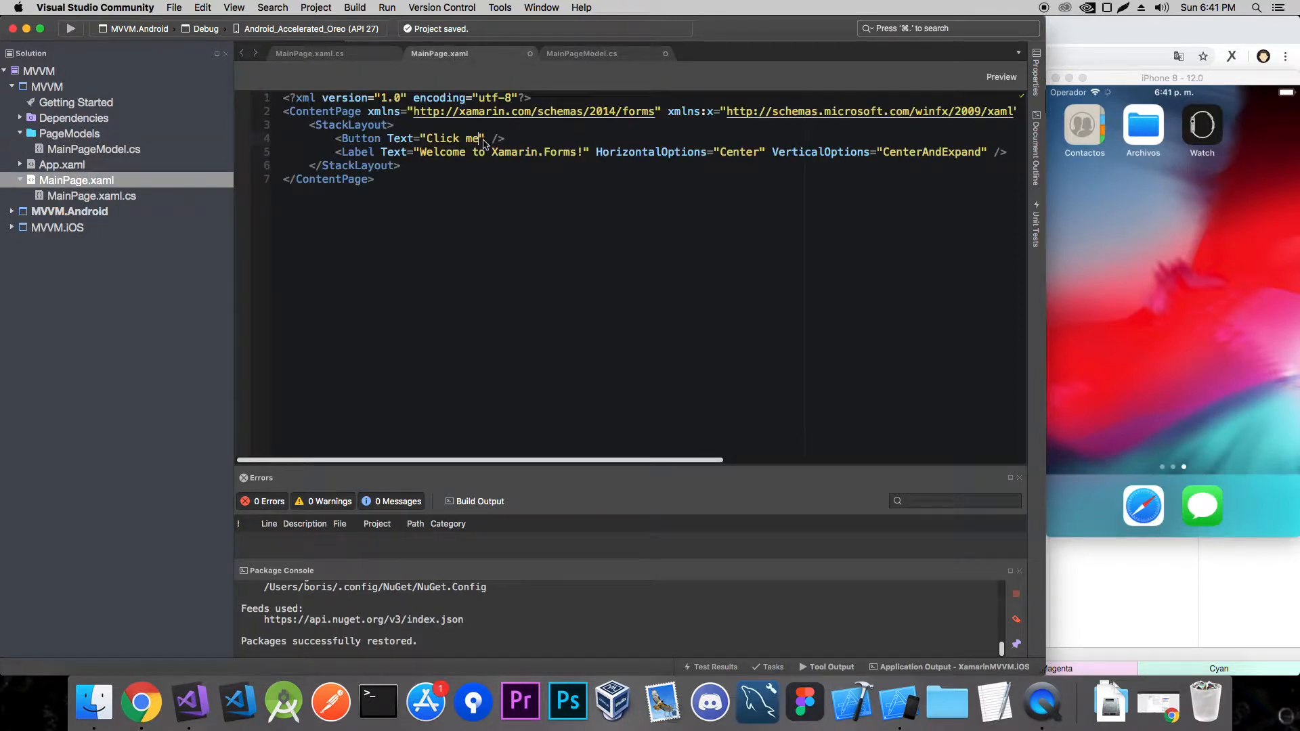
{"action": "type", "text": "{Binding"}
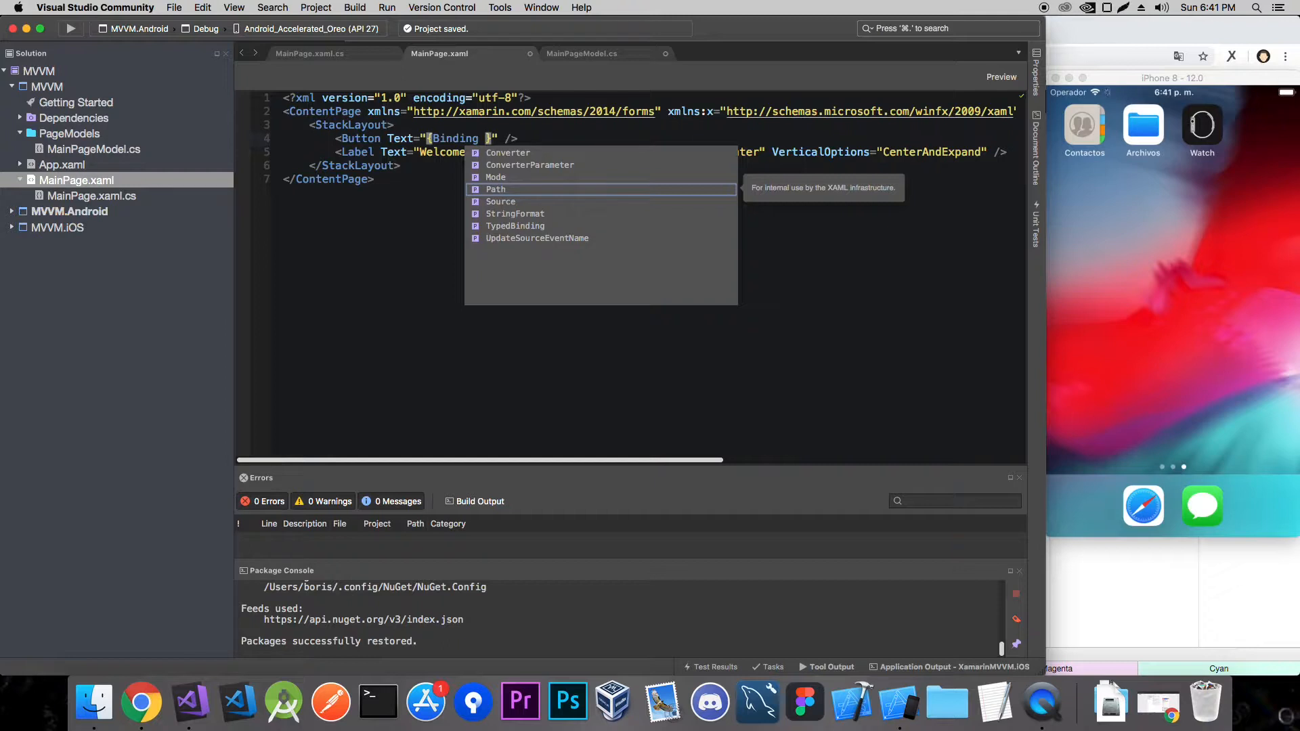
{"action": "left_click", "coordinate": [581, 53]}
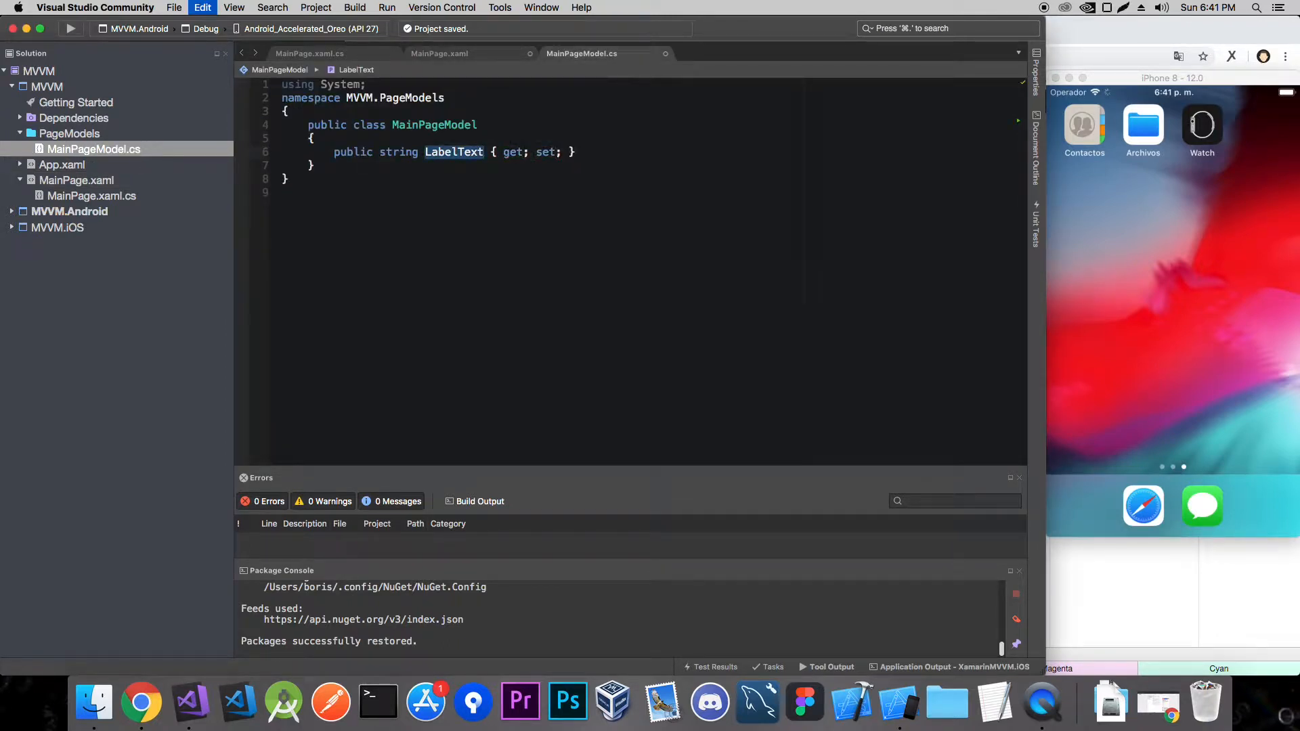
{"action": "left_click", "coordinate": [439, 53]}
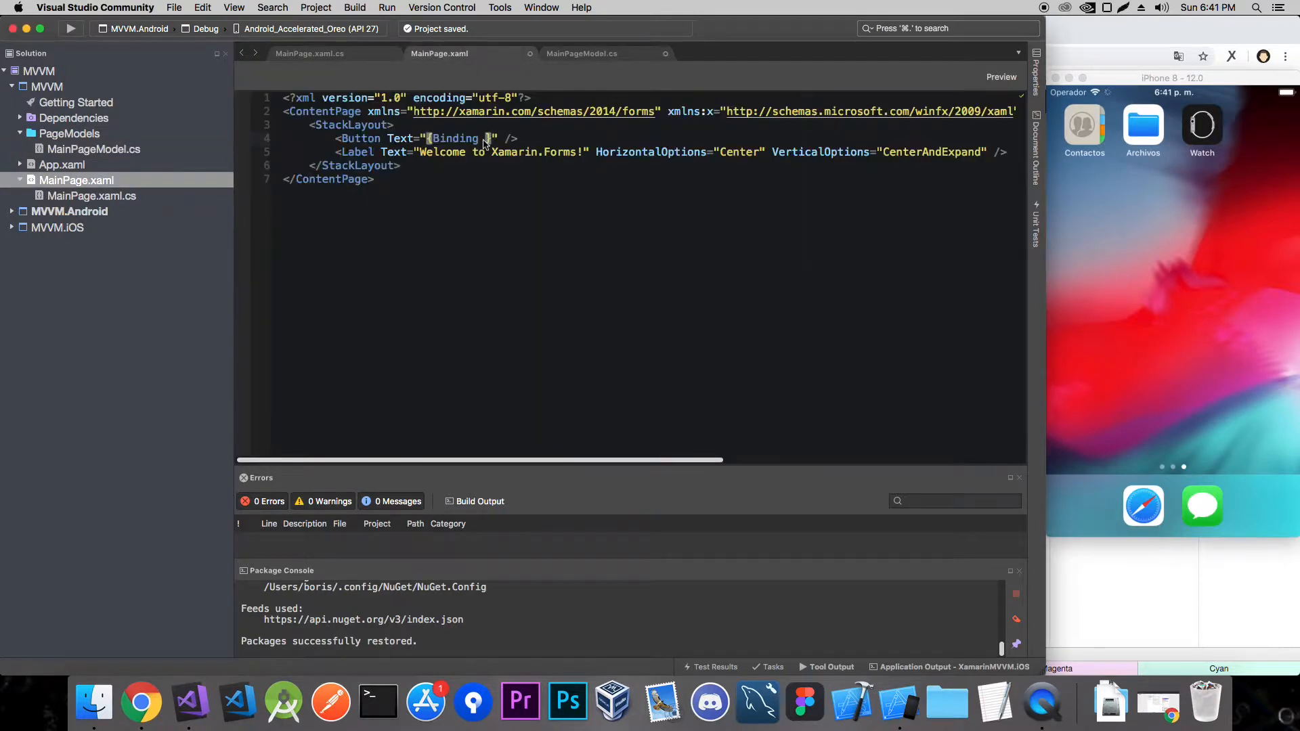
{"action": "type", "text": "LabelText"}
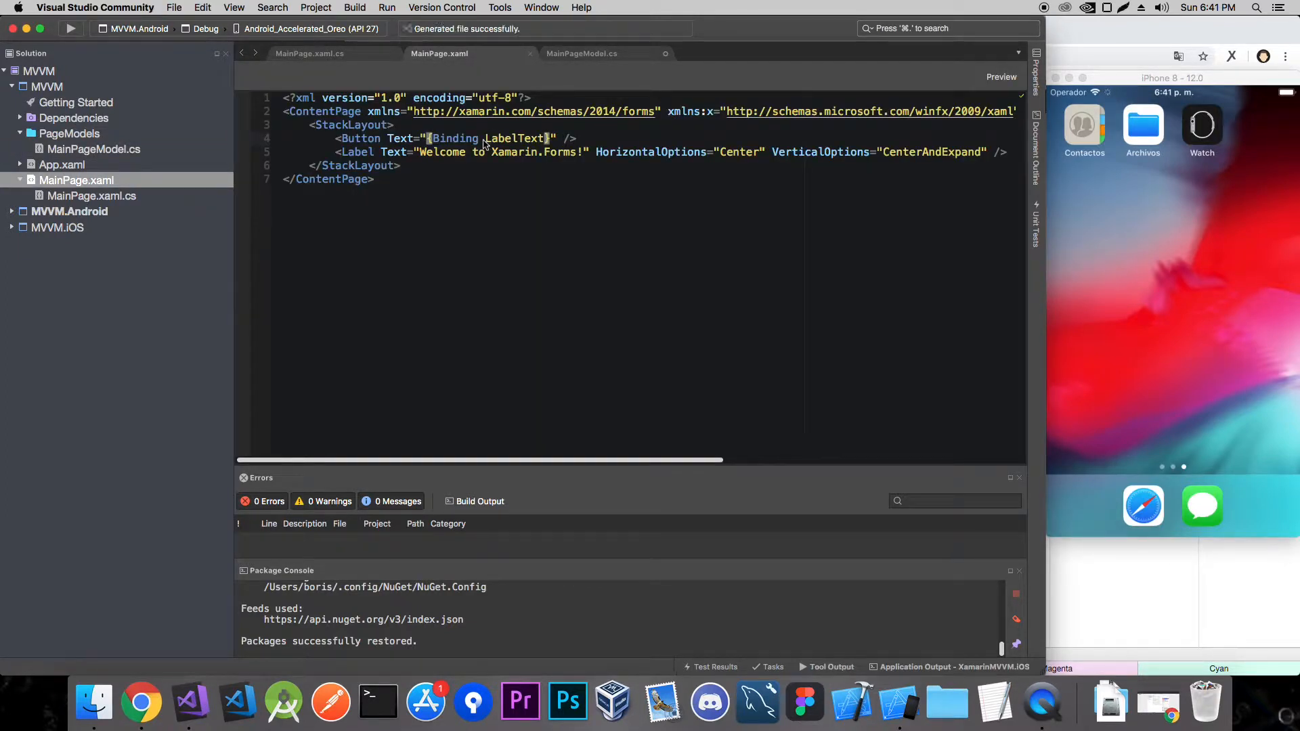
{"action": "double_click", "coordinate": [516, 138]}
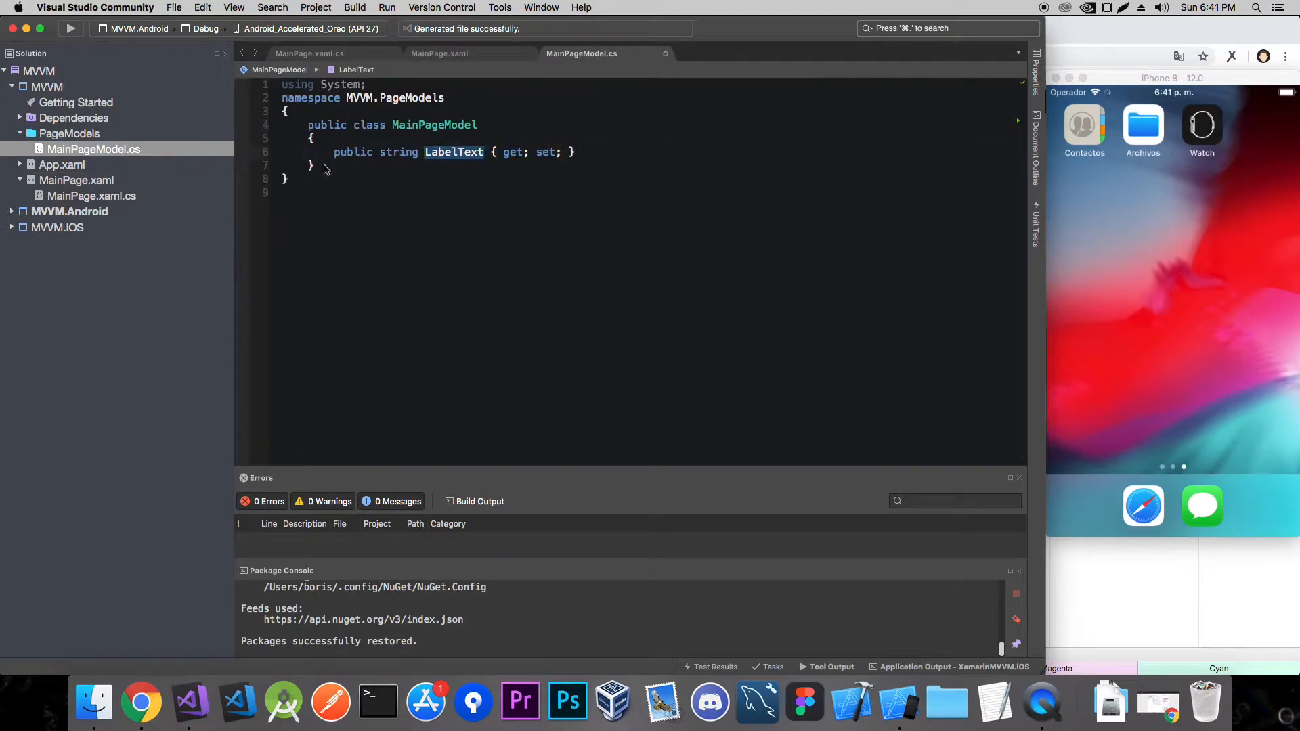
{"action": "left_click", "coordinate": [439, 53]}
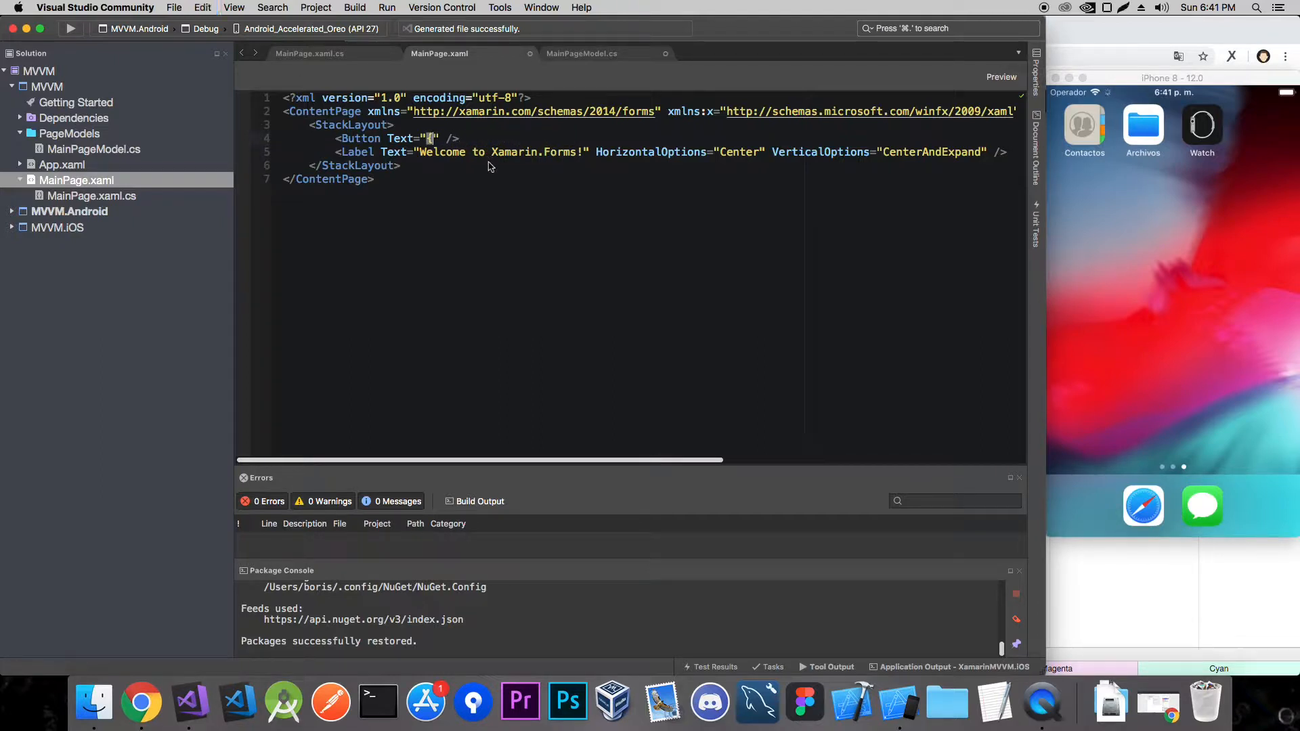
{"action": "type", "text": "Click me"}
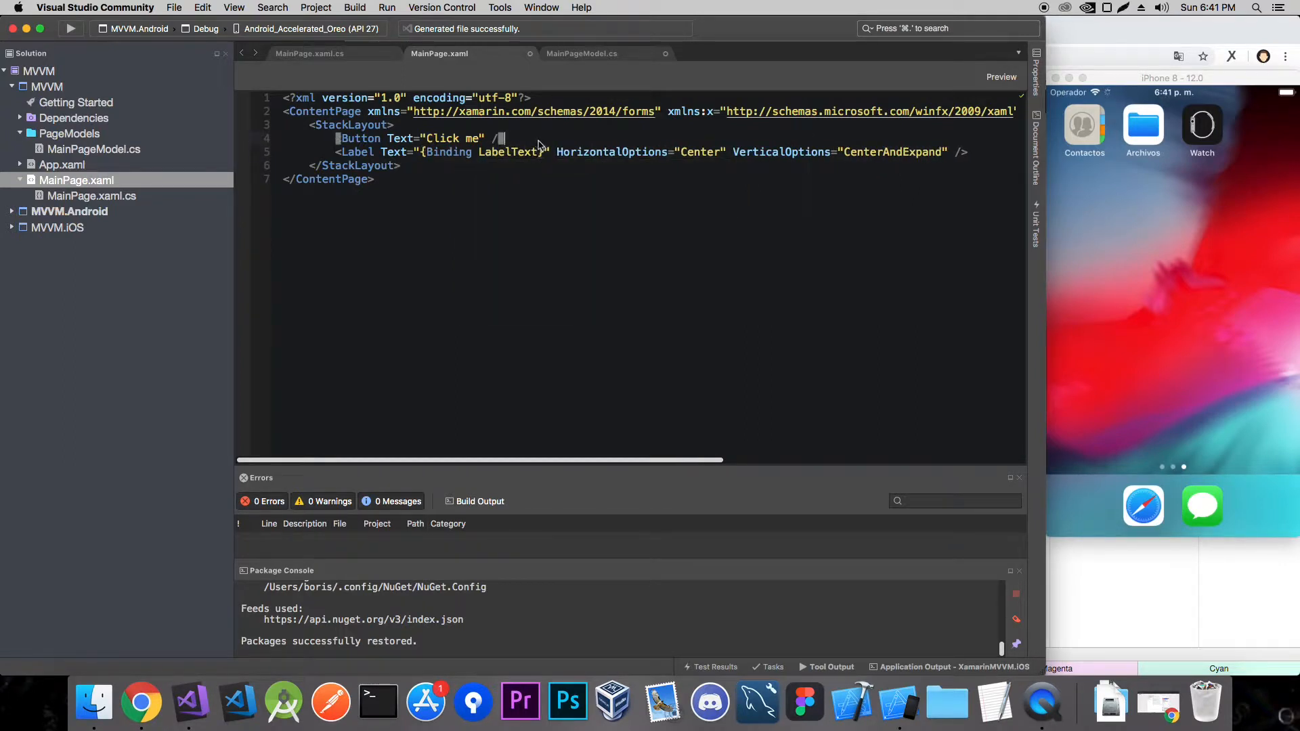
Begin giving LabelText a default value of Hello in MainPageModel.
{"action": "left_click", "coordinate": [580, 53]}
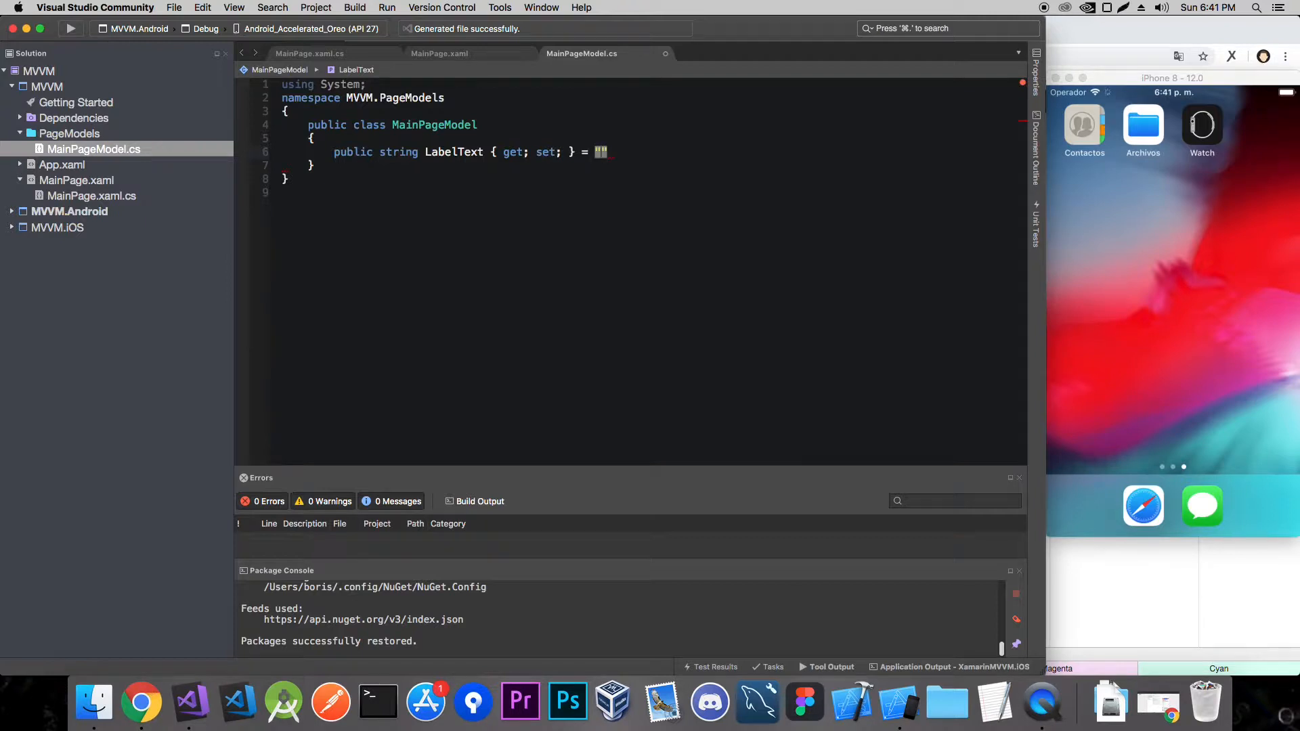
{"action": "type", "text": "Hellp"}
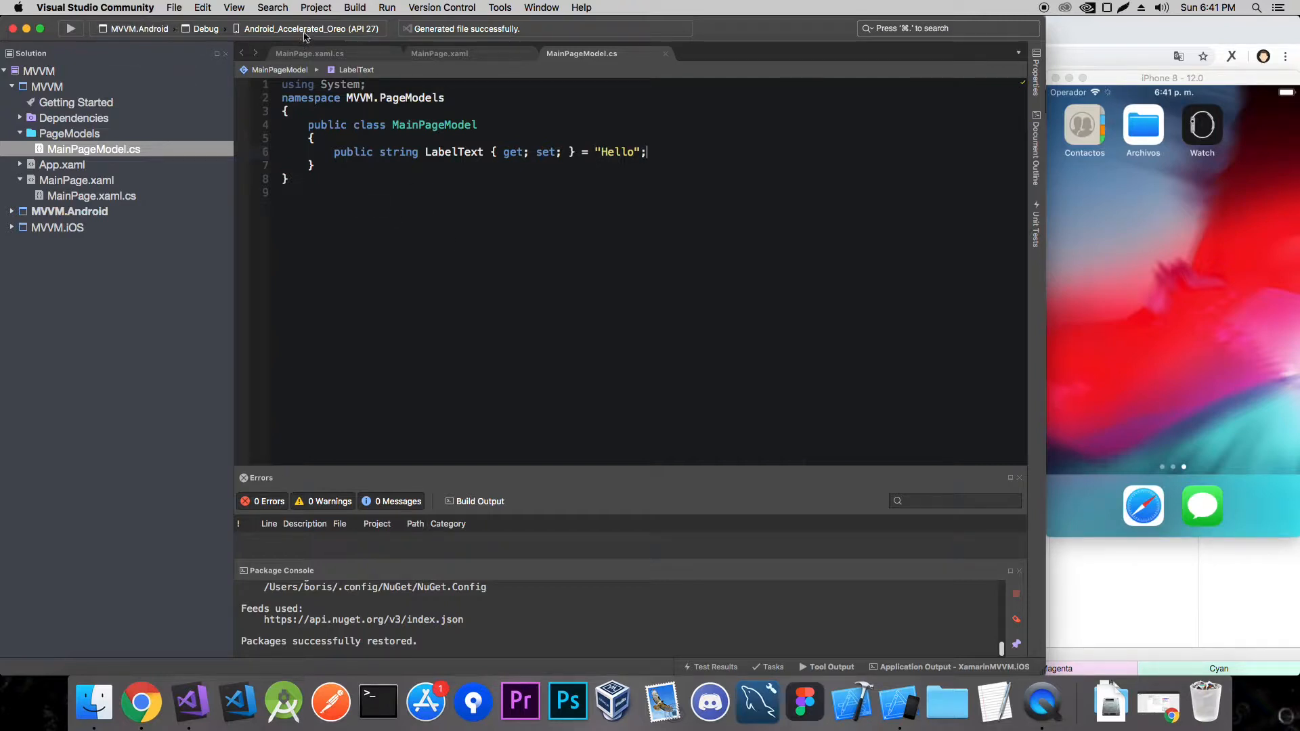
Run MVVM.iOS on the iPhone 8 iOS 12.0 simulator.
{"action": "left_click", "coordinate": [132, 29]}
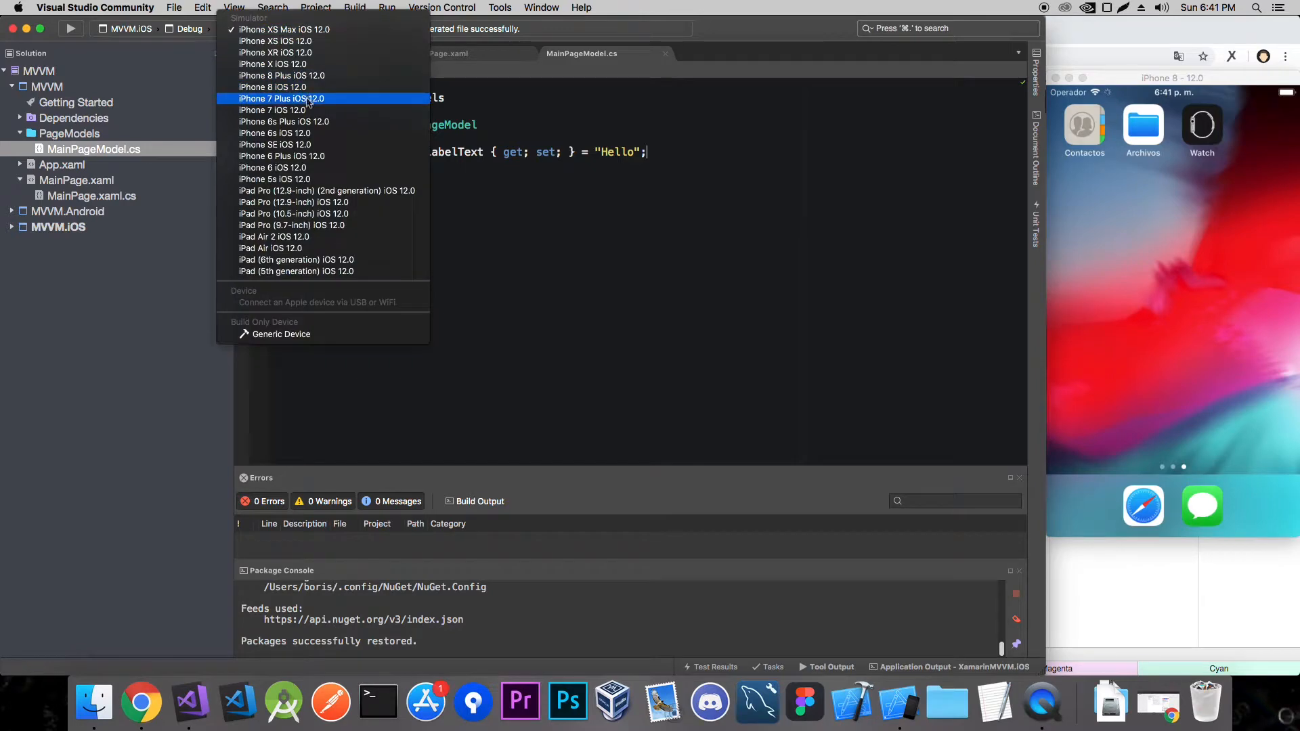
{"action": "left_click", "coordinate": [273, 86]}
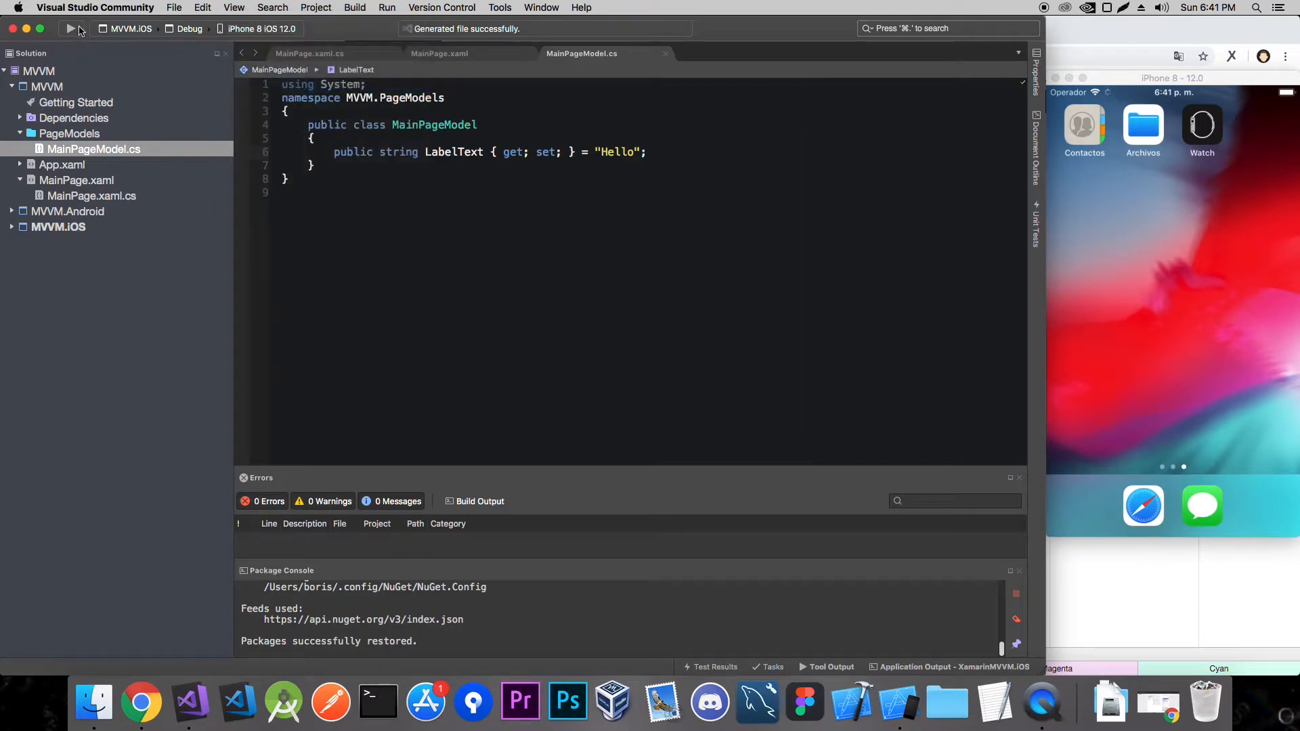
{"action": "left_click", "coordinate": [70, 28]}
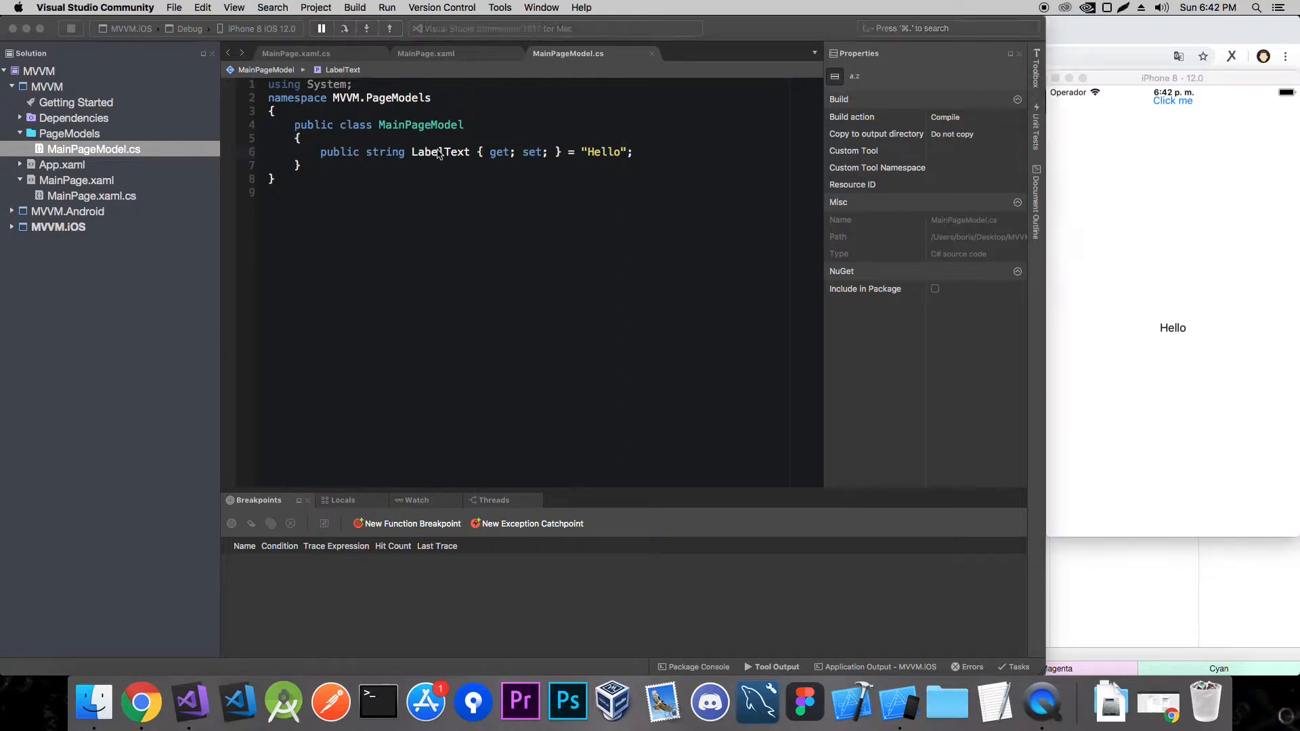
Highlight LabelText, then show MainPage.xaml.cs where BindingContext is set.
{"action": "double_click", "coordinate": [438, 152]}
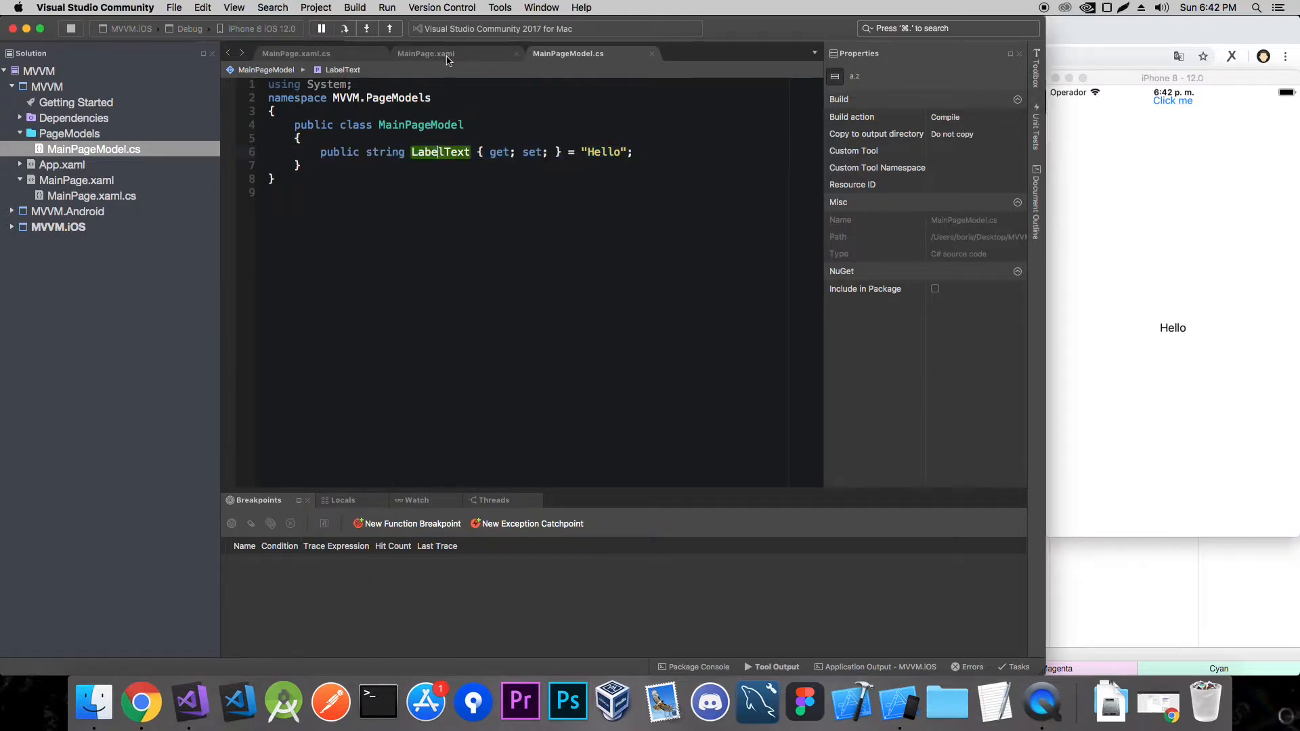
{"action": "left_click", "coordinate": [425, 53]}
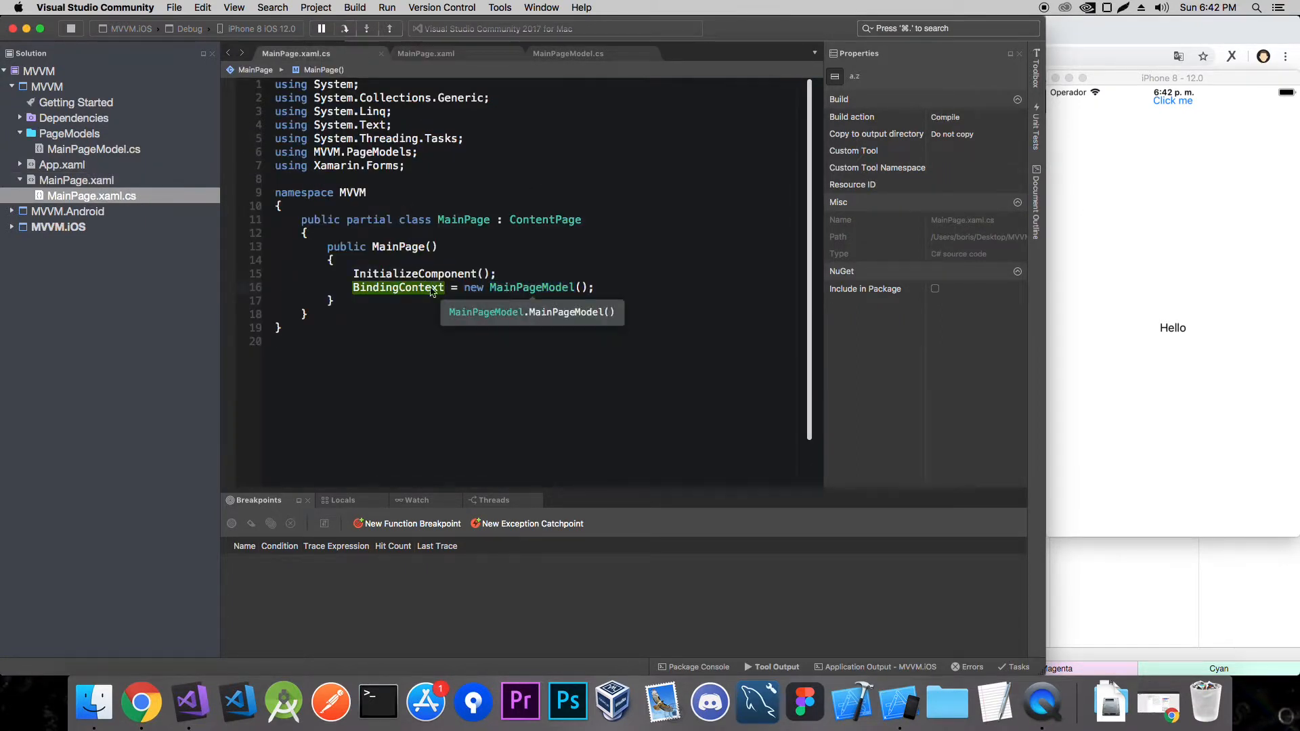
{"action": "mouse_move", "coordinate": [367, 300]}
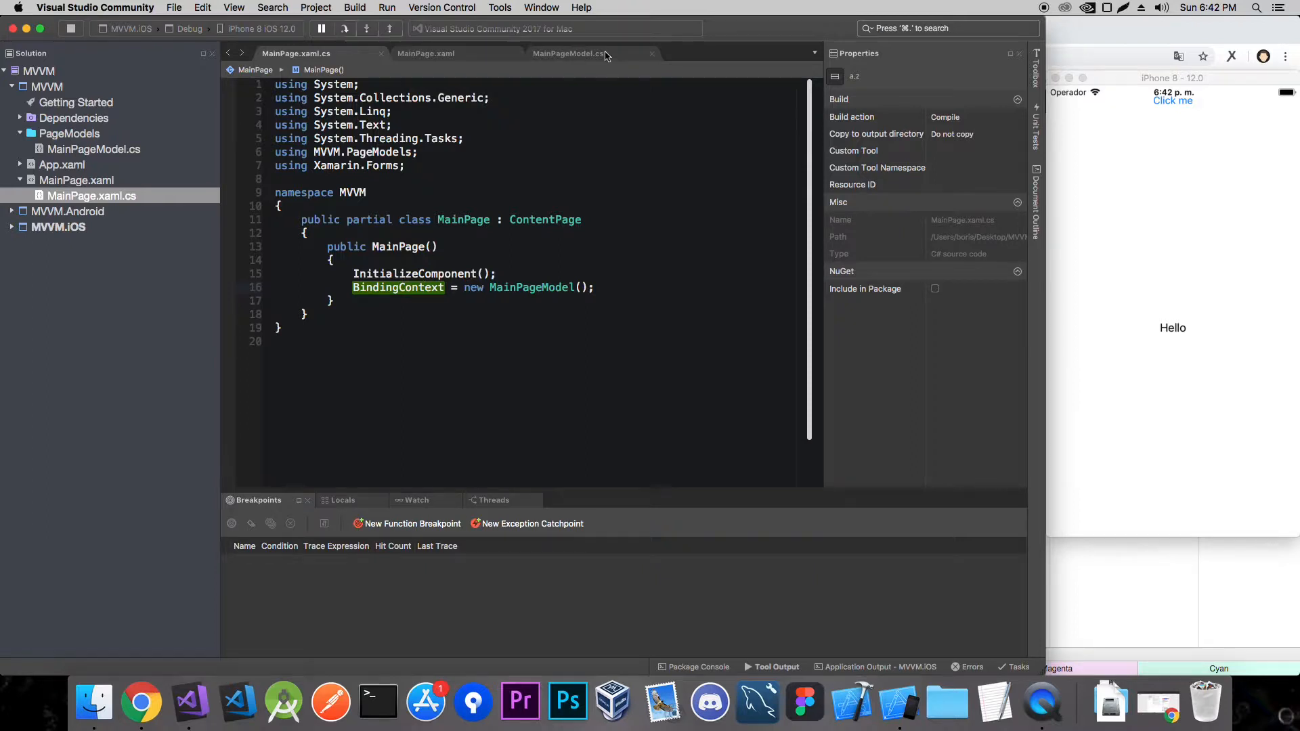
Add Command="{Binding ButtonClickedCommand}" to the Click me button.
{"action": "left_click", "coordinate": [426, 52]}
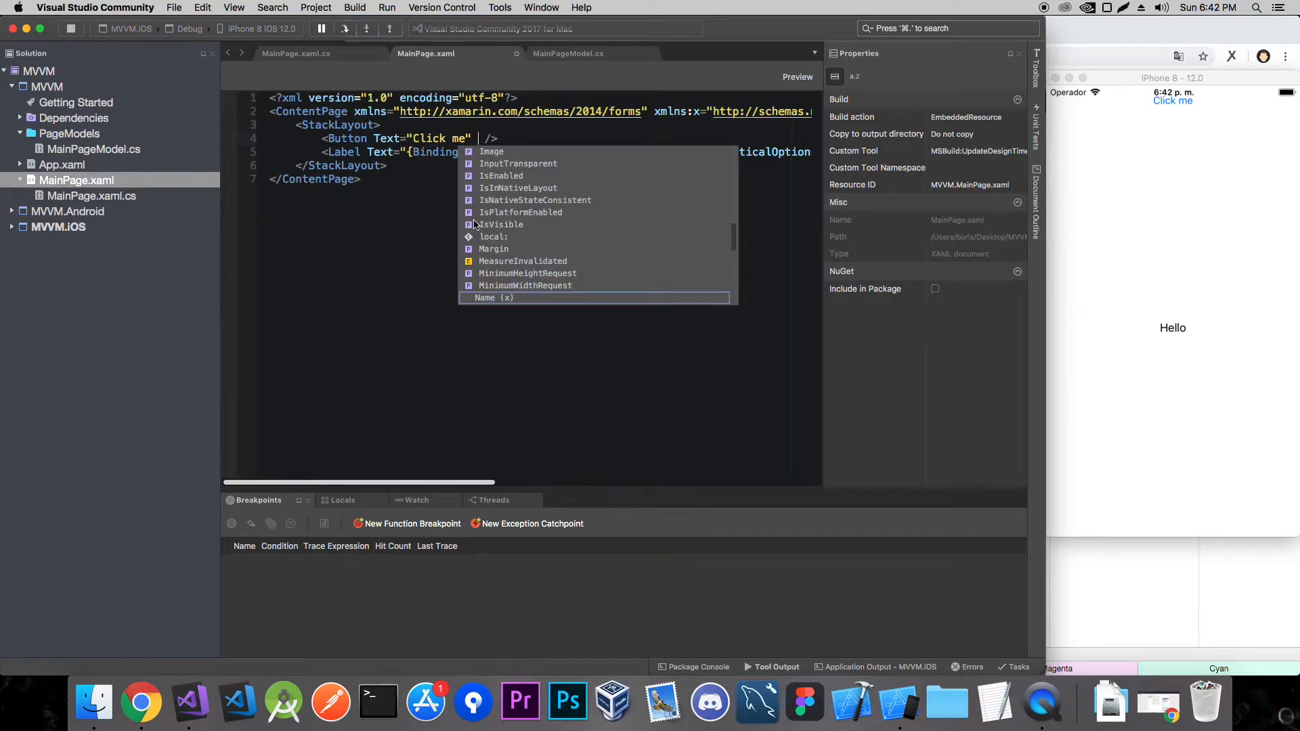
{"action": "type", "text": "Command=\""}
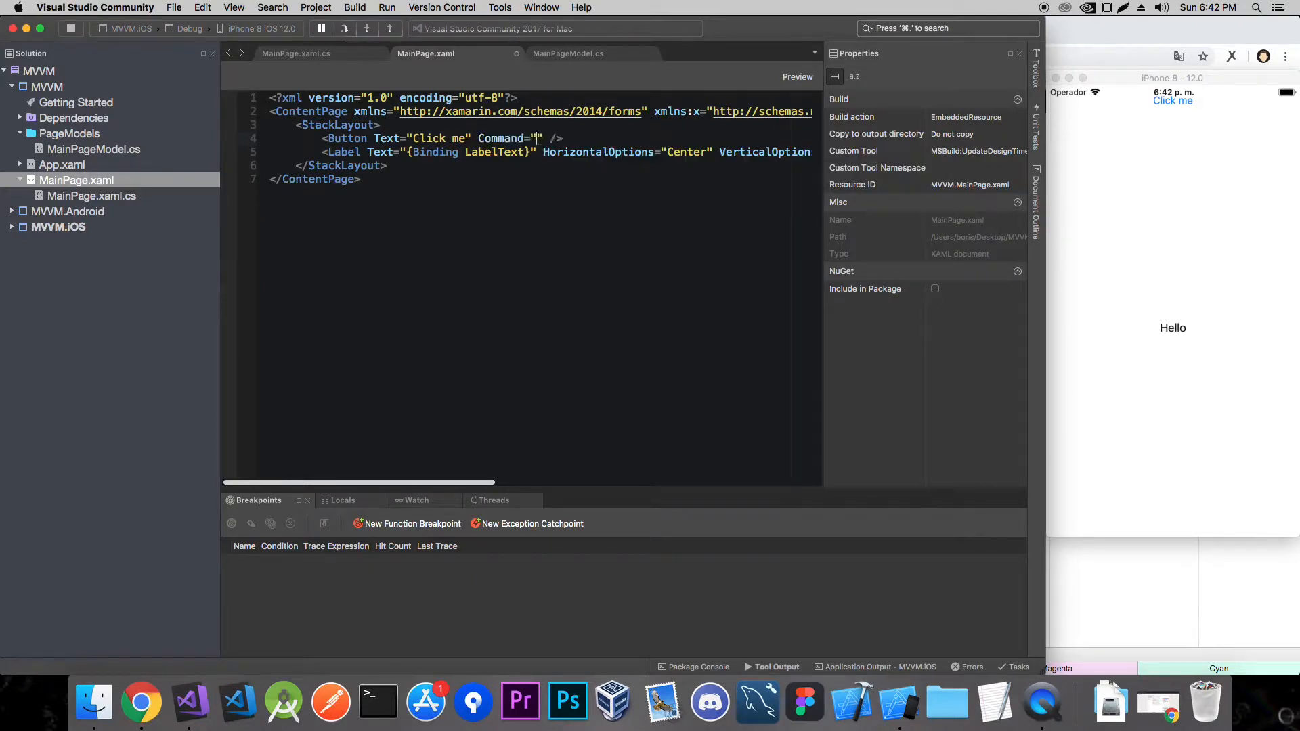
{"action": "type", "text": "{Binding ButtonCl"}
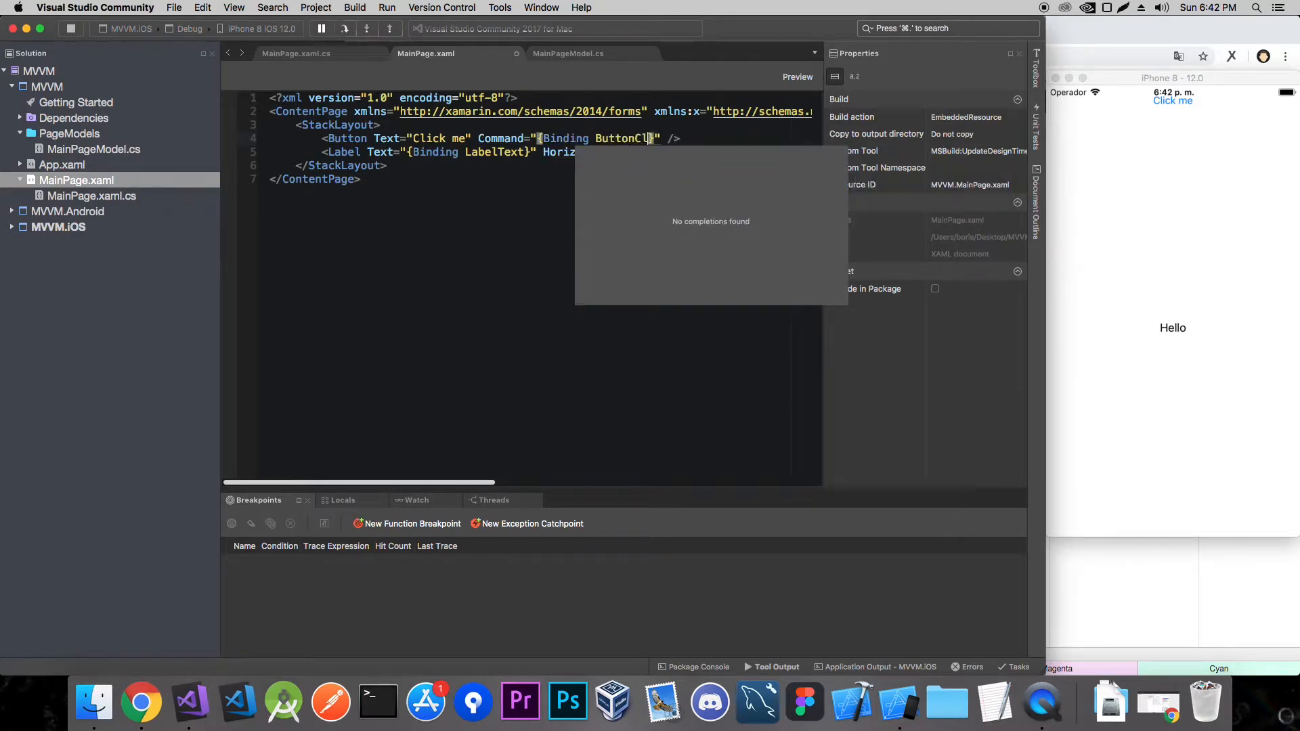
{"action": "type", "text": "ickedCommand"}
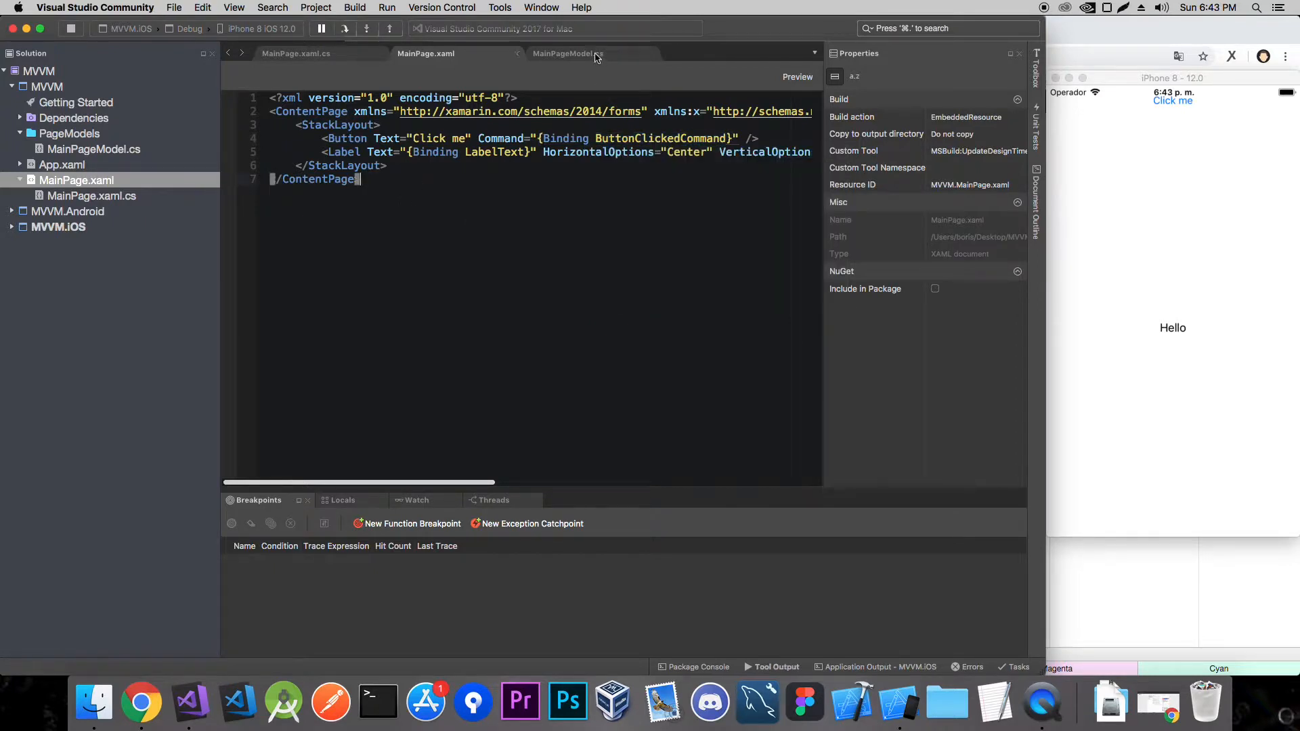
Define ButtonClickedCommand in MainPageModel as a new Command whose action sets LabelText = "Abc".
{"action": "left_click", "coordinate": [568, 52]}
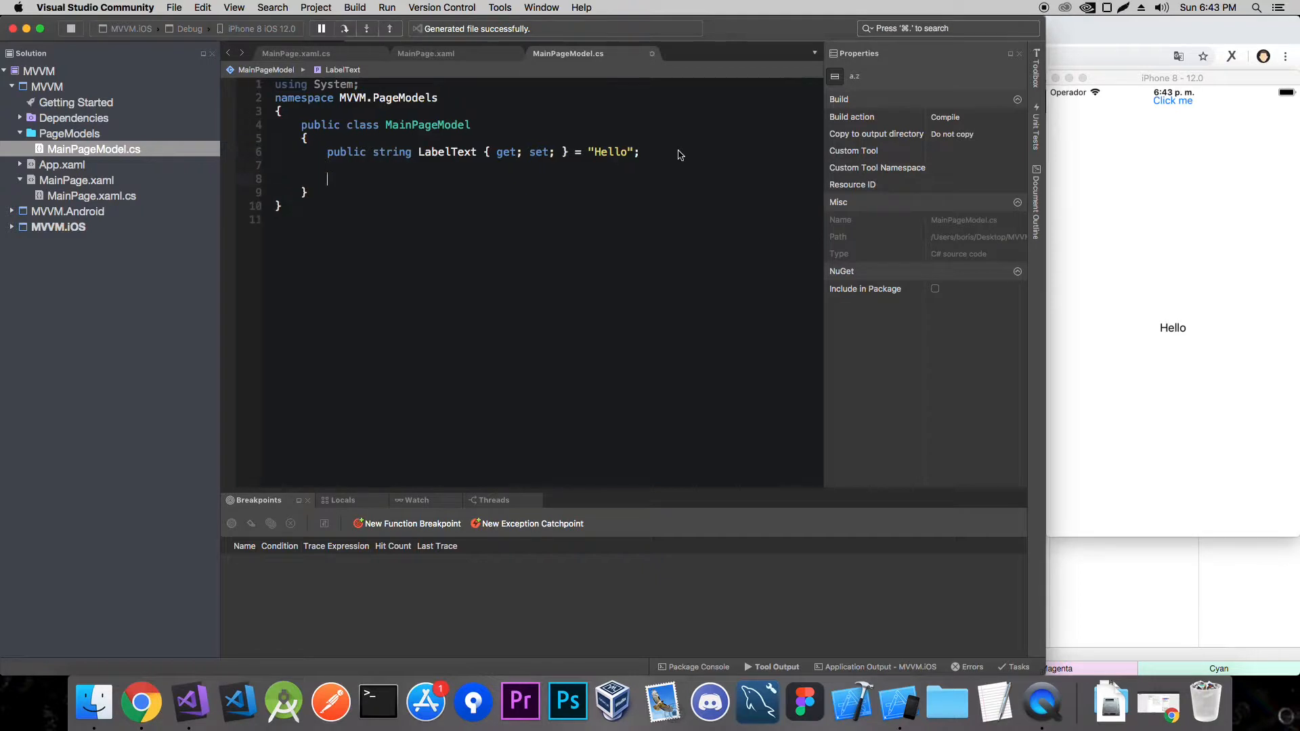
{"action": "type", "text": "public ButtonClickedCommand"}
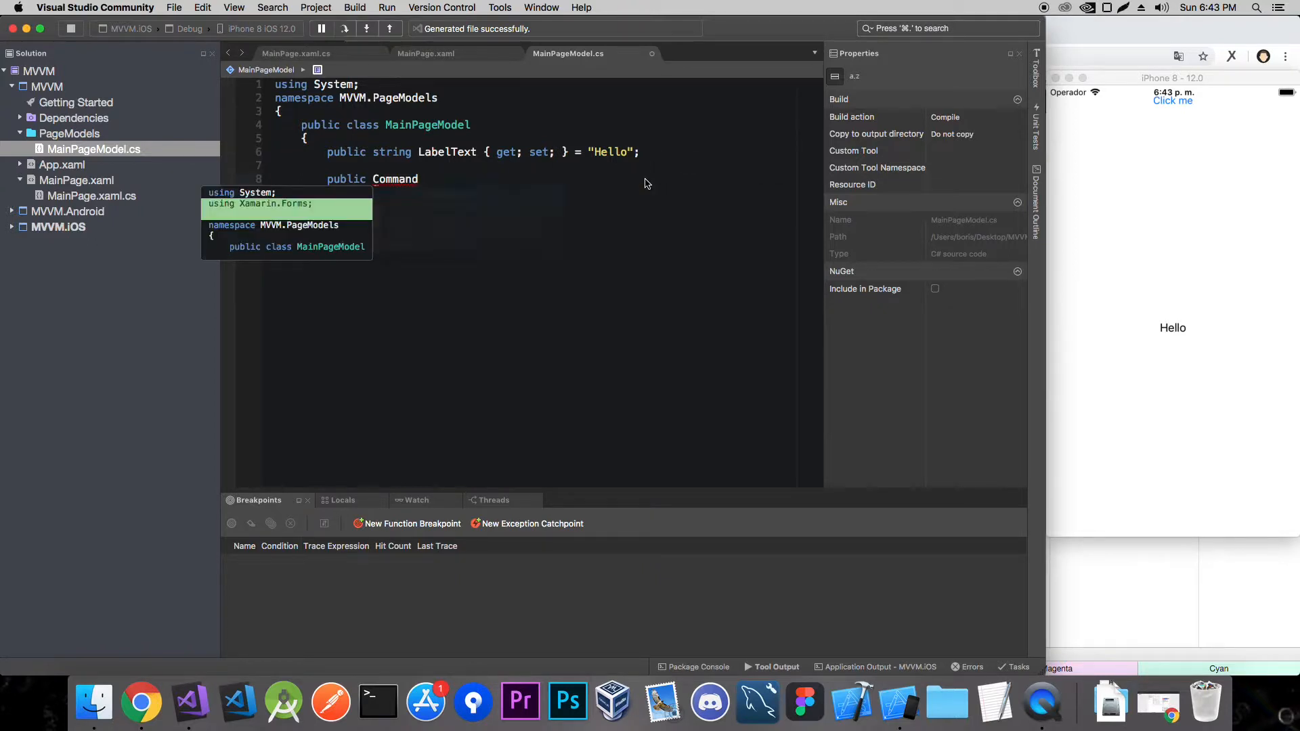
{"action": "type", "text": "ButtonClickedCommand"}
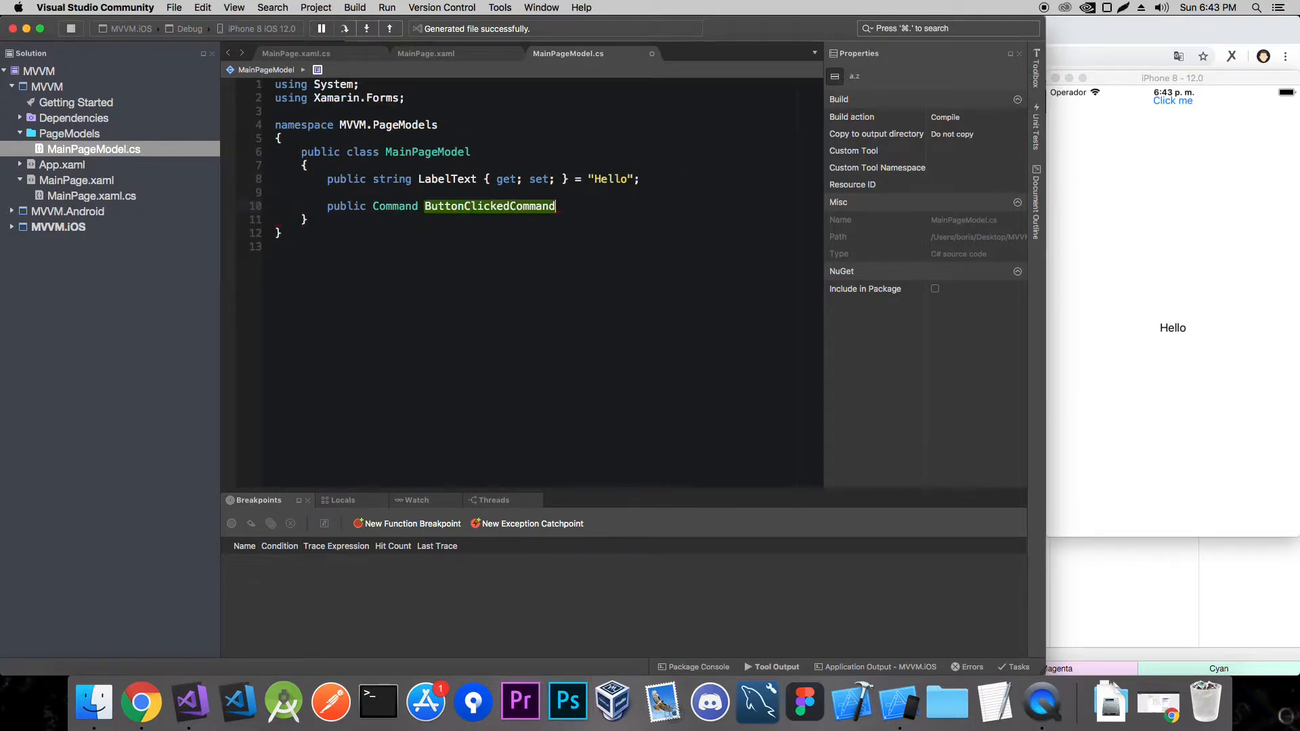
{"action": "type", "text": "=> new Command(() =>"}
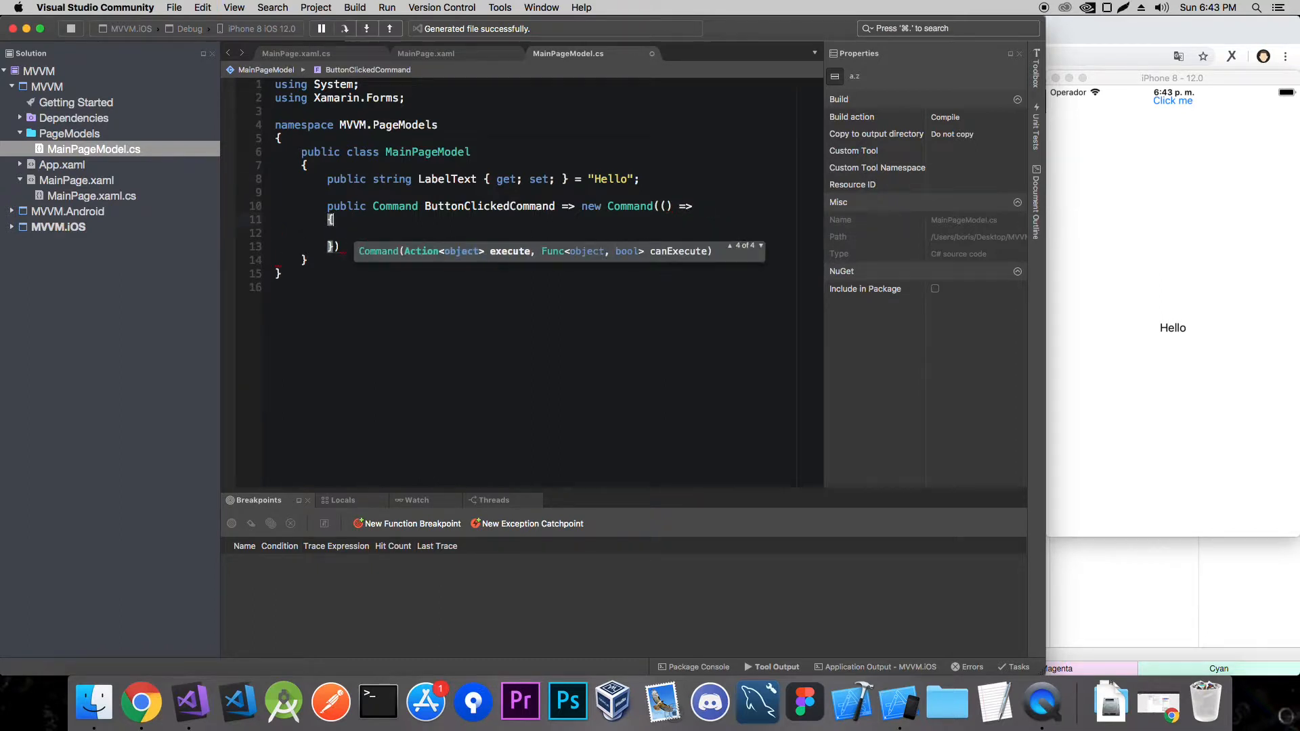
{"action": "type", "text": ";"}
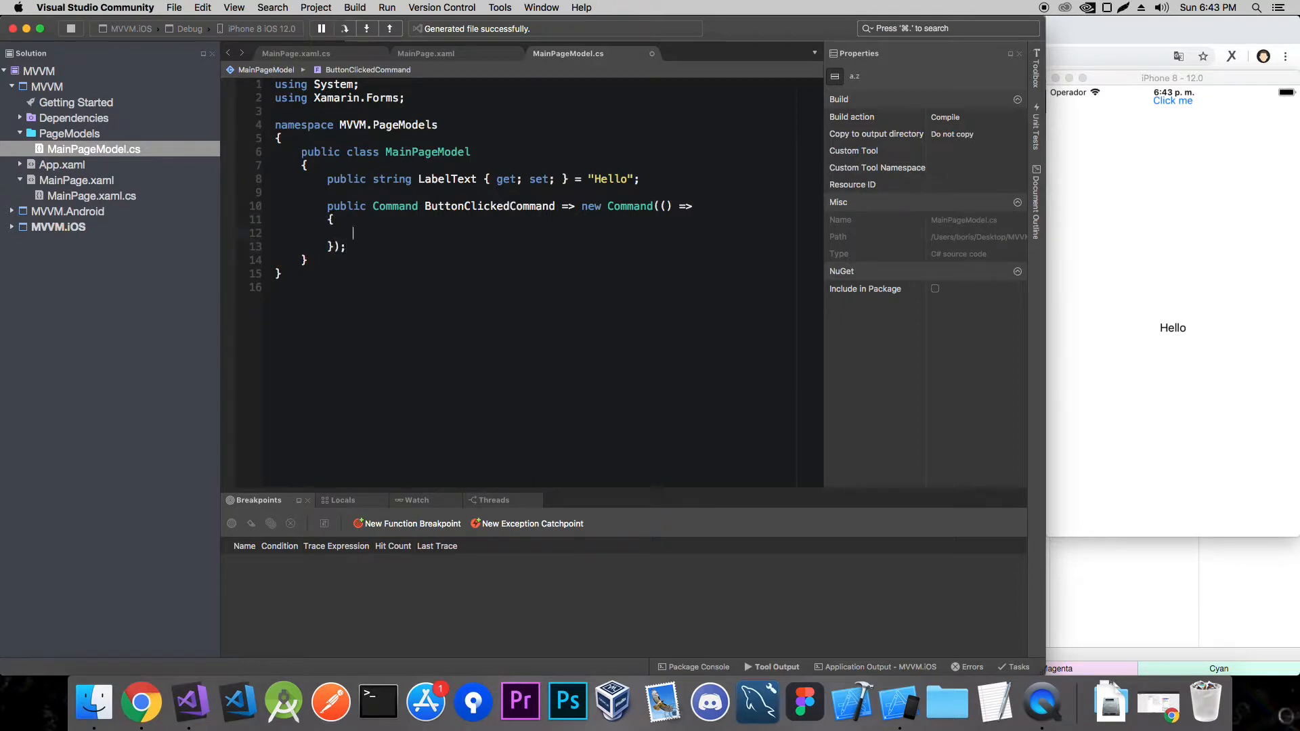
{"action": "type", "text": "LabelText"}
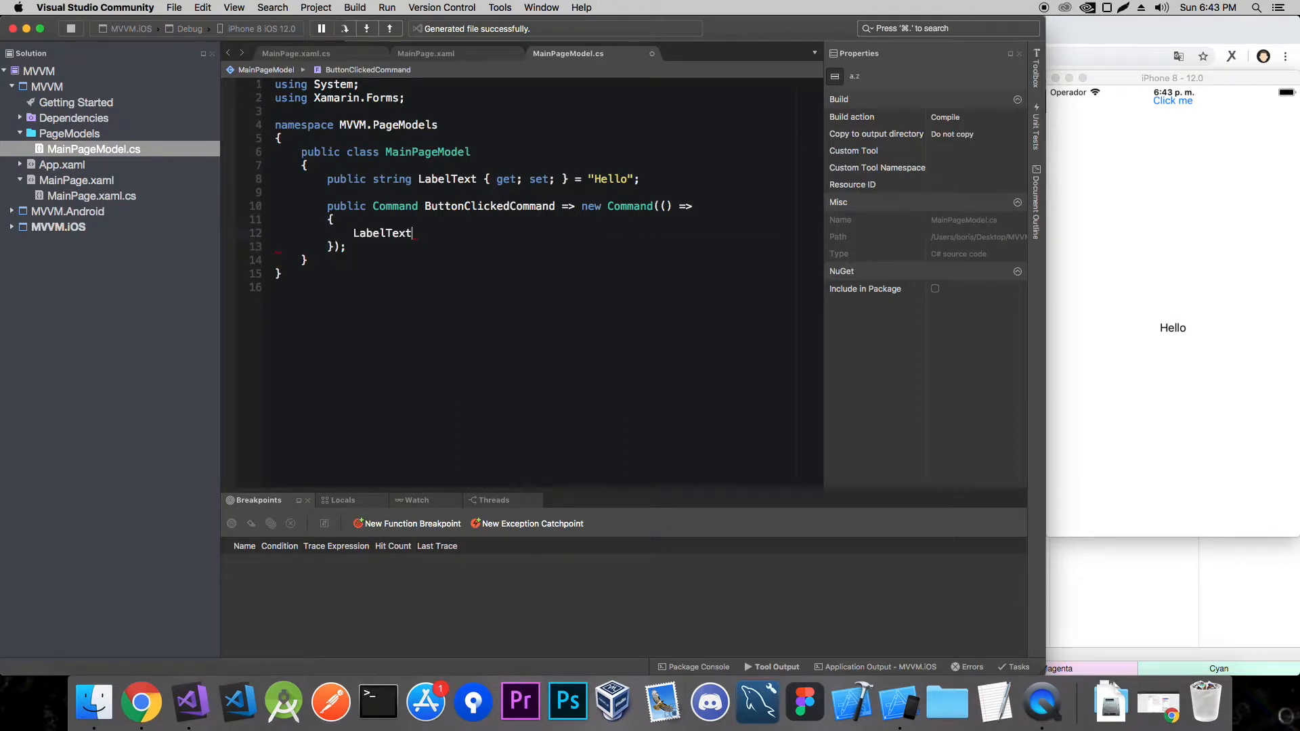
{"action": "type", "text": "= \"Abc\";"}
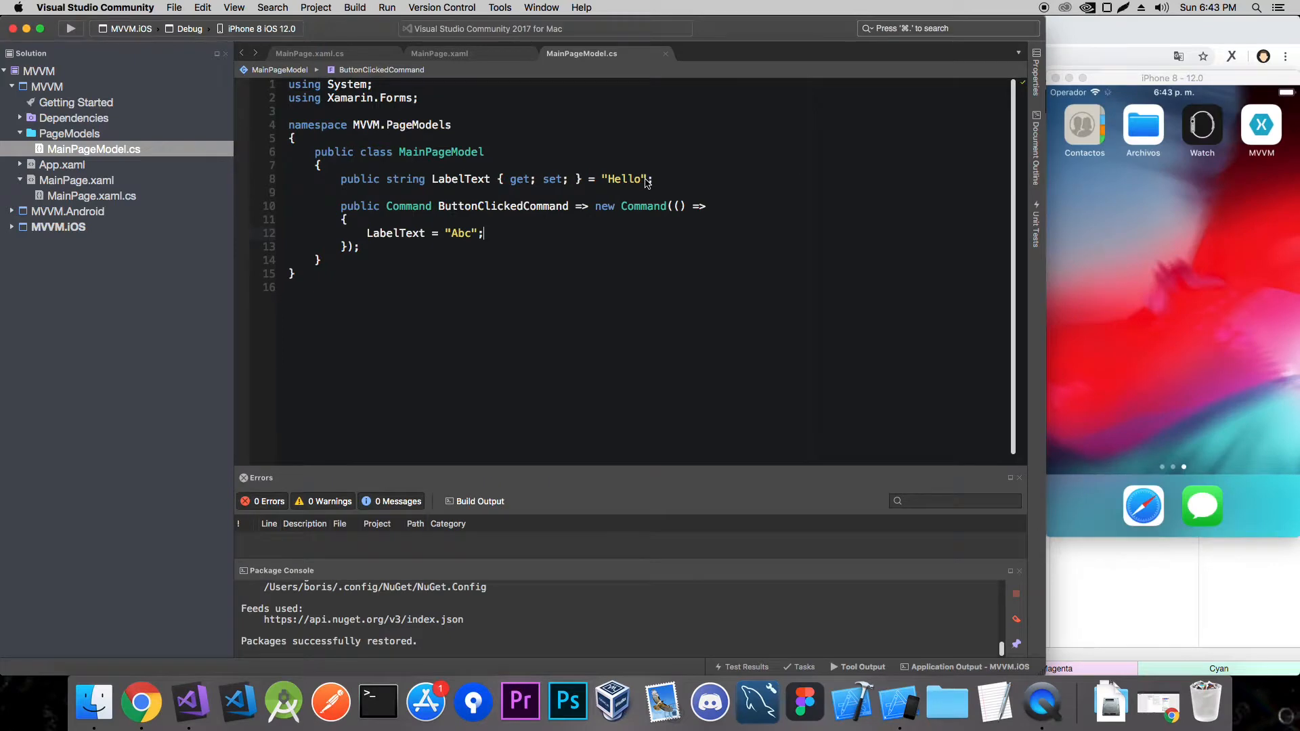
Rebuild and run the app again on the iPhone 8 simulator.
{"action": "left_click", "coordinate": [71, 28]}
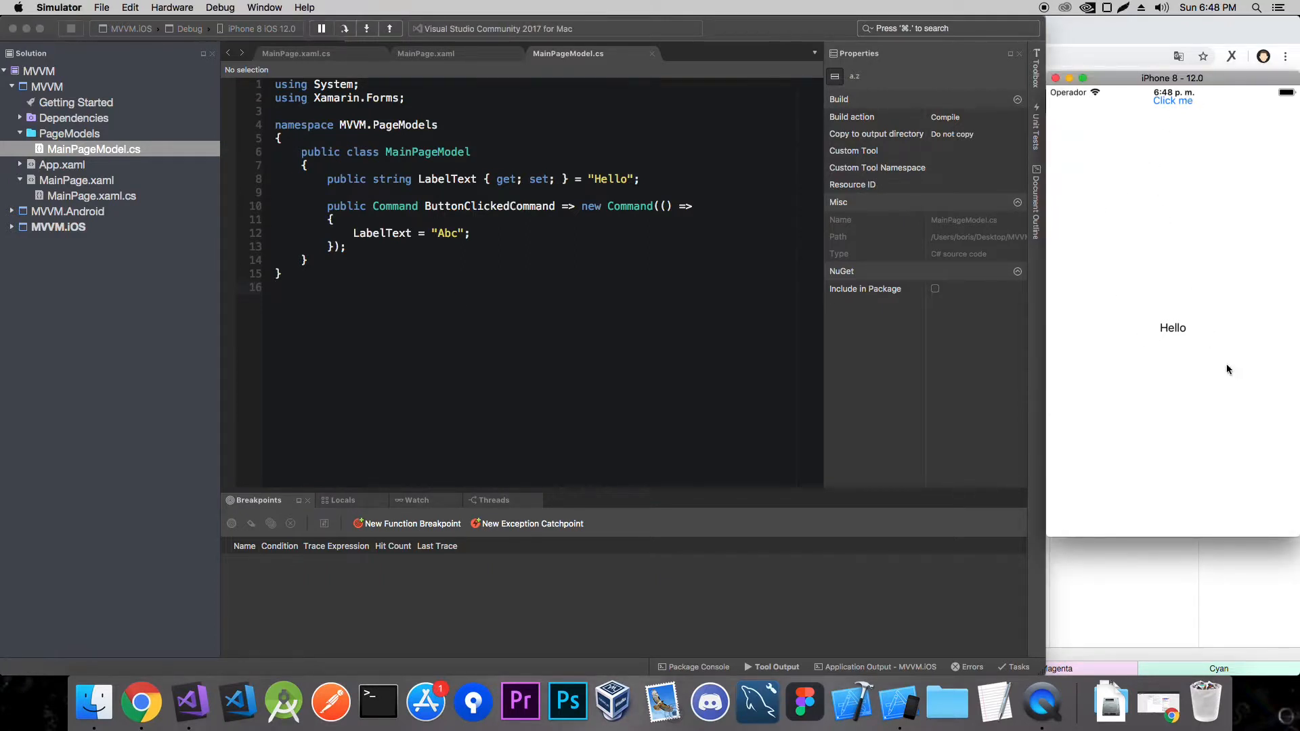
{"action": "mouse_move", "coordinate": [1197, 134]}
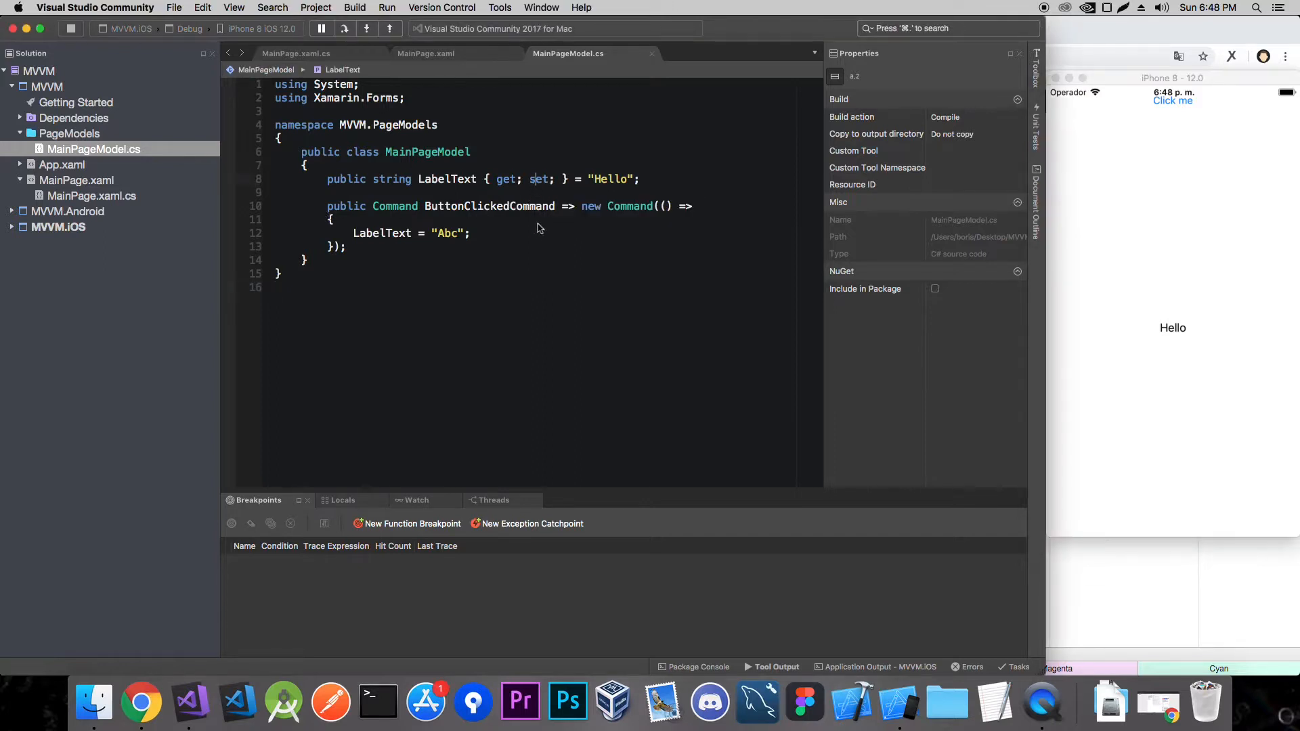
Declare MainPageModel : INotifyPropertyChanged and auto-implement the PropertyChanged event with its import.
{"action": "double_click", "coordinate": [539, 179]}
{"action": "type", "text": " :"}
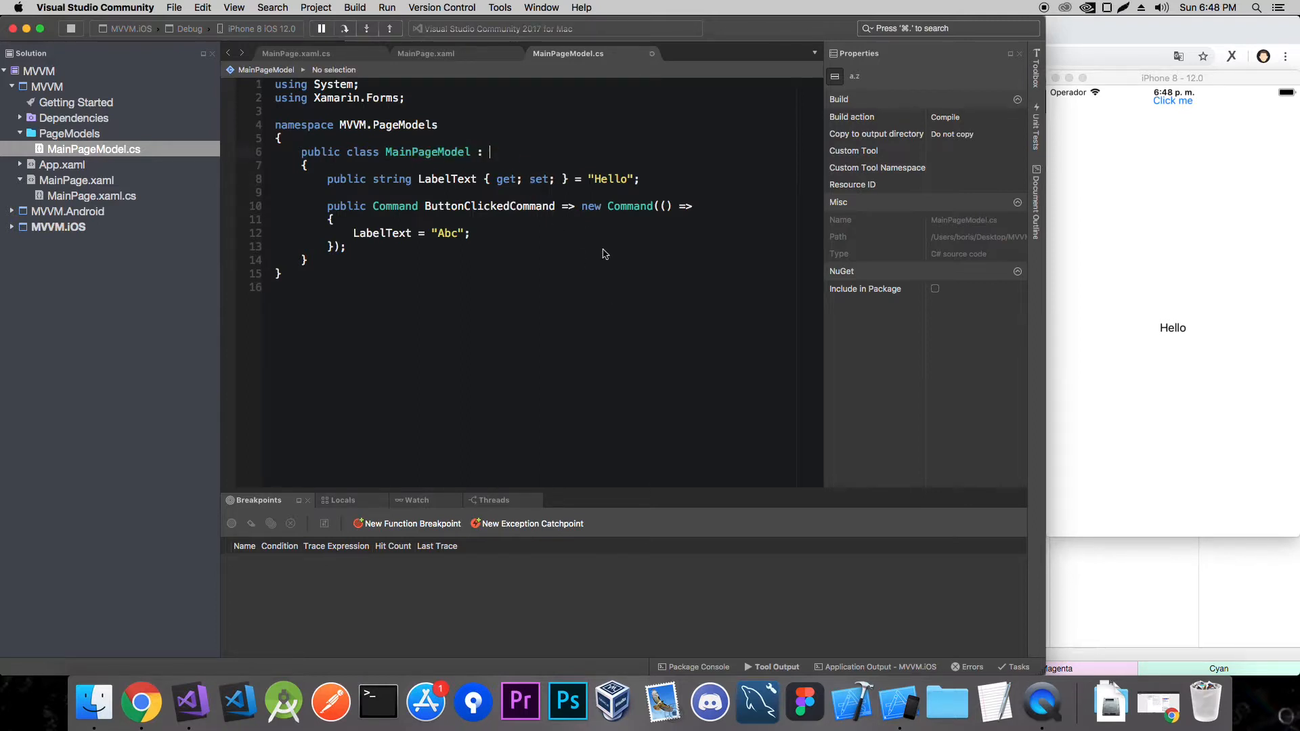
{"action": "type", "text": "INotifyP"}
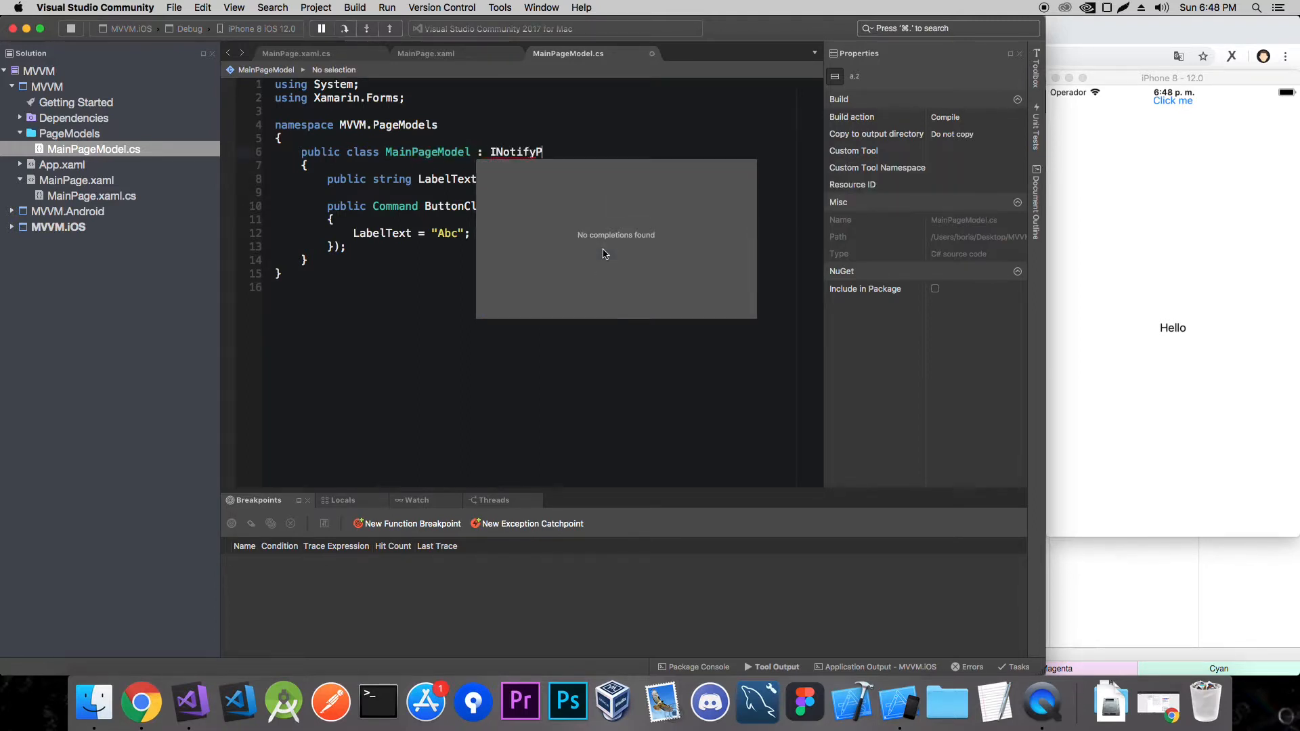
{"action": "type", "text": "roepry"}
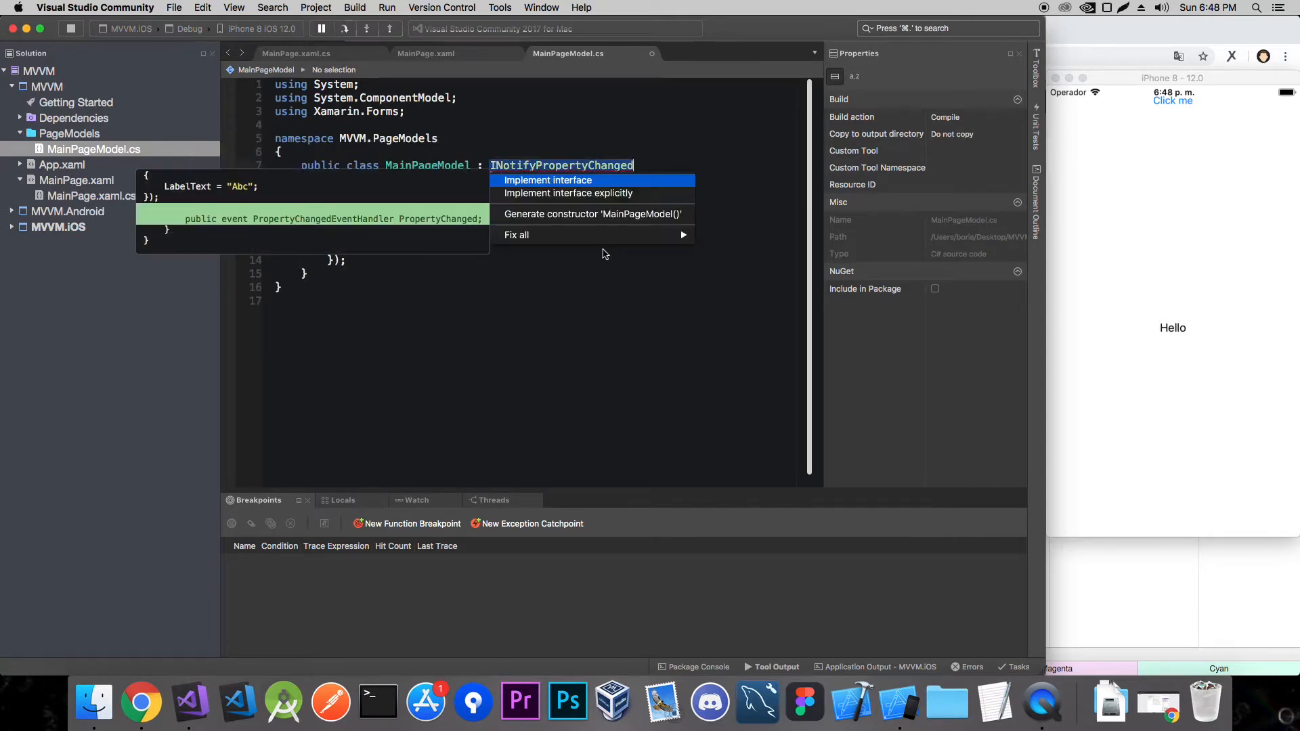
{"action": "left_click", "coordinate": [547, 180]}
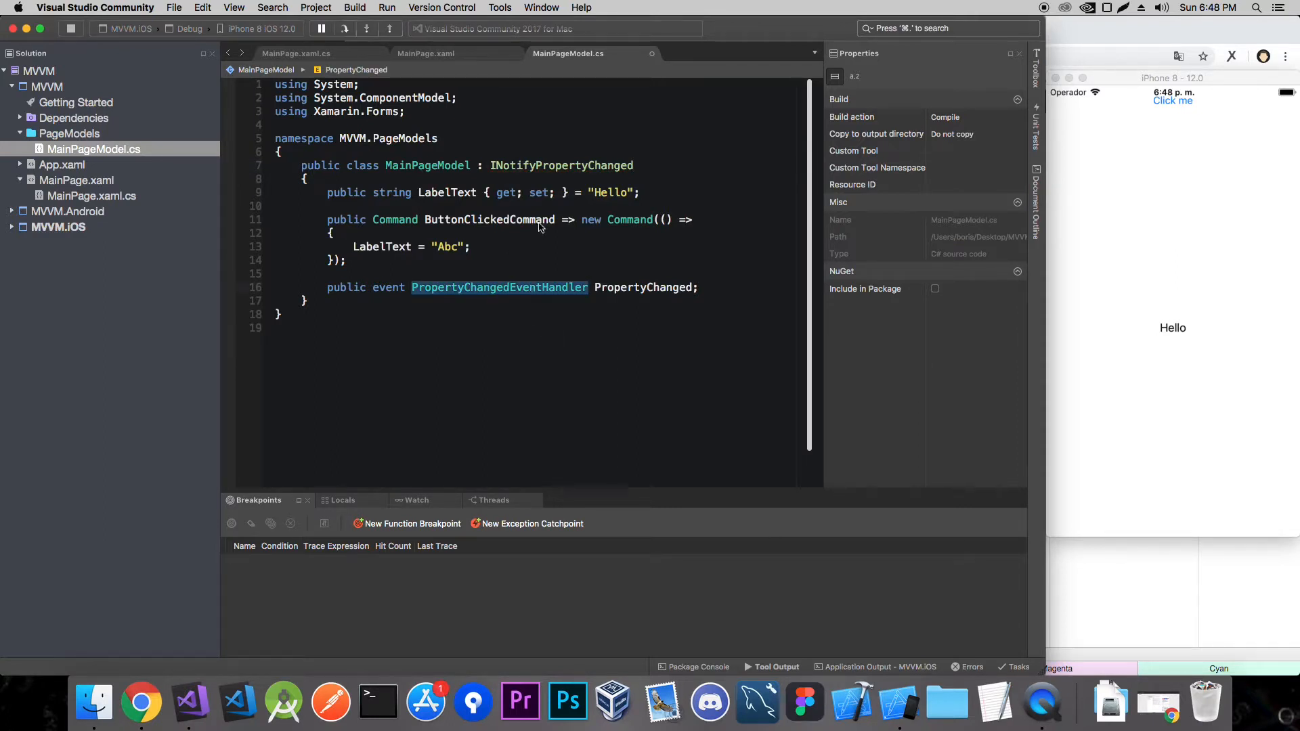
{"action": "mouse_move", "coordinate": [490, 219]}
{"action": "type", "text": "private string"}
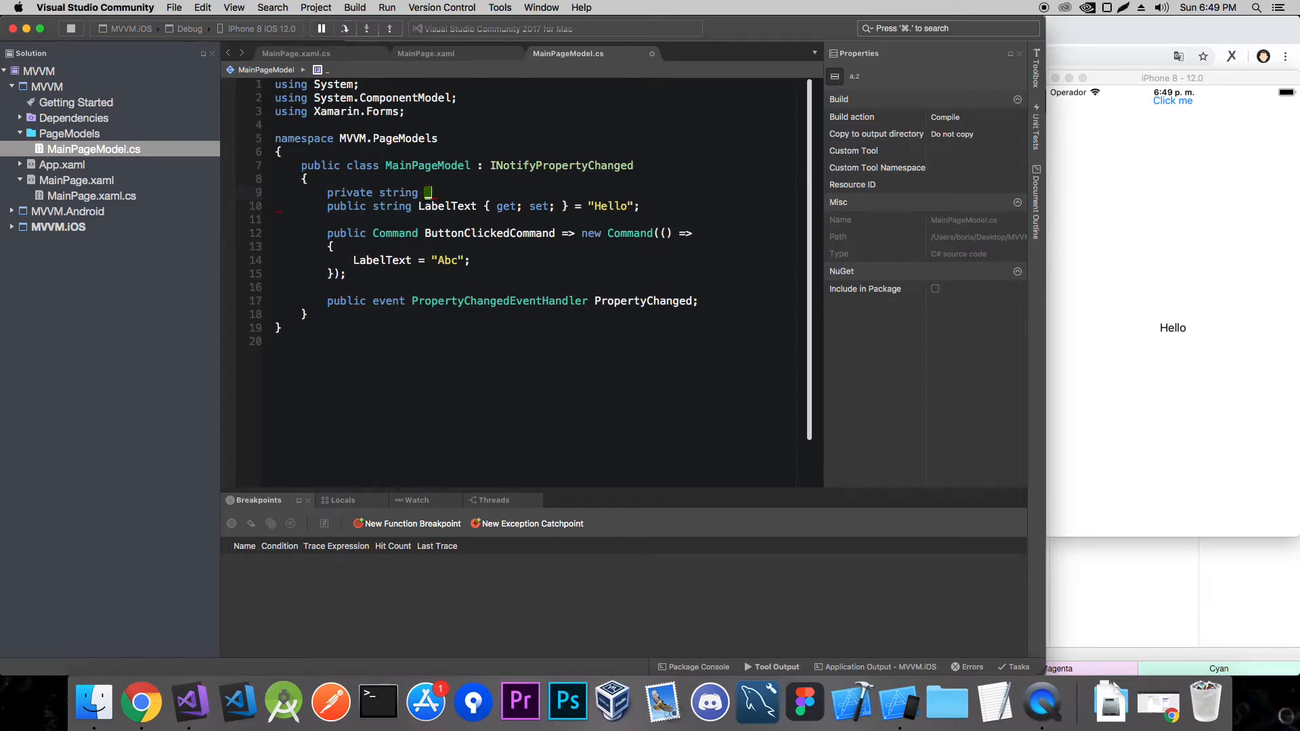
Add private string _labelText = "Hello" and make LabelText's getter return _labelText.
{"action": "type", "text": "_label"}
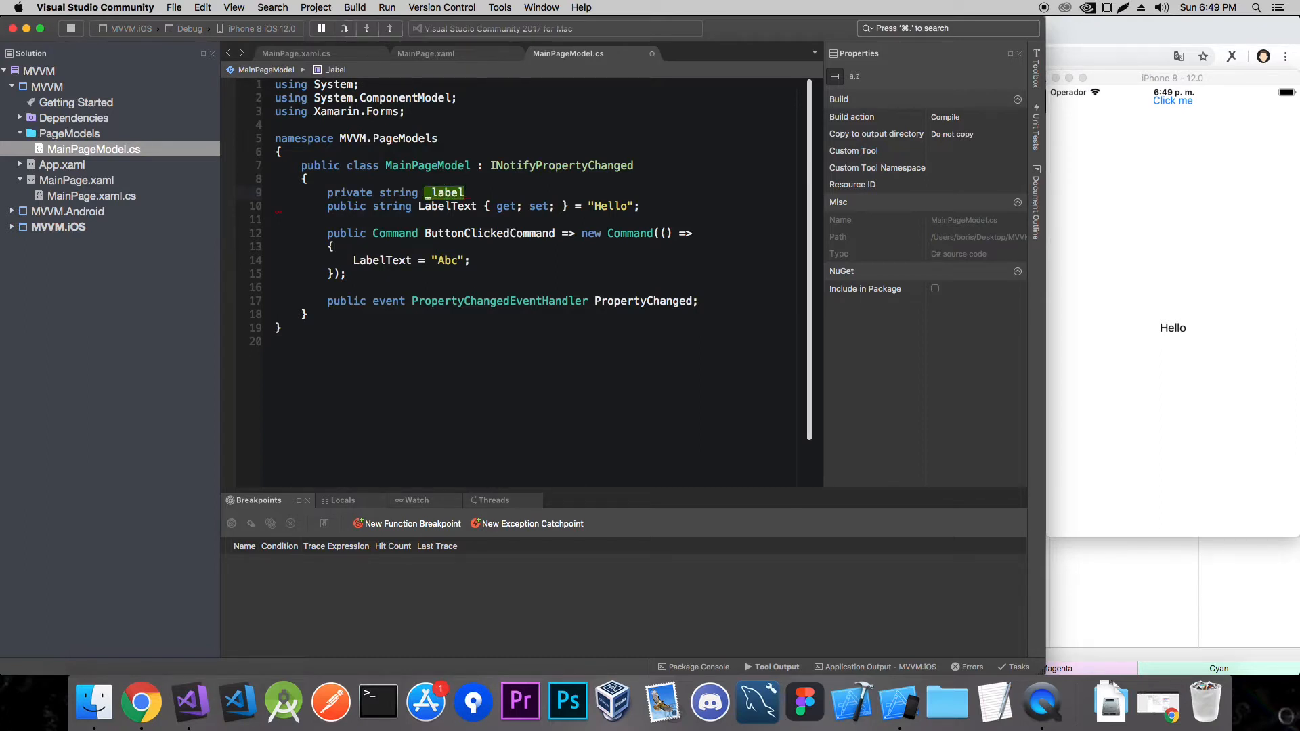
{"action": "type", "text": "Text;"}
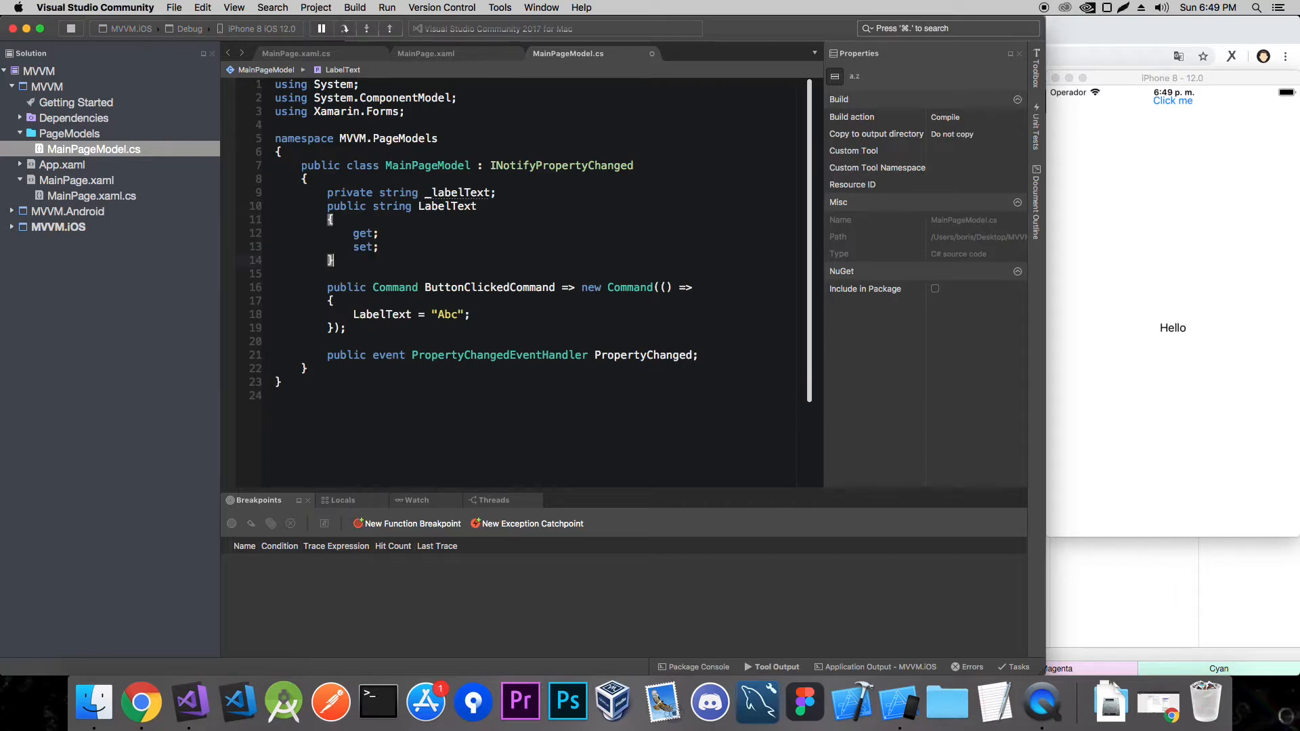
{"action": "type", "text": "=>"}
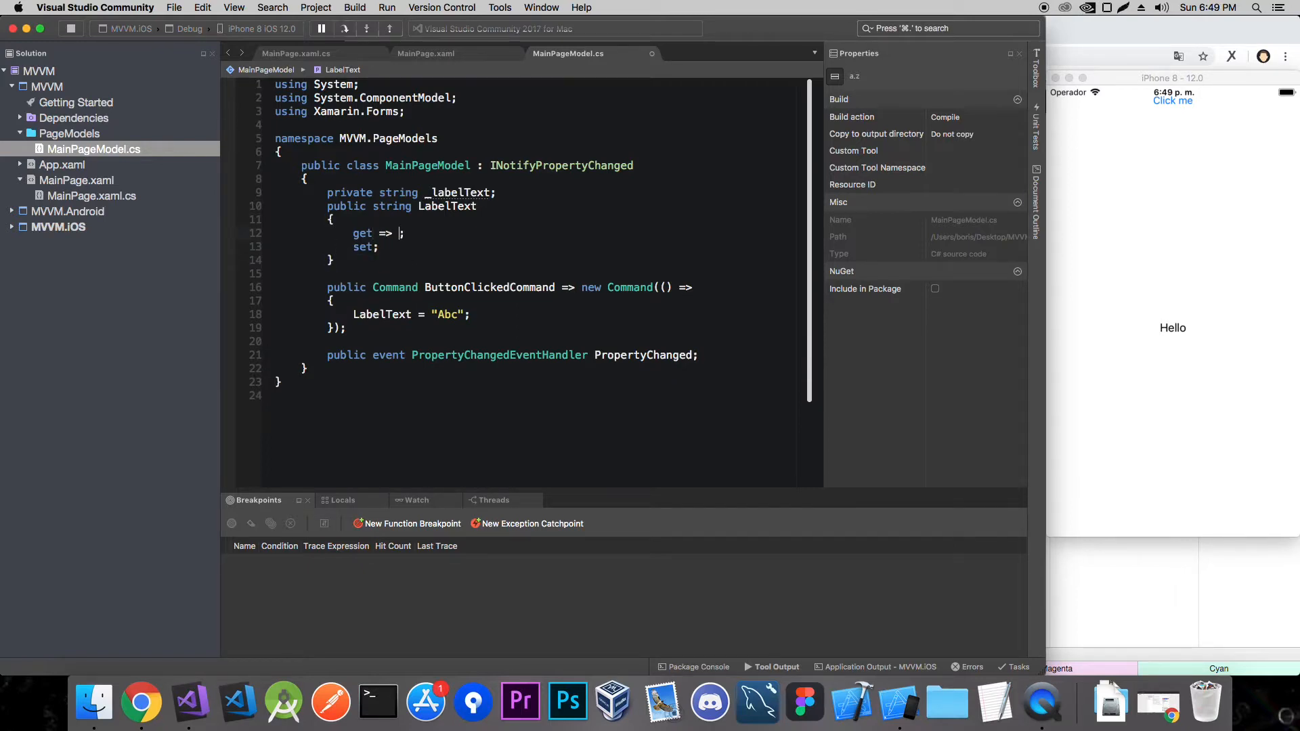
{"action": "type", "text": "_labelText"}
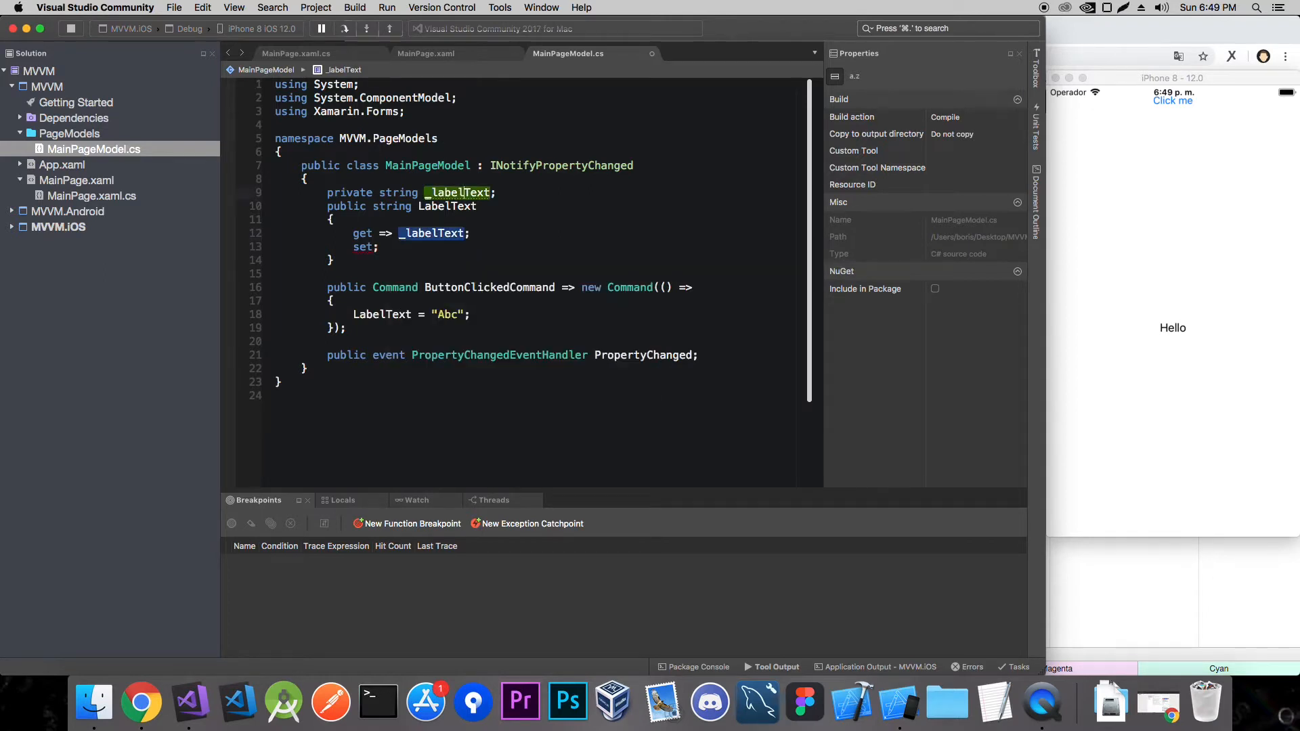
{"action": "type", "text": "= \"Hell\""}
{"action": "type", "text": "{"}
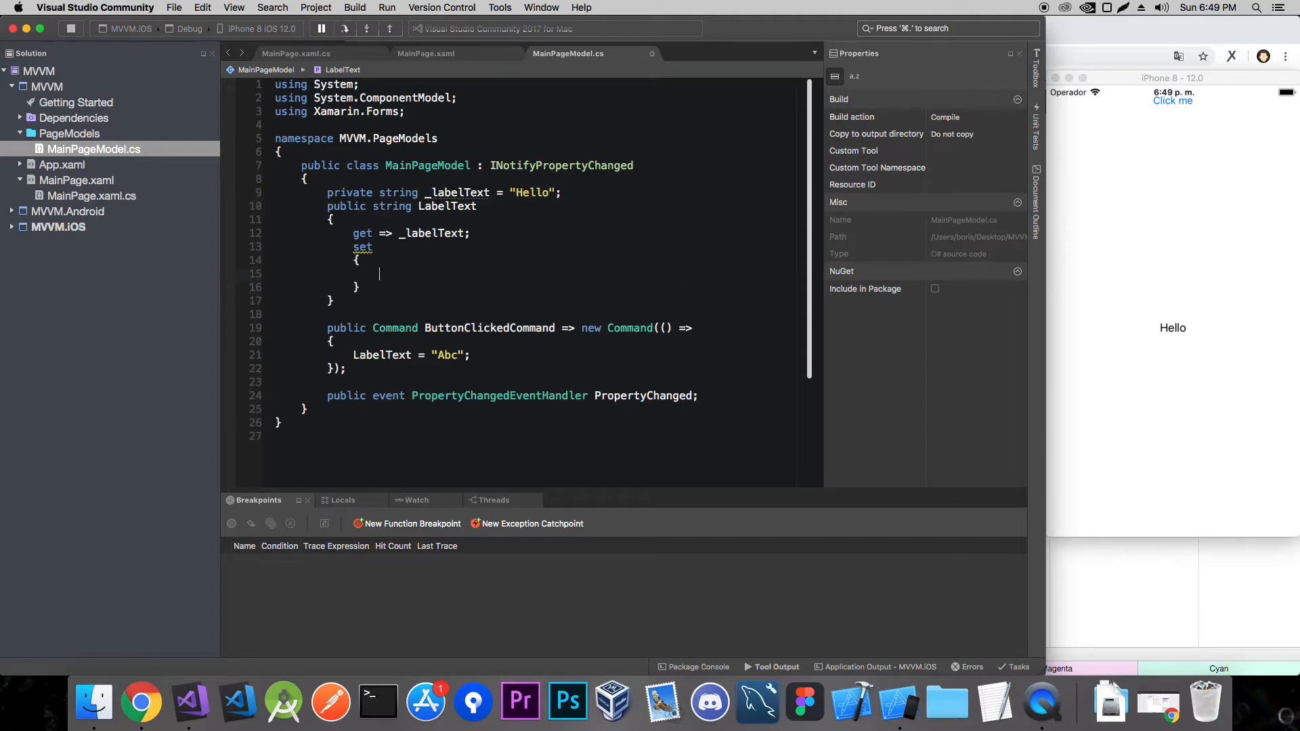
Write LabelText's setter assigning value and invoking PropertyChanged with PropertyChangedEventArgs(nameof(LabelText)).
{"action": "type", "text": "_labelText"}
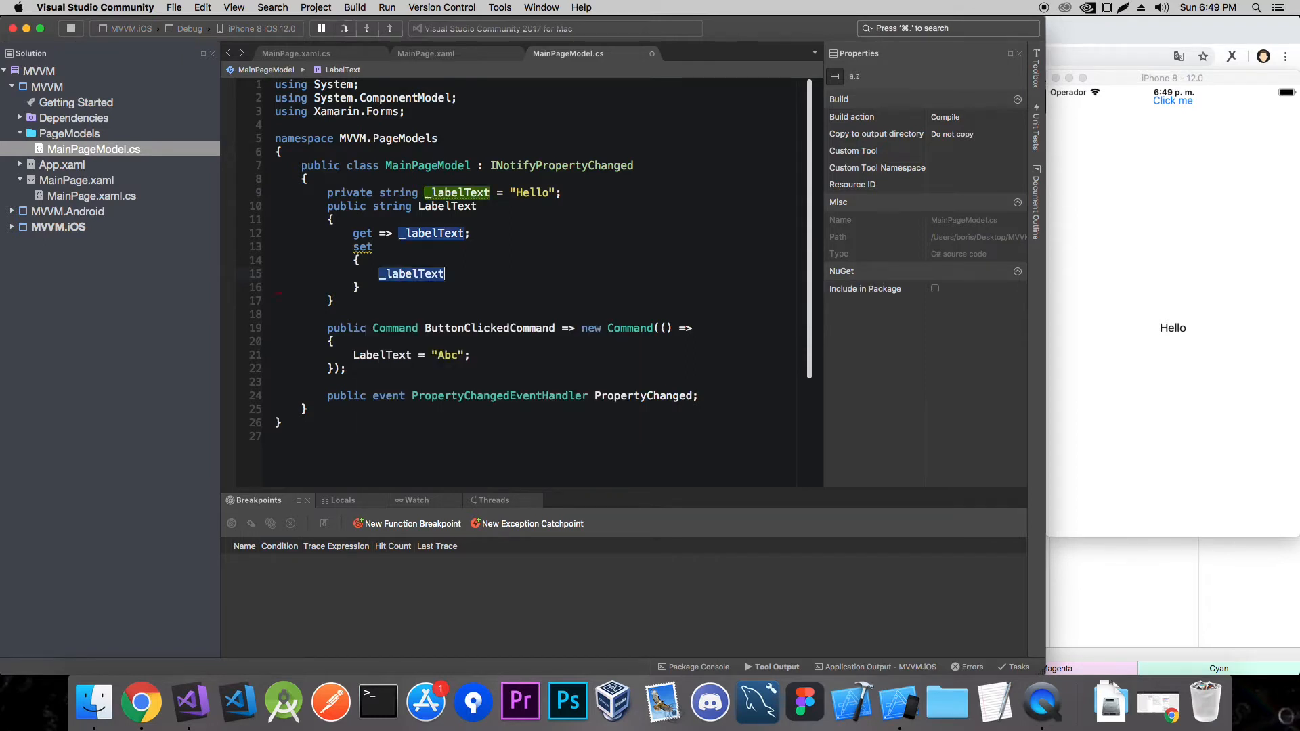
{"action": "type", "text": "="}
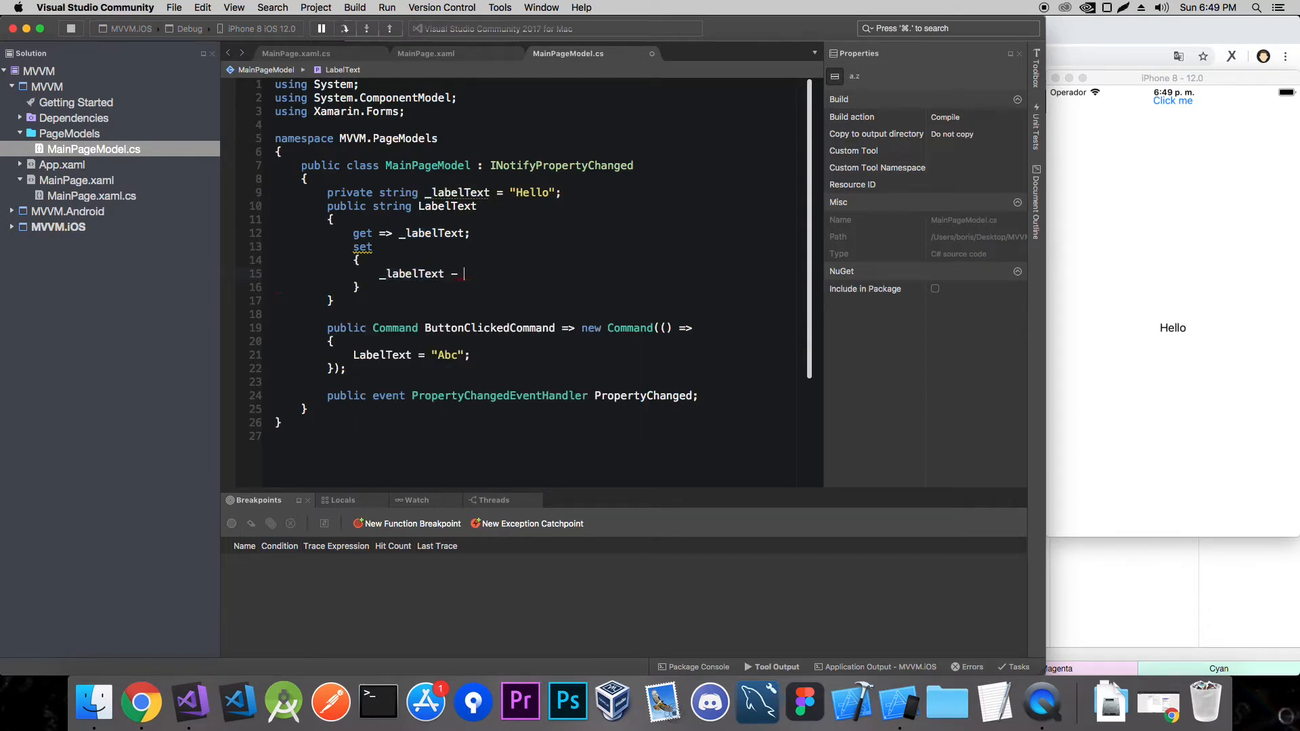
{"action": "type", "text": "value;"}
{"action": "type", "text": "P"}
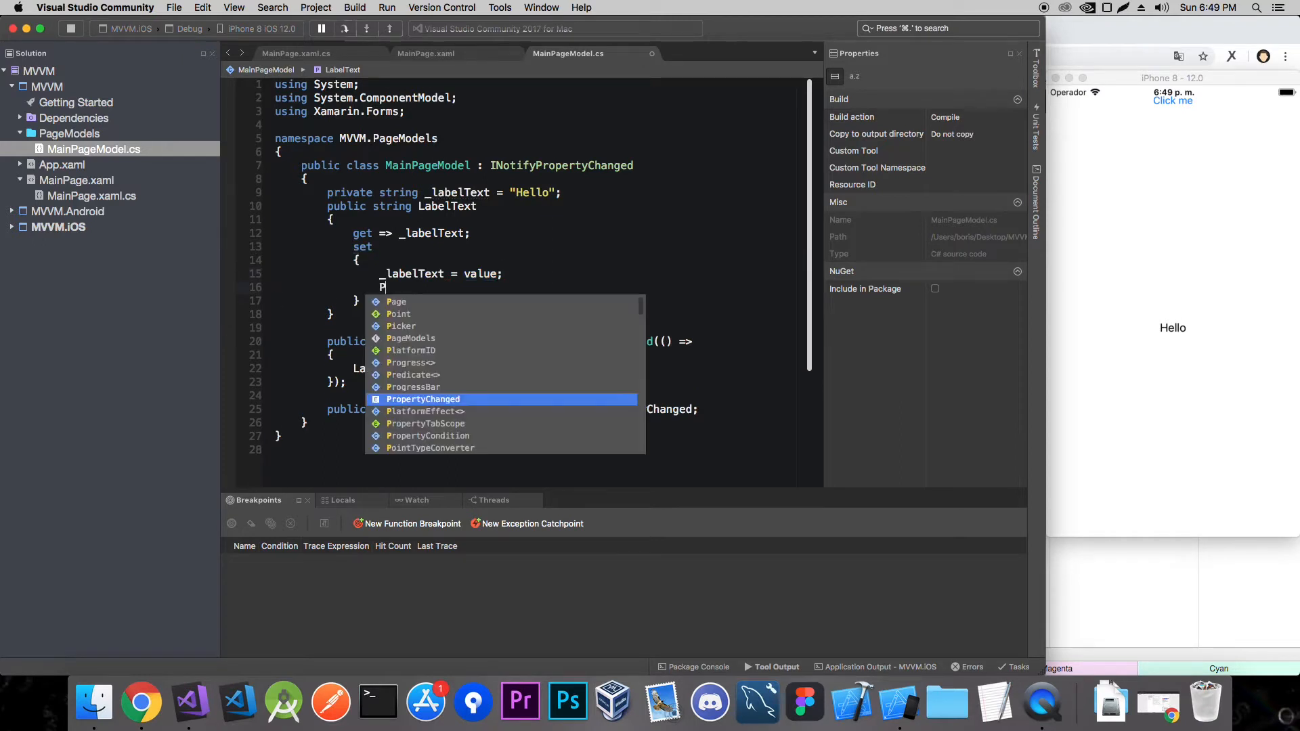
{"action": "type", "text": "ropertyChanged?.Invoke("}
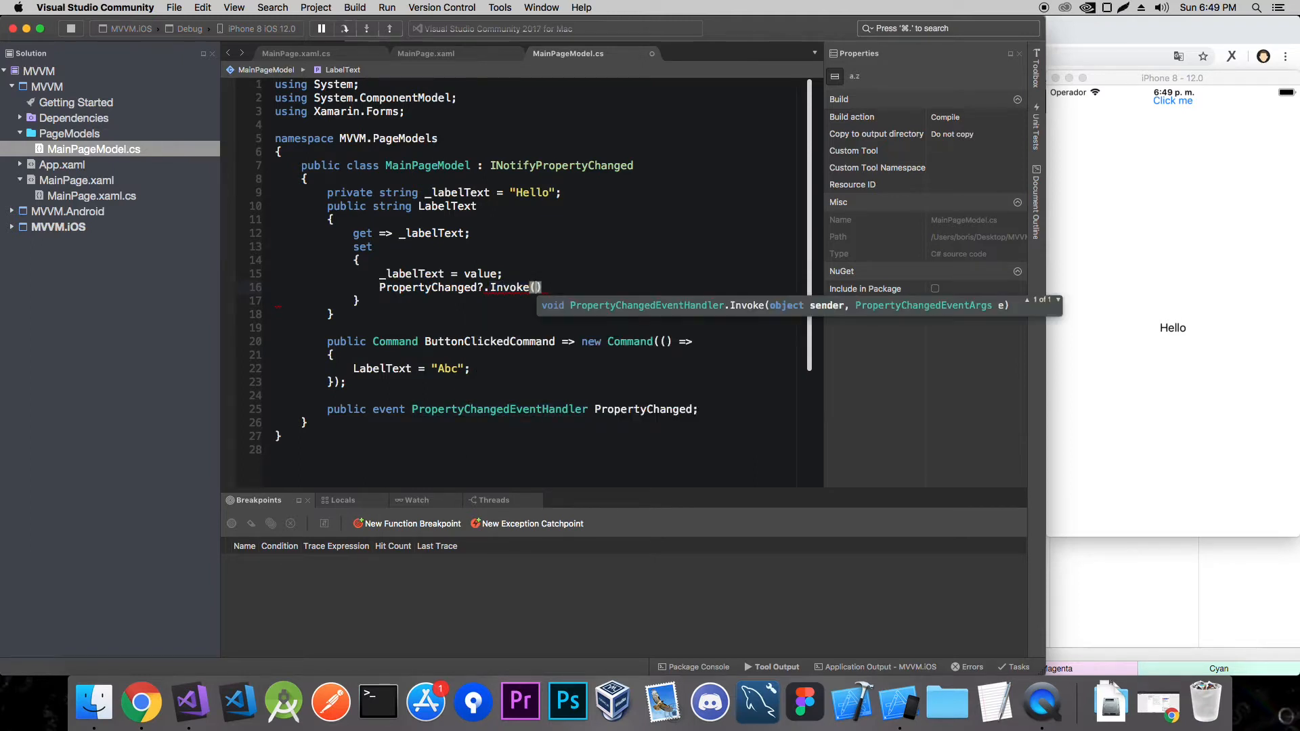
{"action": "type", "text": "this,"}
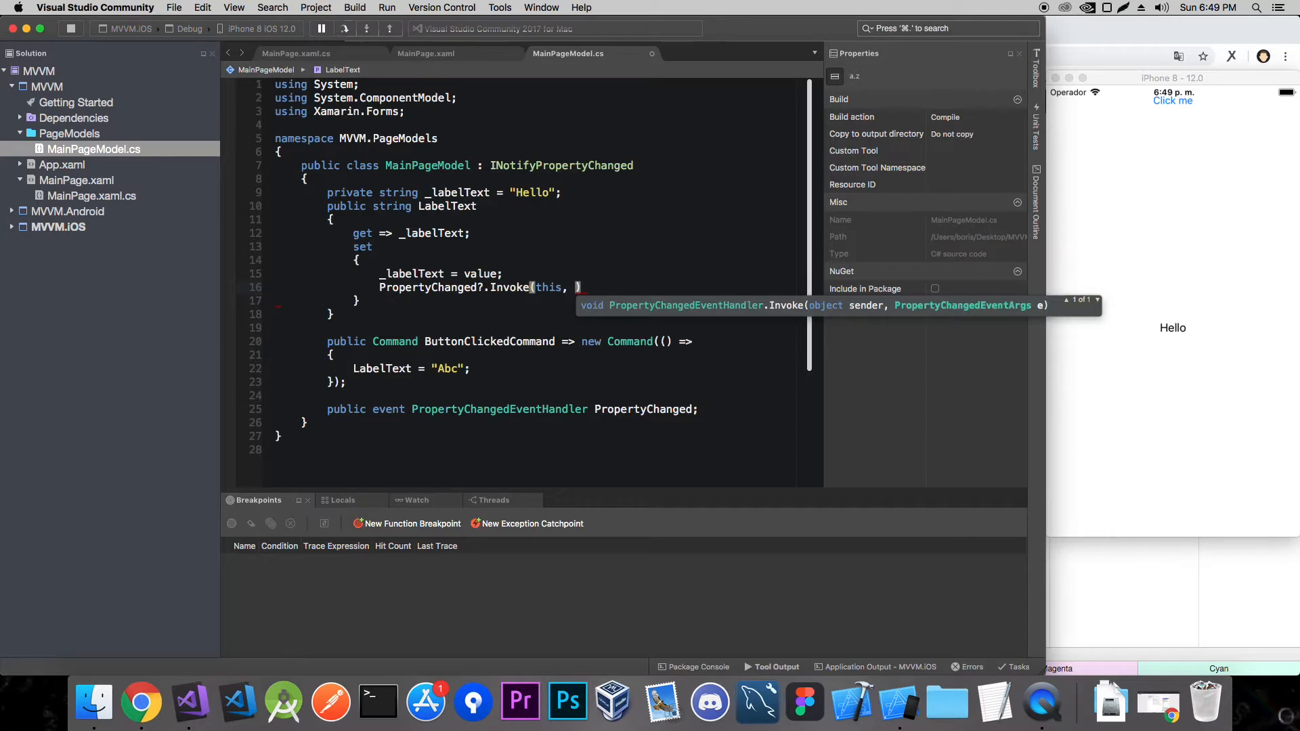
{"action": "type", "text": "new PropertyChangedEventArgs("}
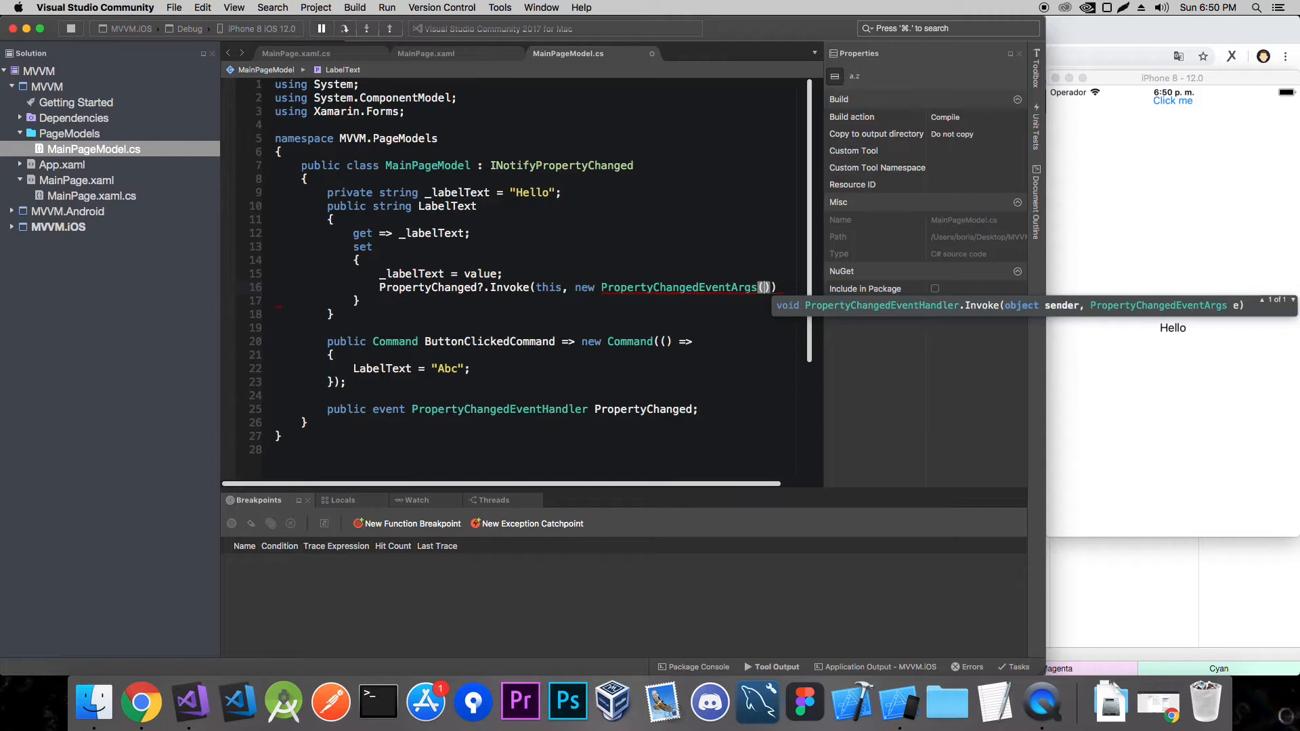
{"action": "type", "text": "nameof(LabelText"}
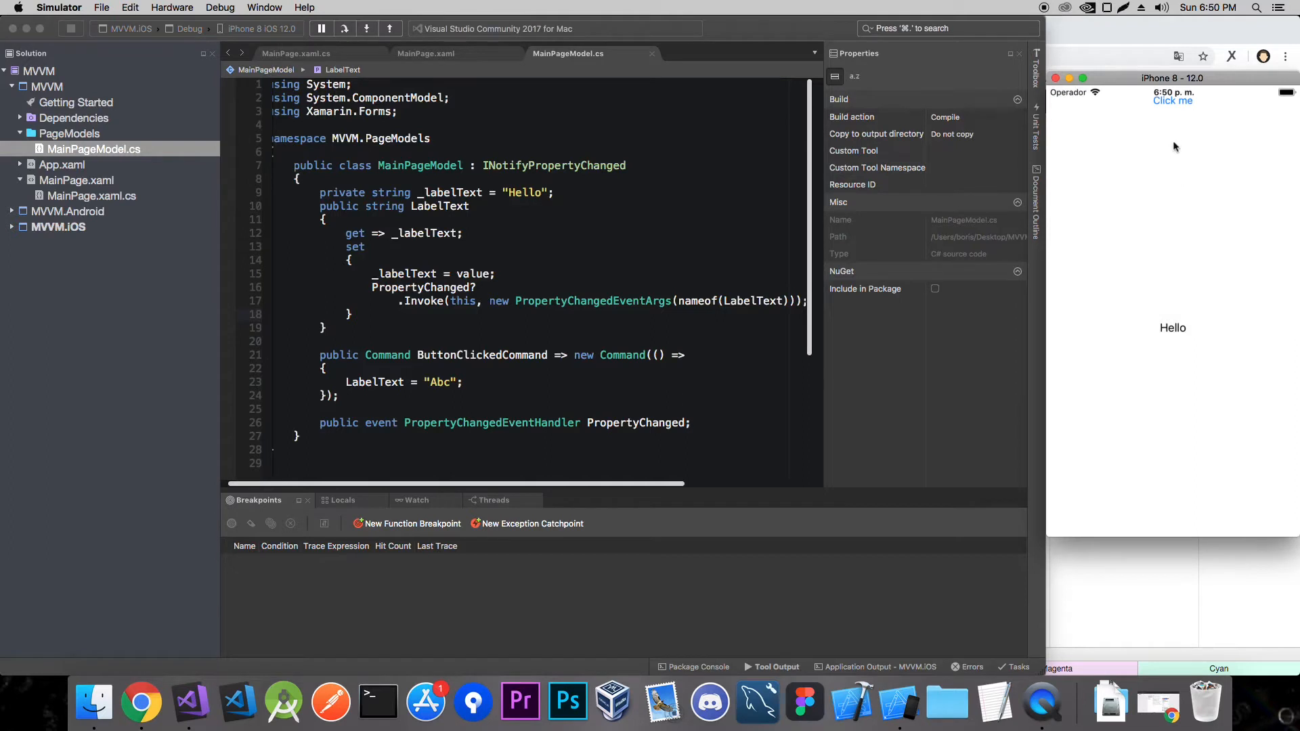
Tap Click me in the simulator so the label changes from Hello to Abc.
{"action": "left_click", "coordinate": [1172, 100]}
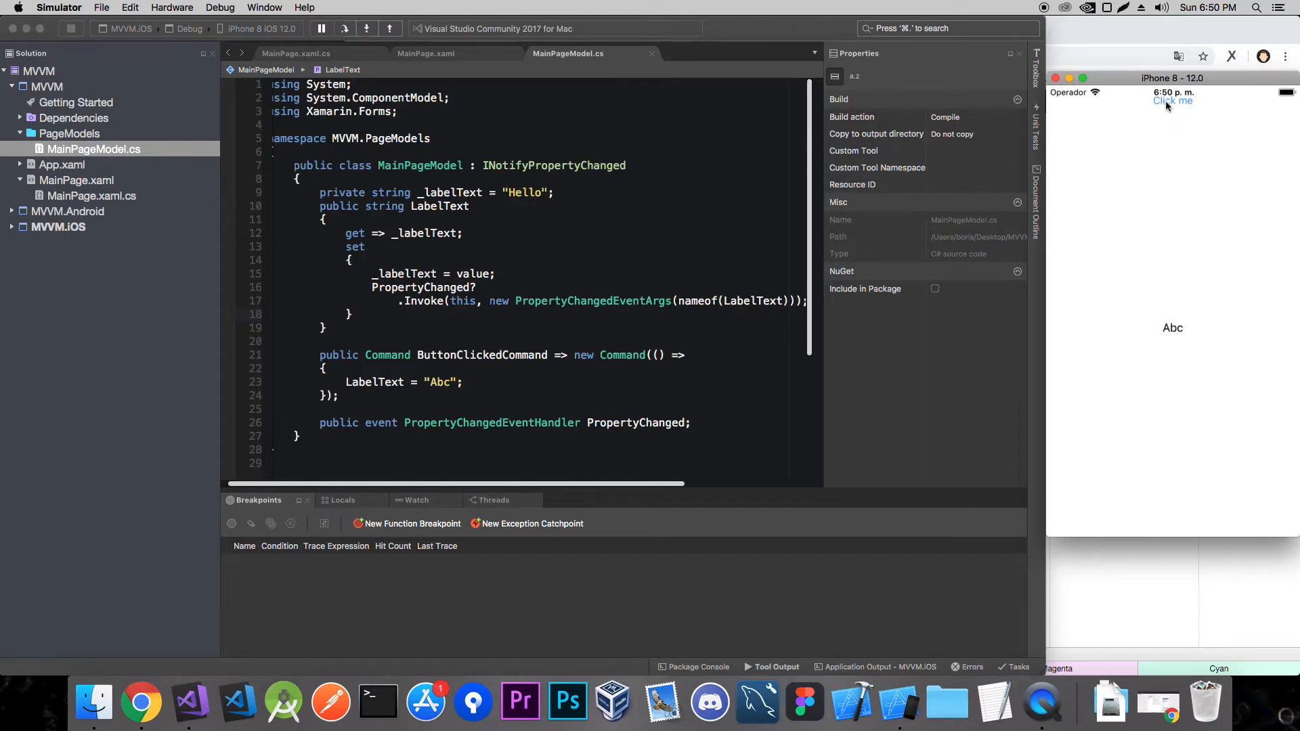
{"action": "mouse_move", "coordinate": [1150, 315]}
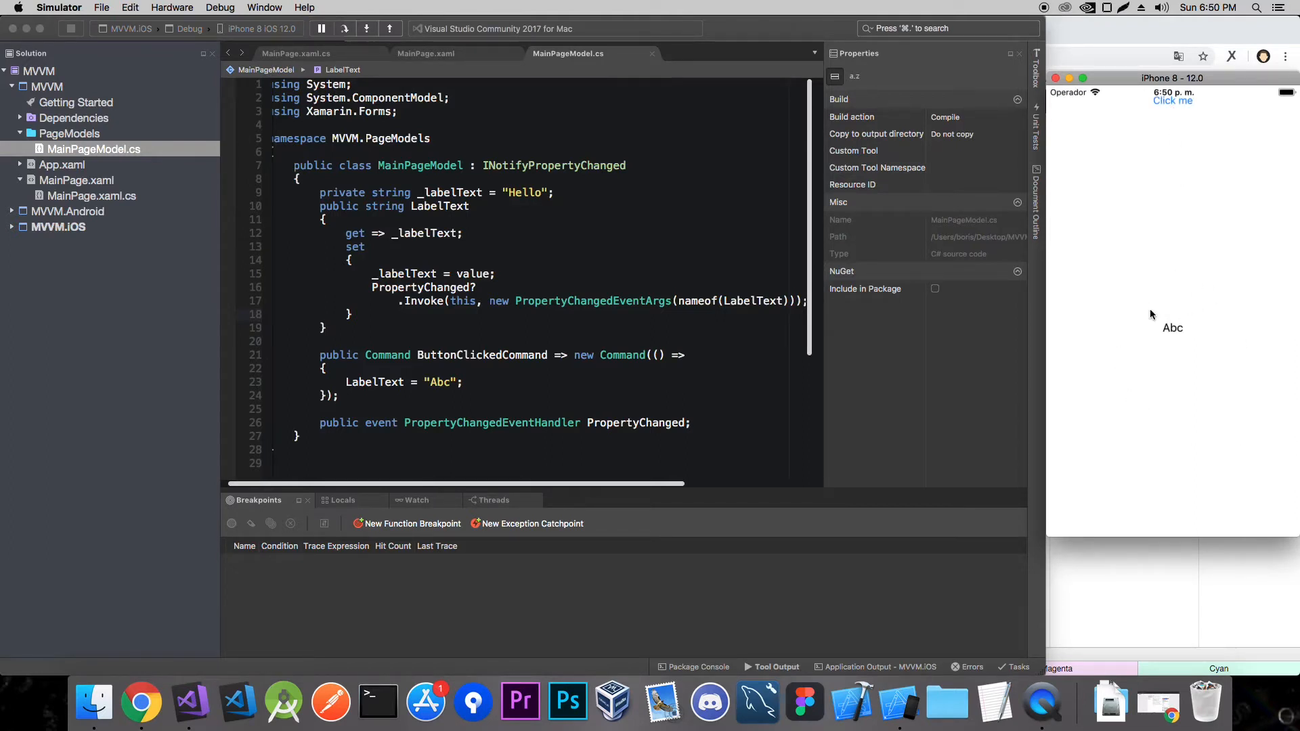
{"action": "left_click", "coordinate": [344, 332]}
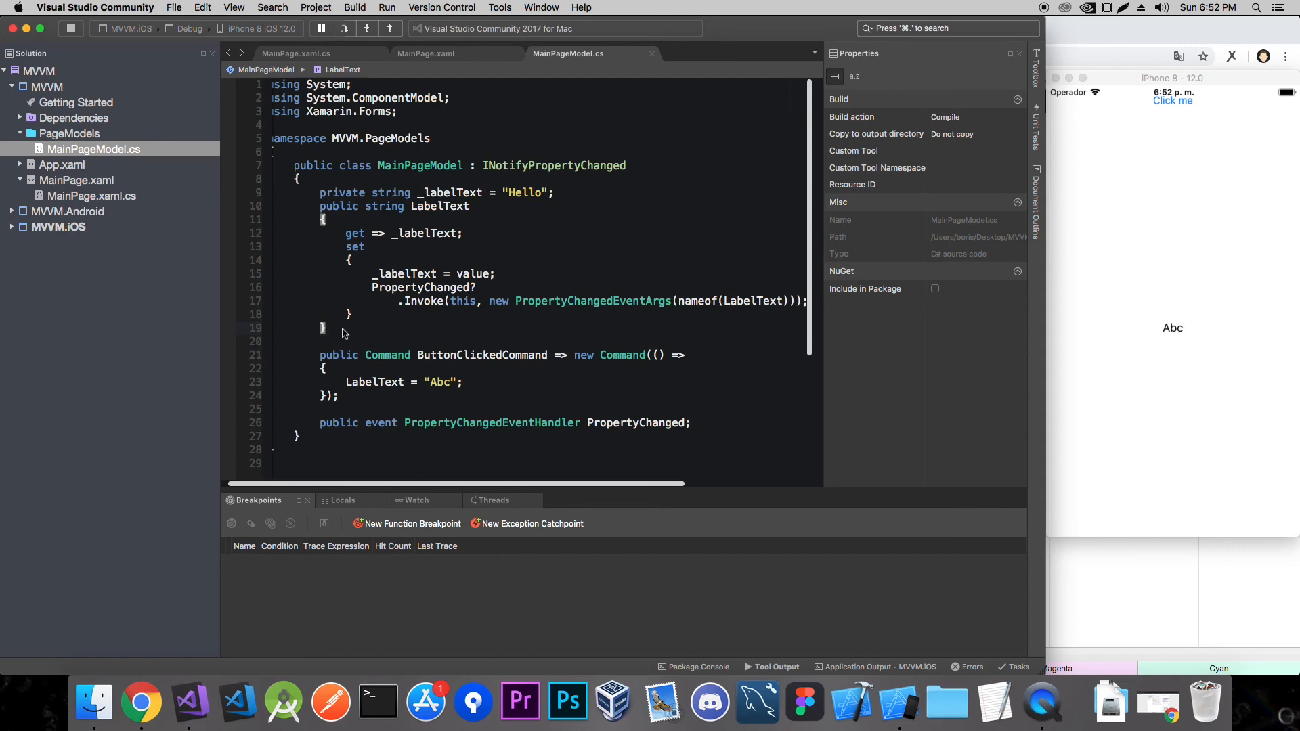
{"action": "left_click", "coordinate": [323, 328]}
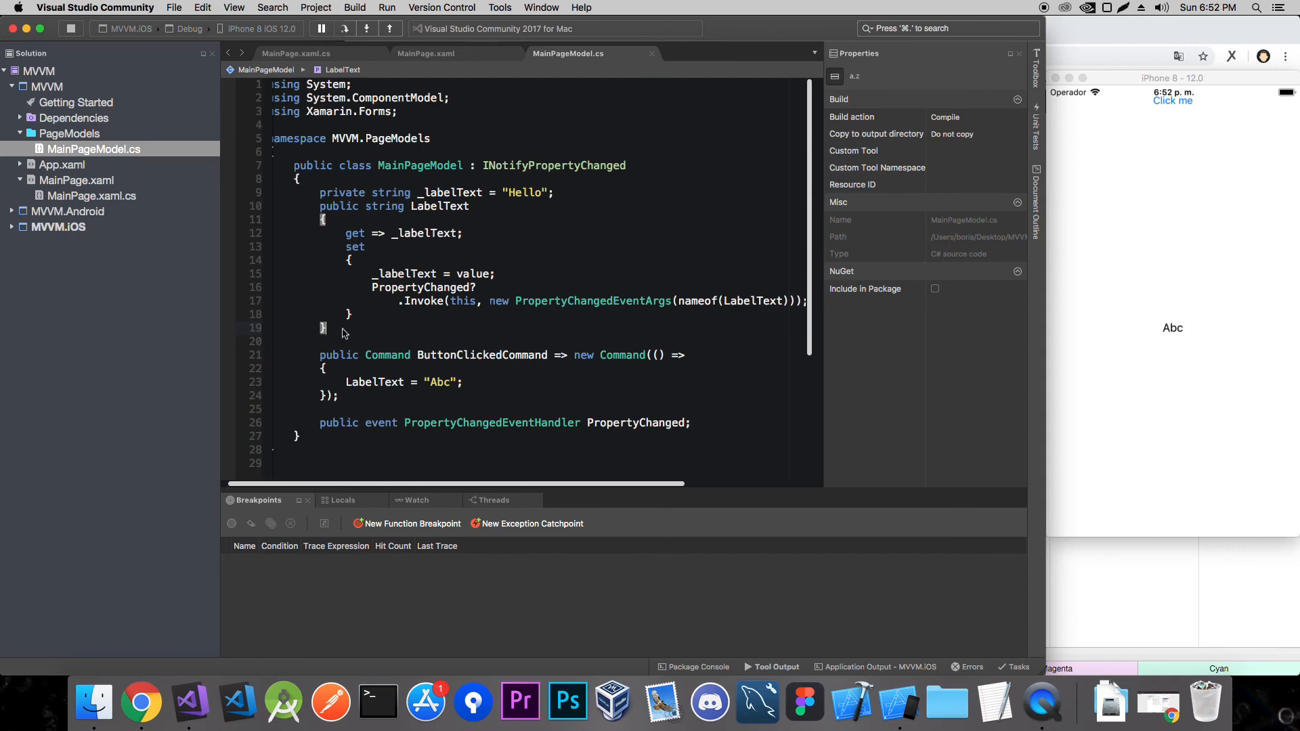